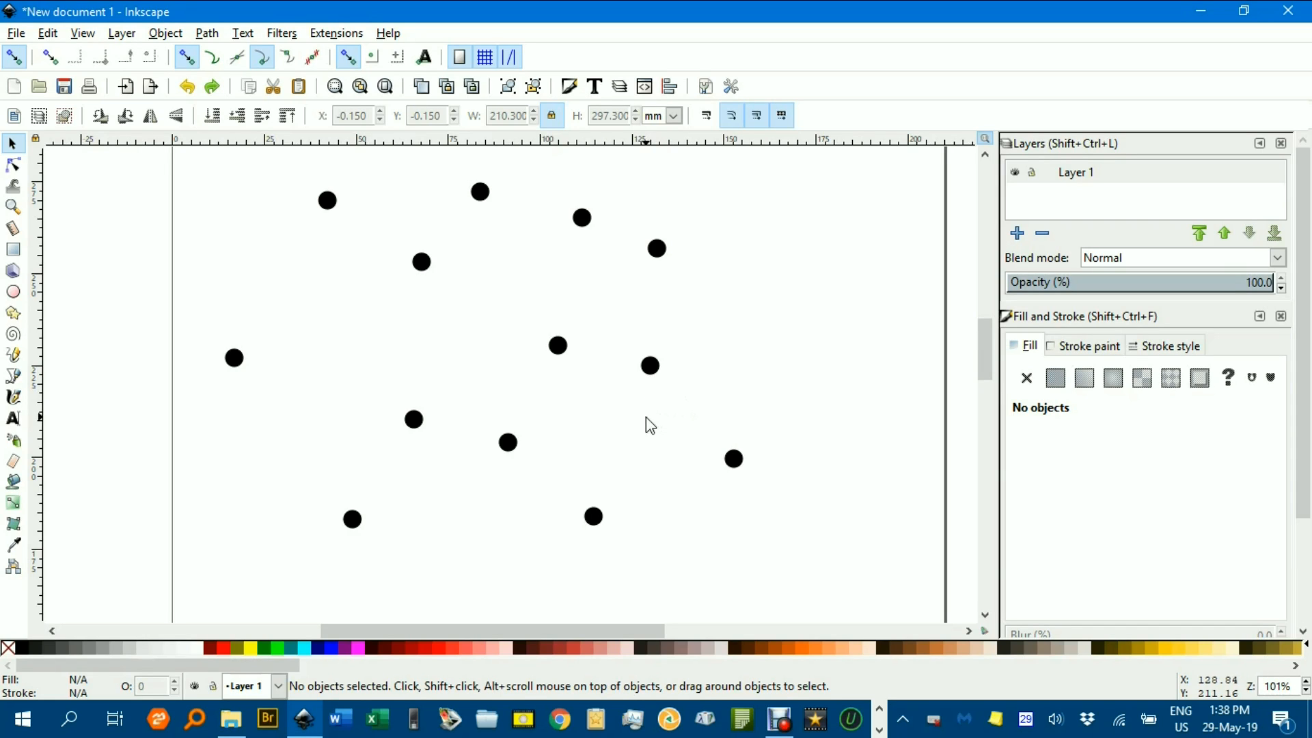
mouse_move(673, 327)
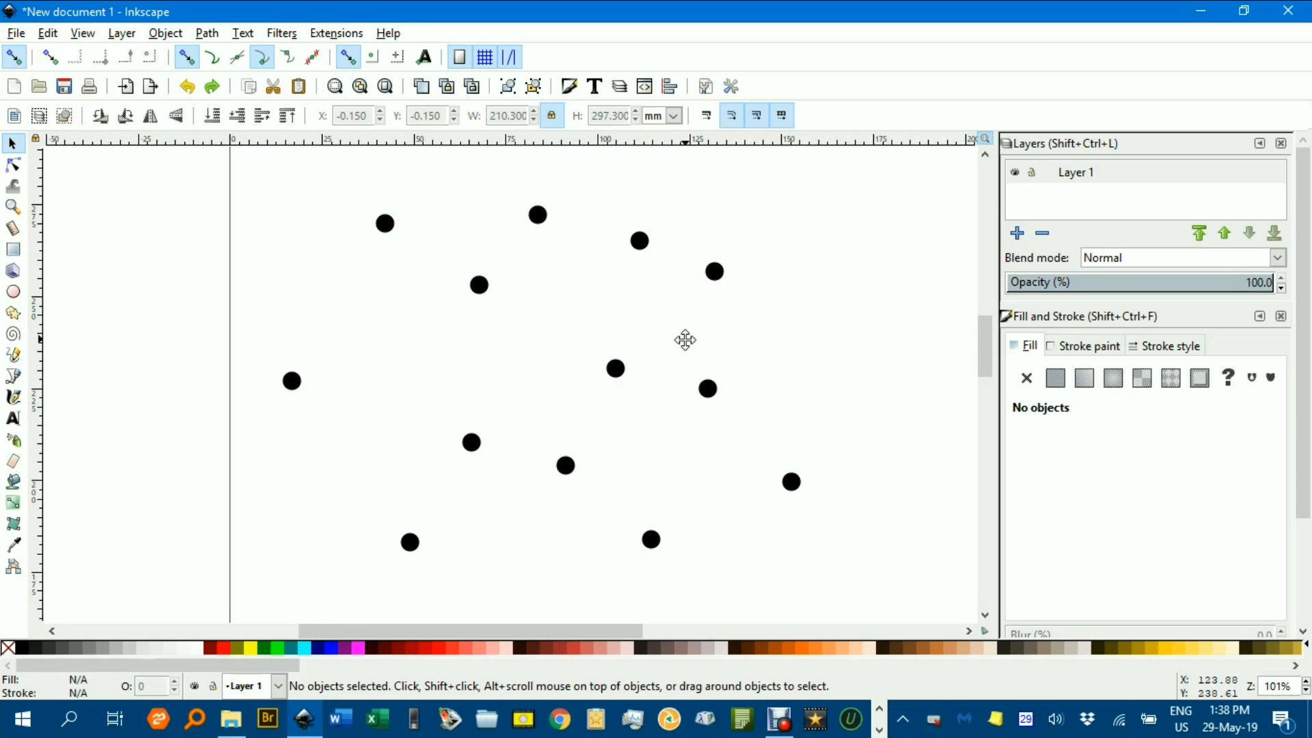
mouse_move(490, 299)
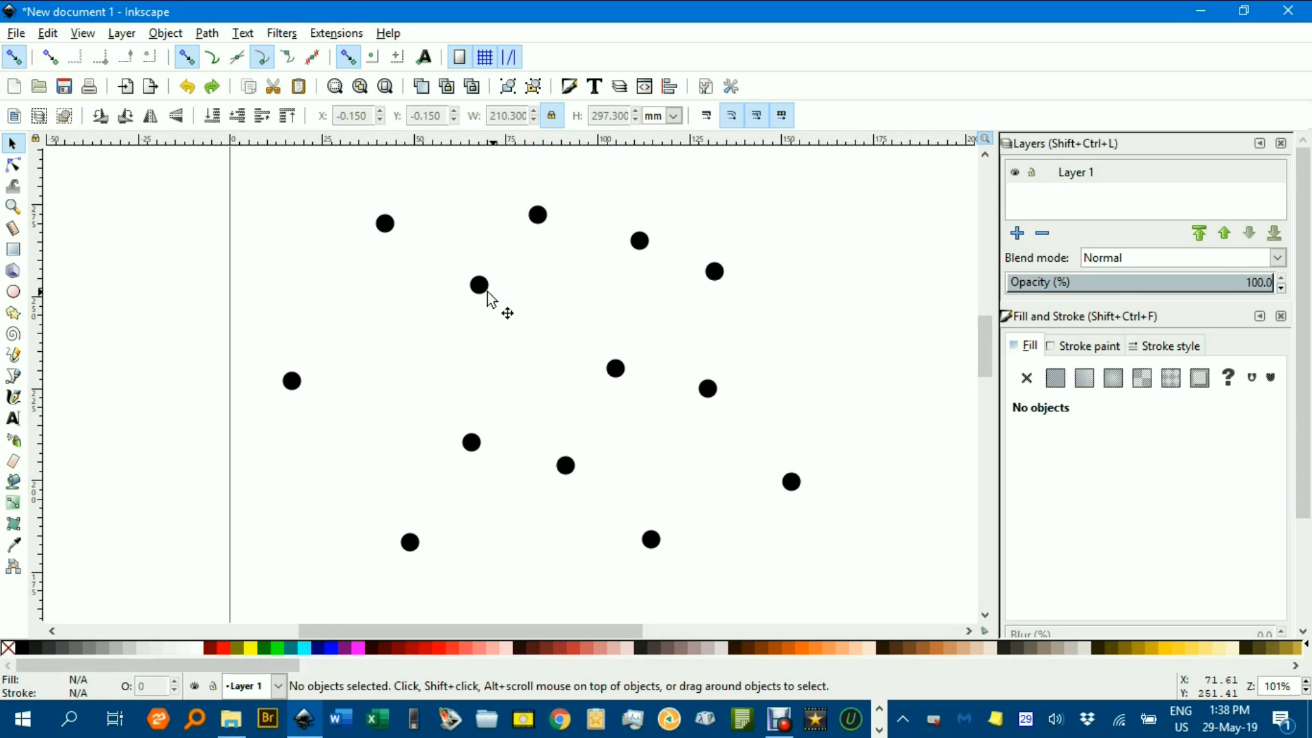
mouse_move(401, 247)
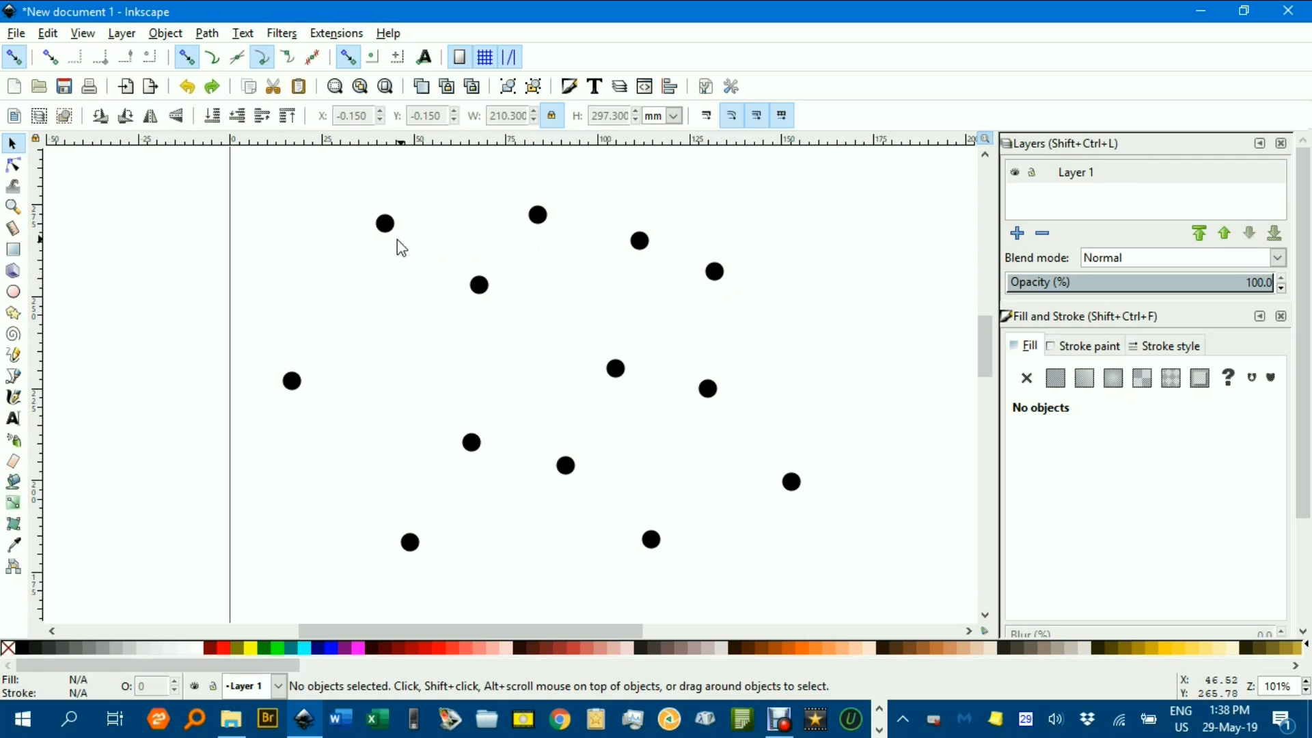
mouse_move(269, 207)
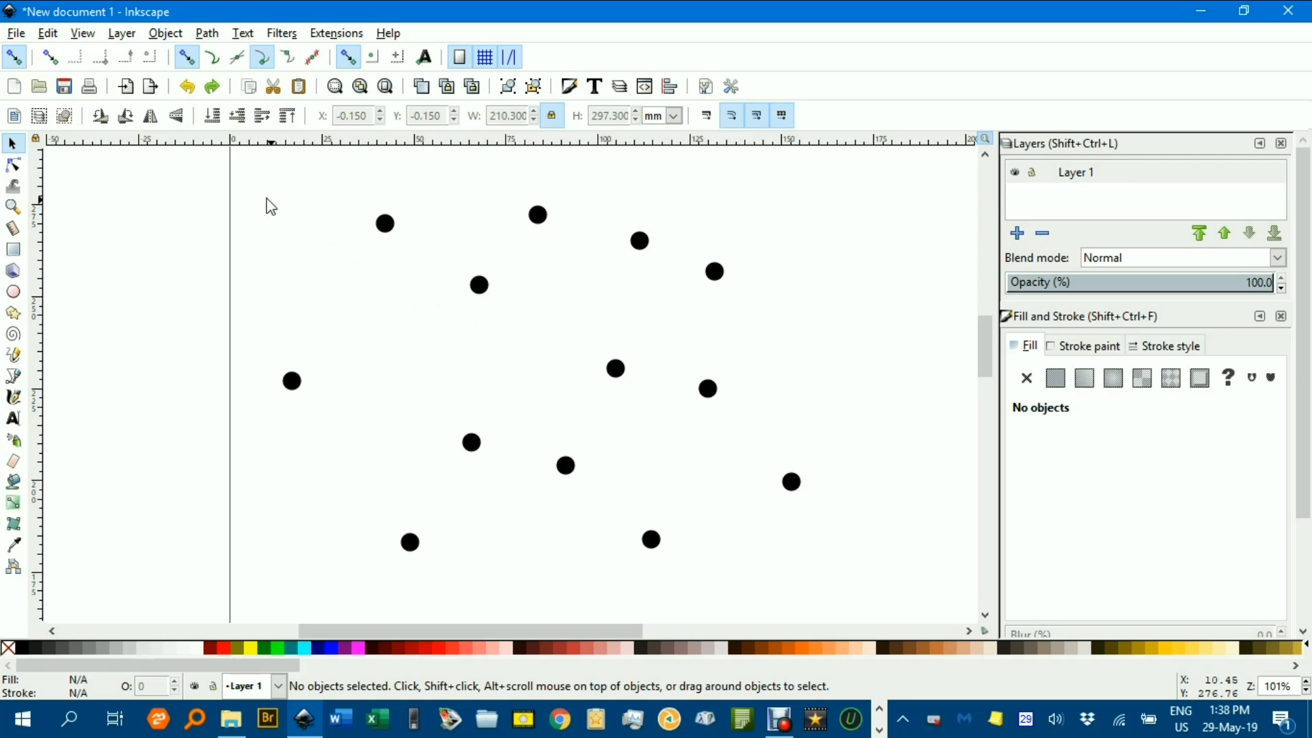
mouse_move(424, 244)
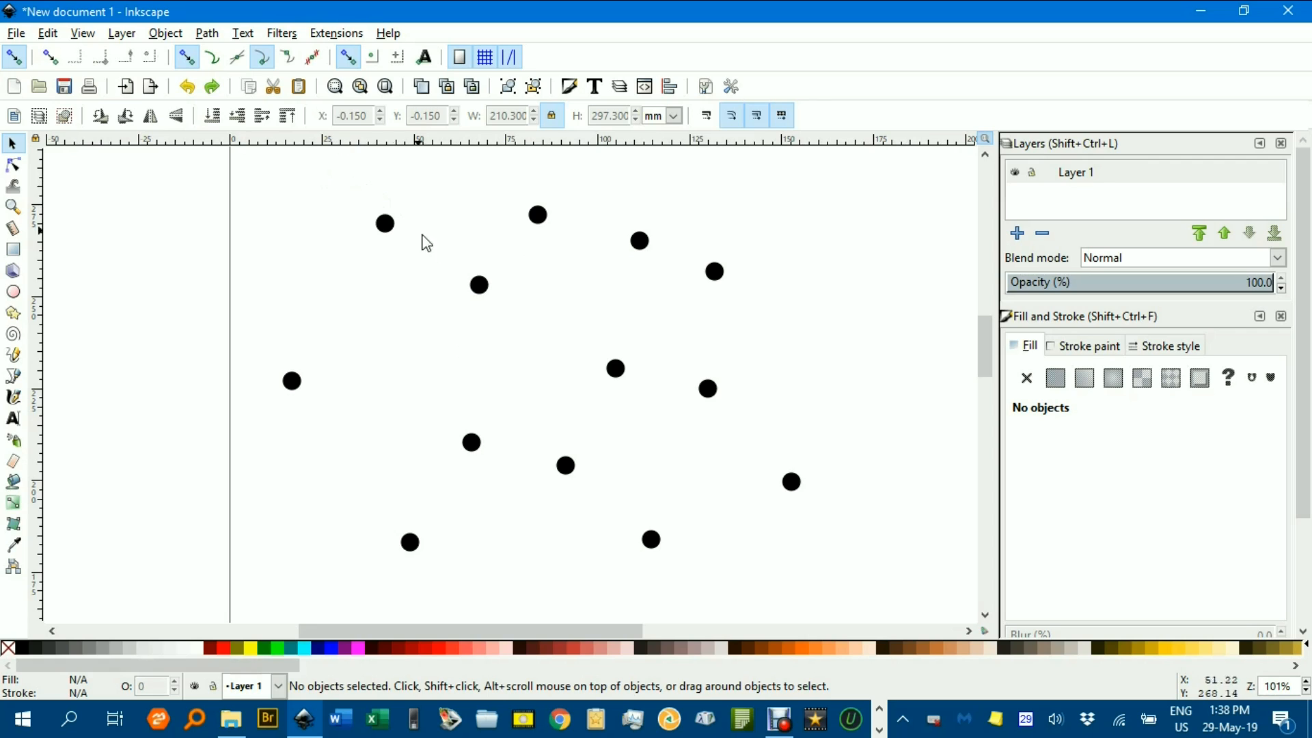
mouse_move(592, 243)
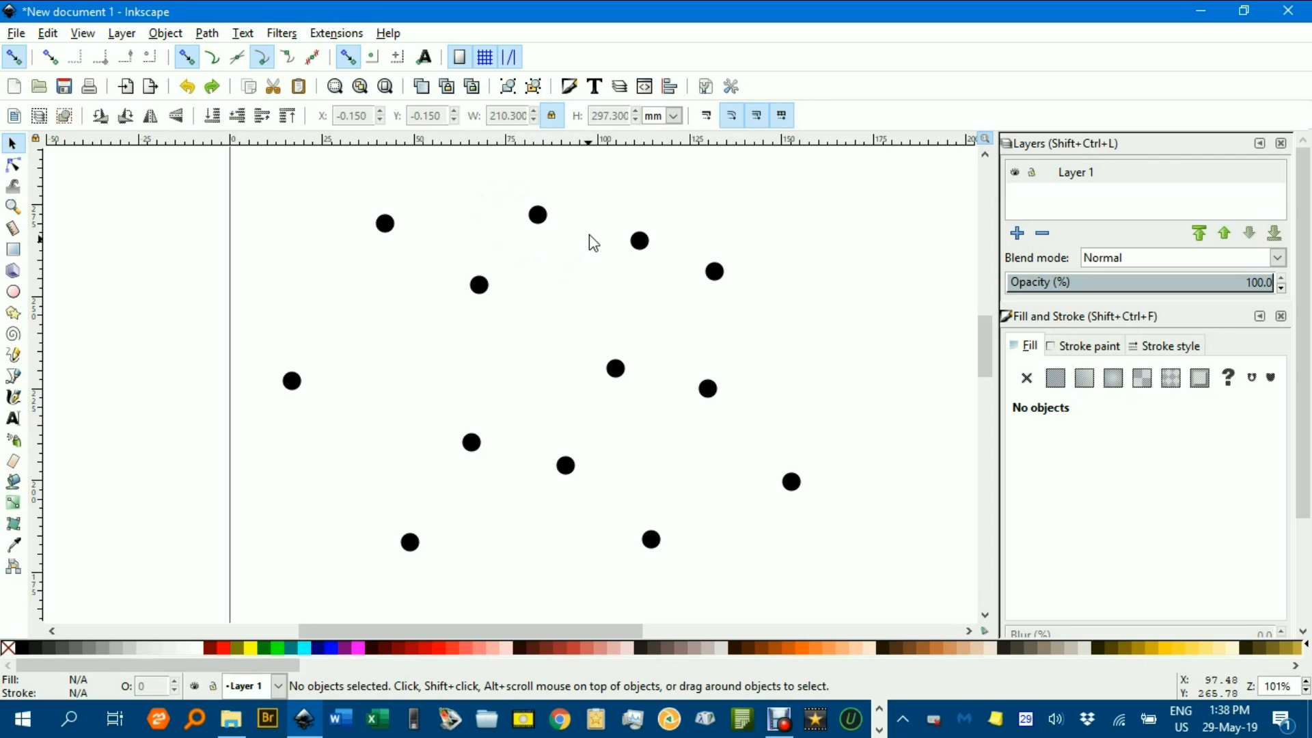
mouse_move(577, 236)
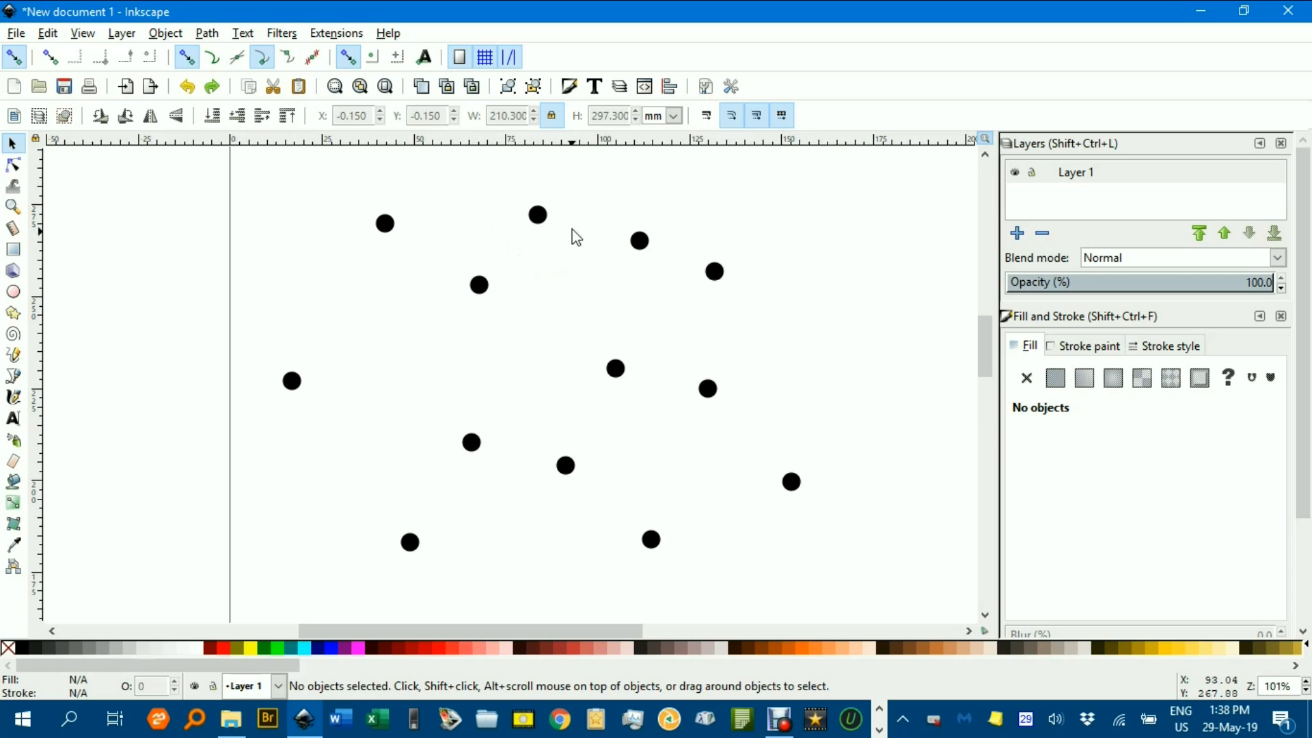
mouse_move(540, 303)
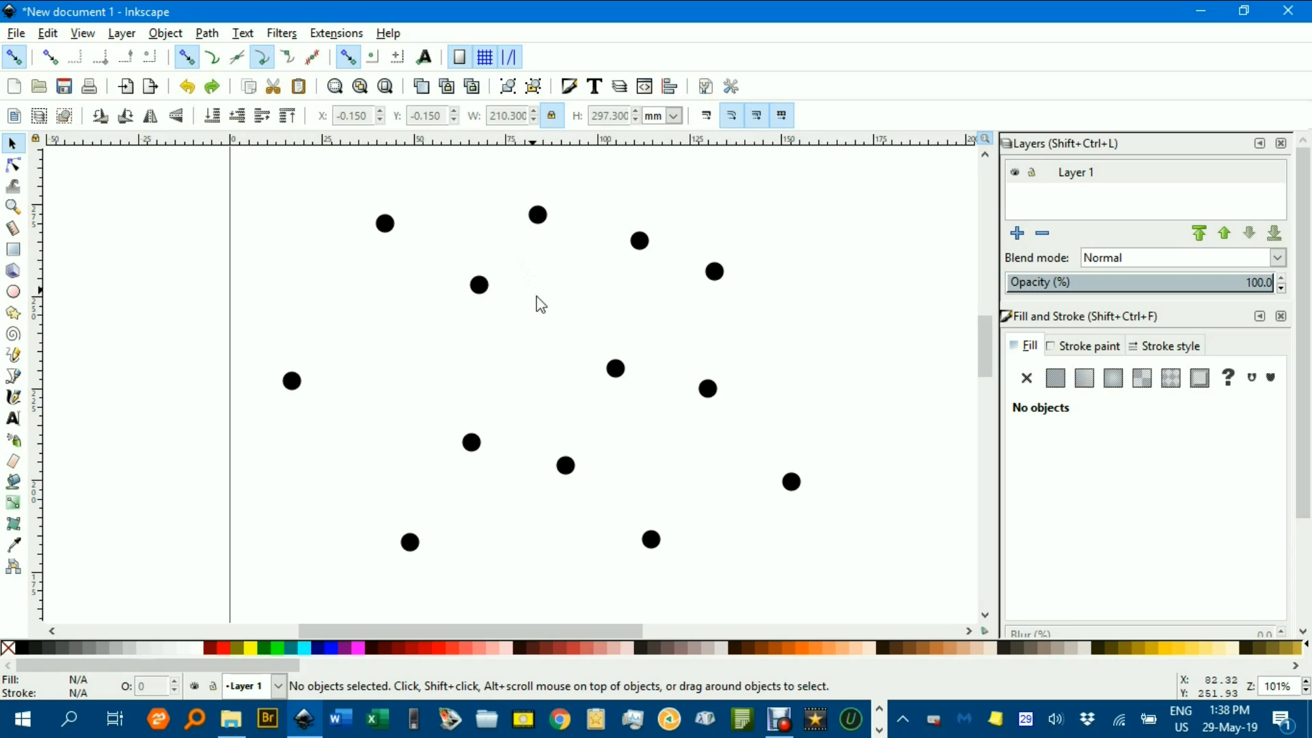
mouse_move(665, 329)
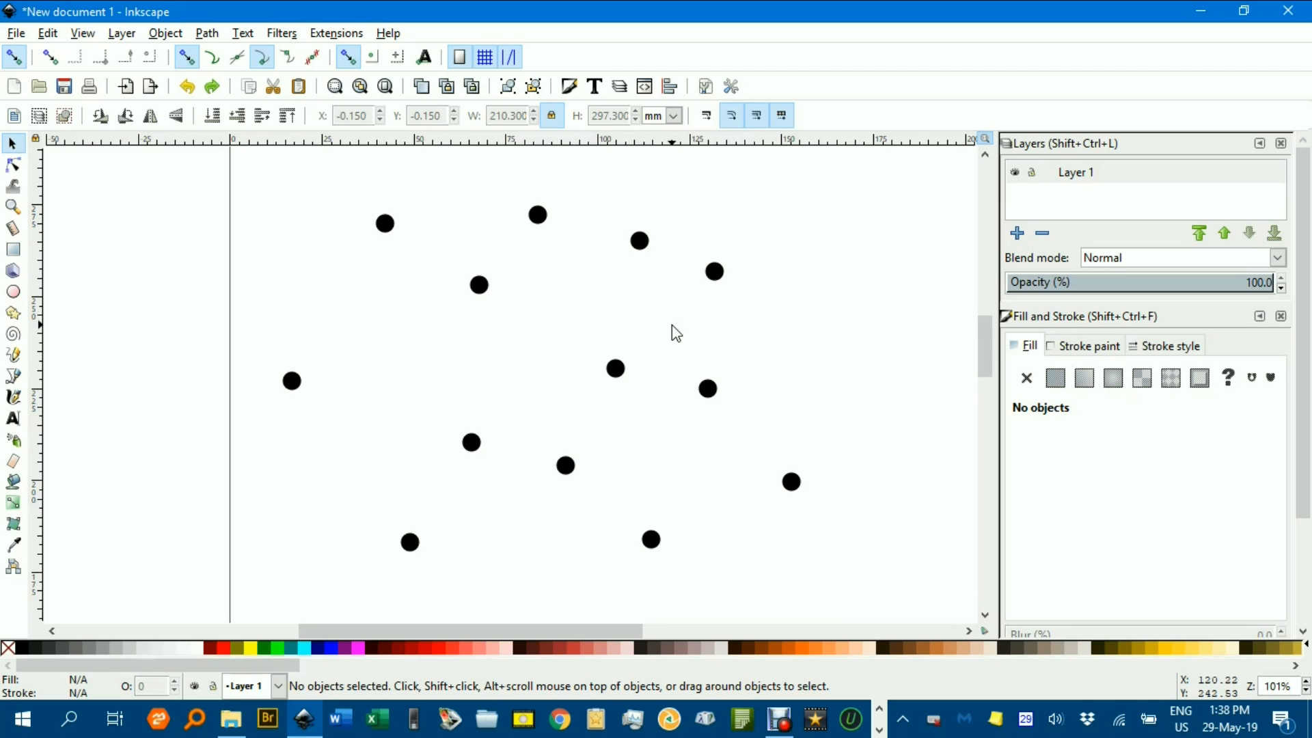
mouse_move(737, 318)
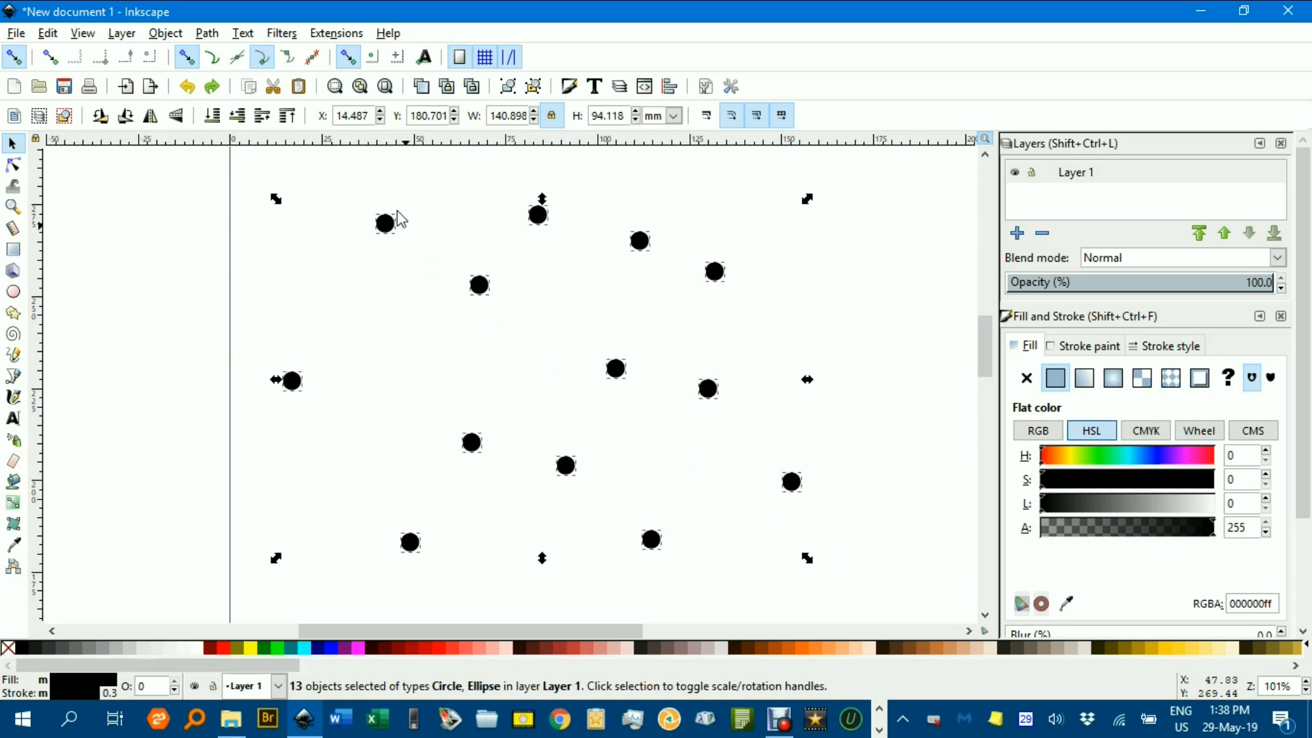
mouse_move(341, 40)
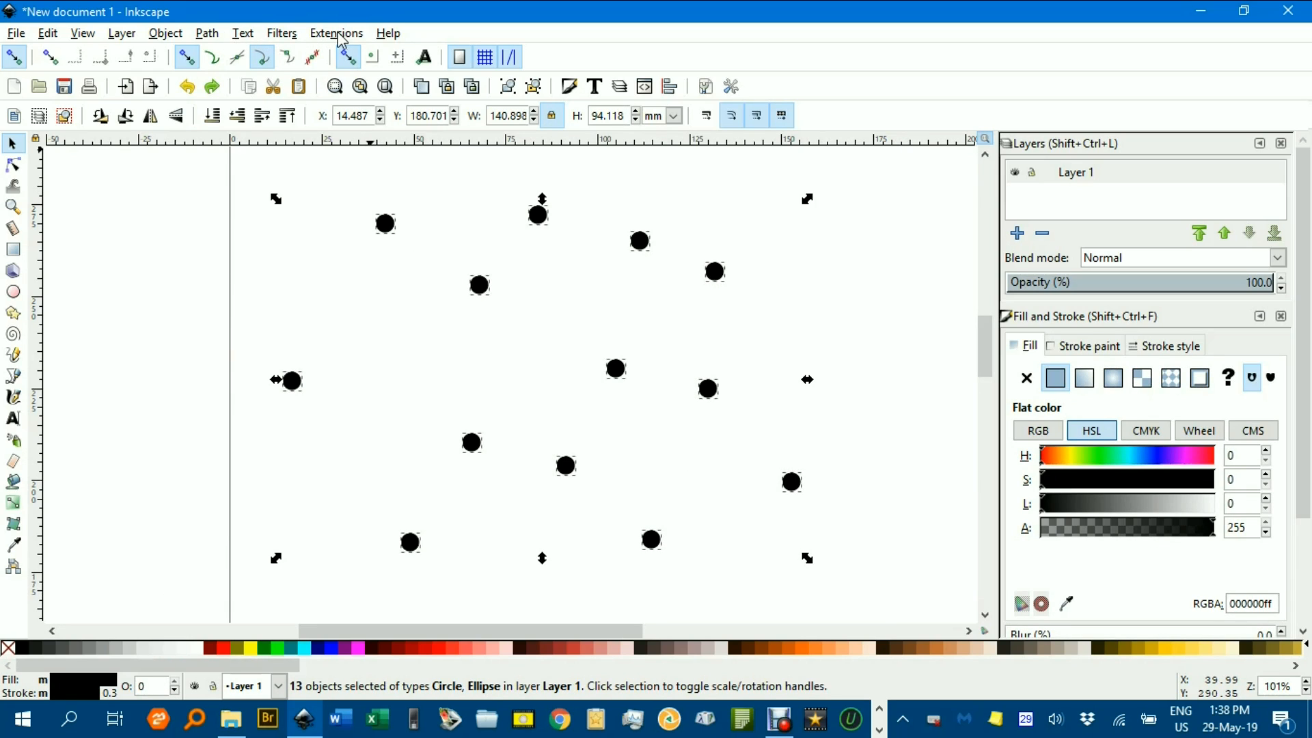
mouse_move(879, 181)
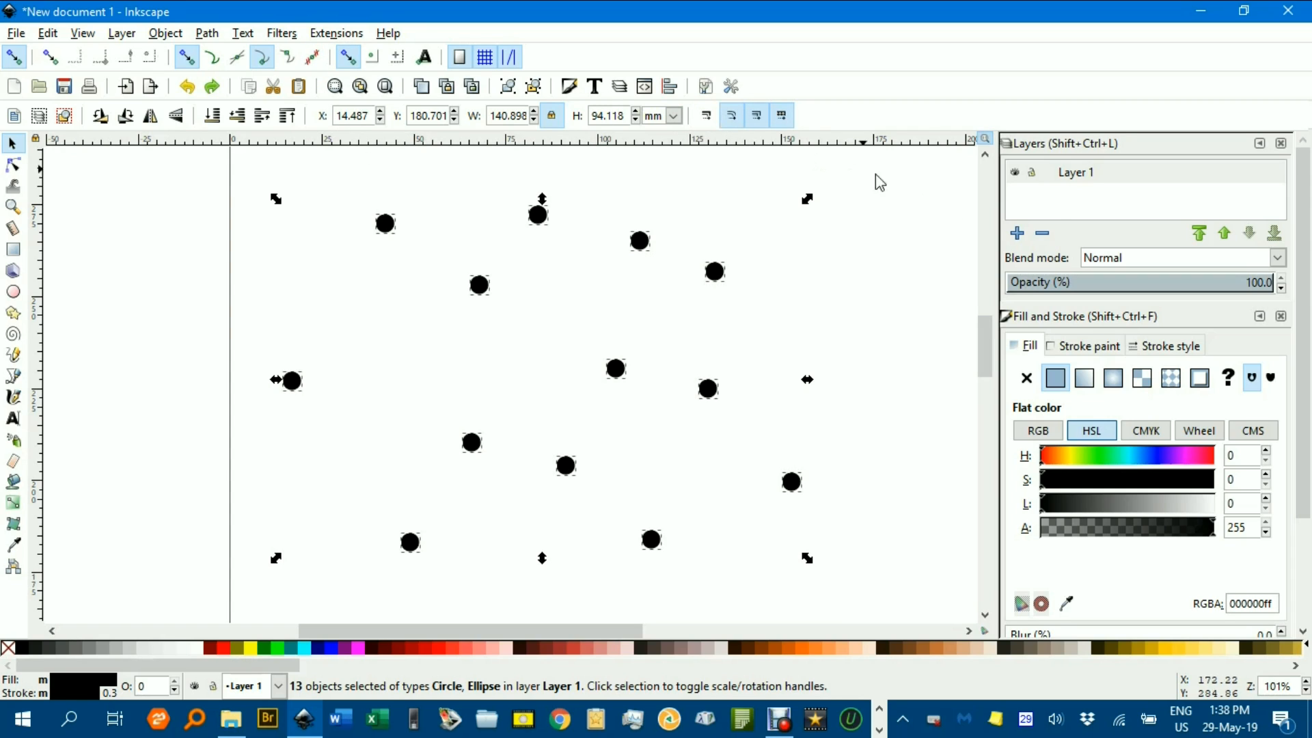
mouse_move(938, 230)
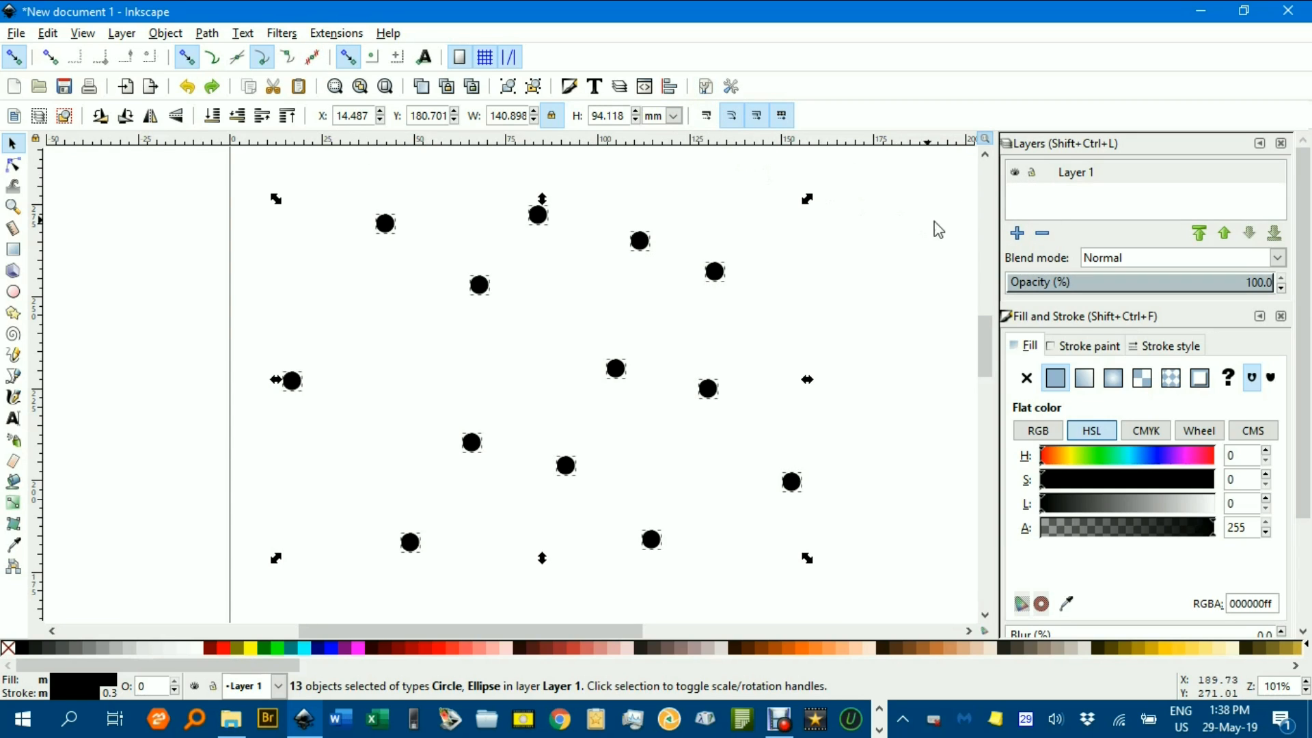
Deselect the dots and add a new layer named 'Sites' above Layer 1
left_click(929, 247)
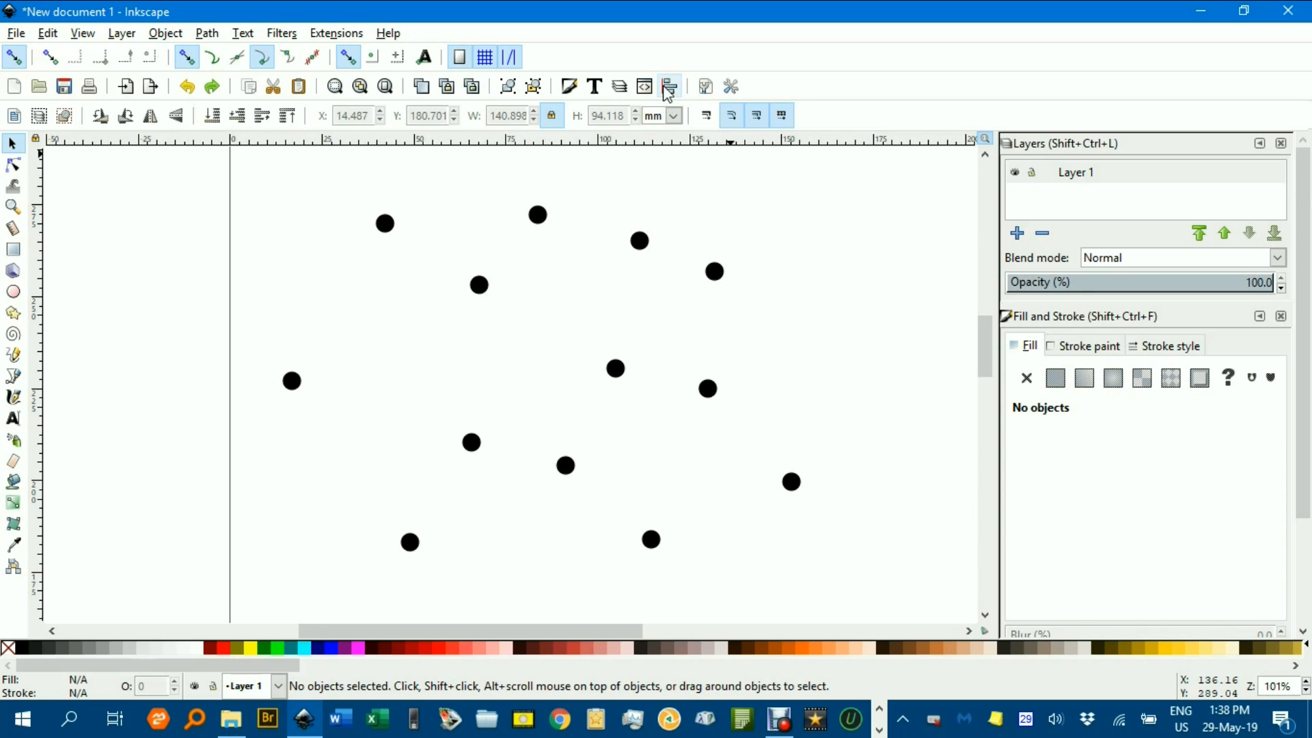
mouse_move(618, 86)
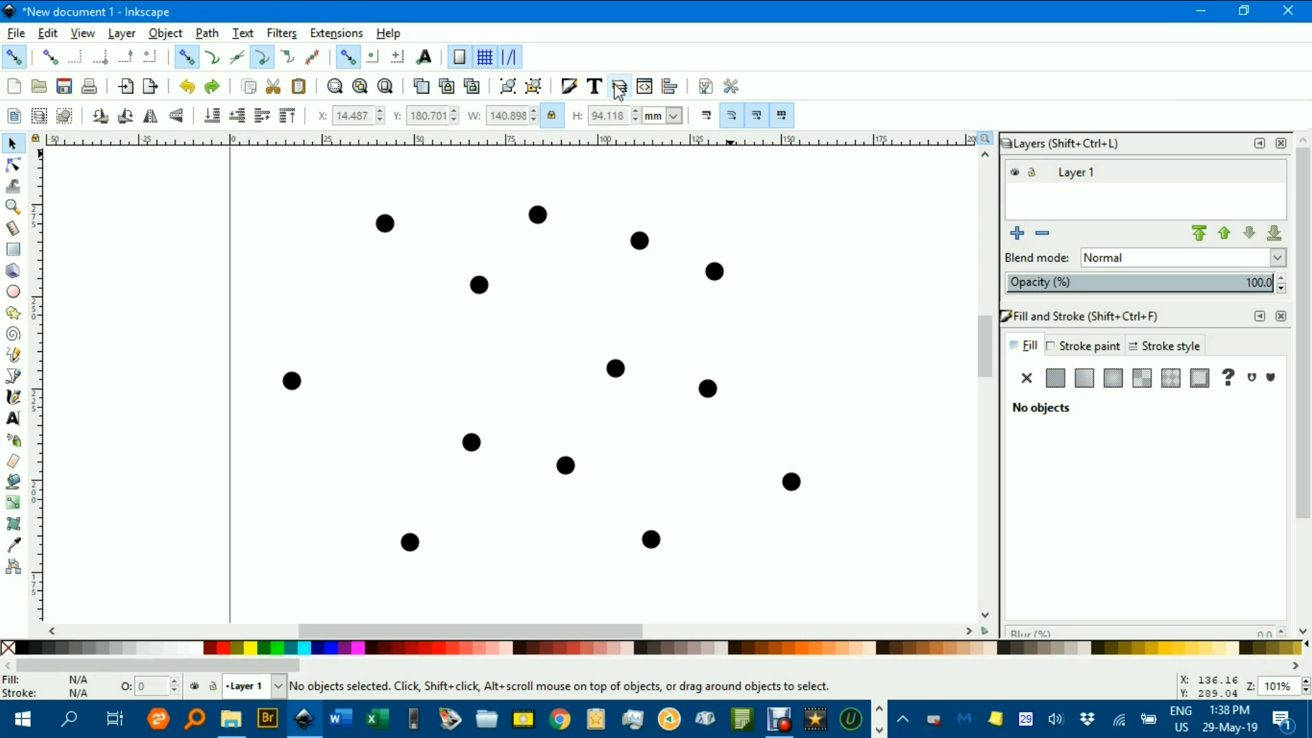
mouse_move(1030, 193)
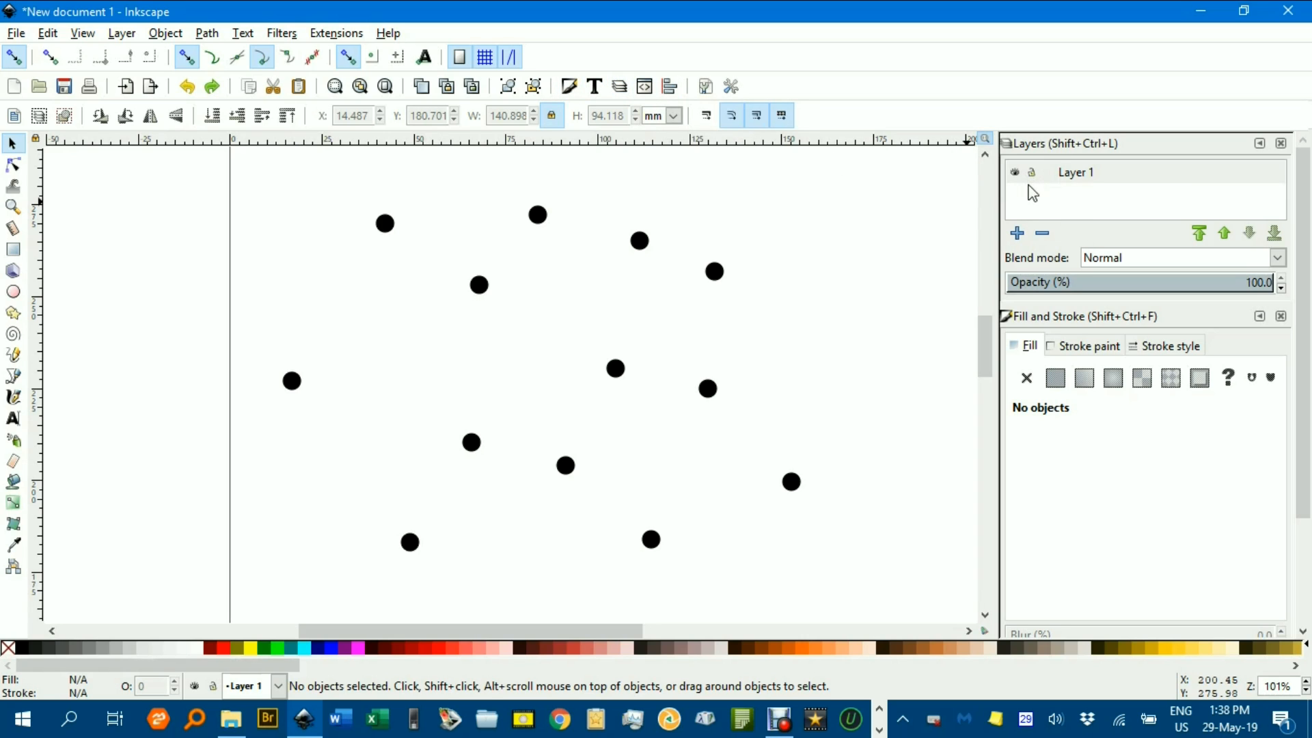
left_click(1016, 234)
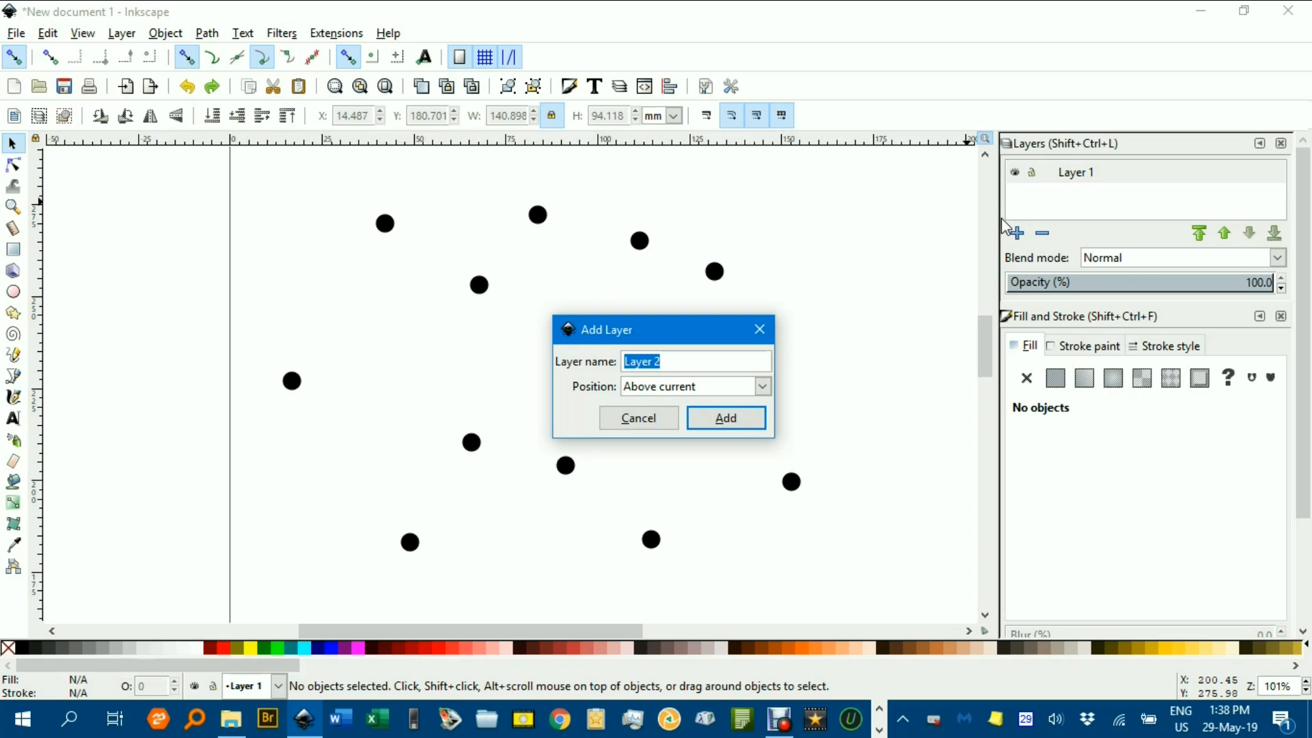
type("Sit")
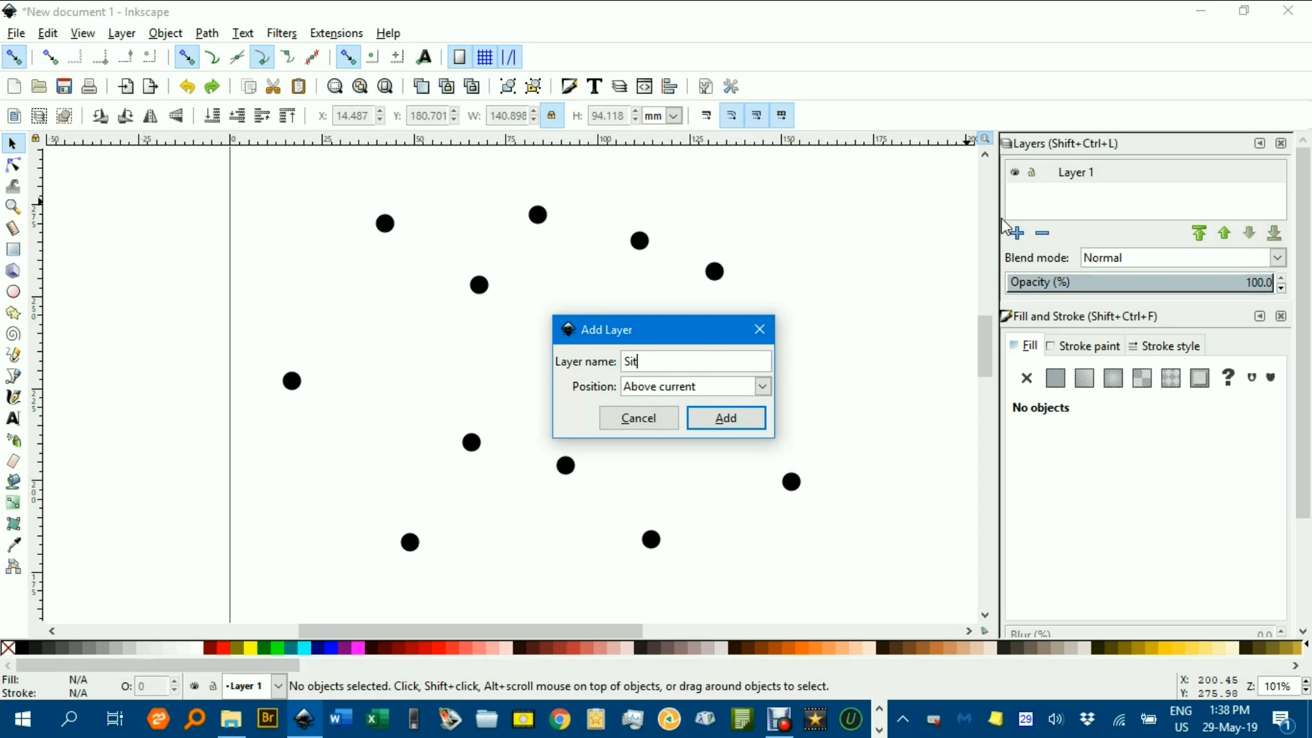
type("es")
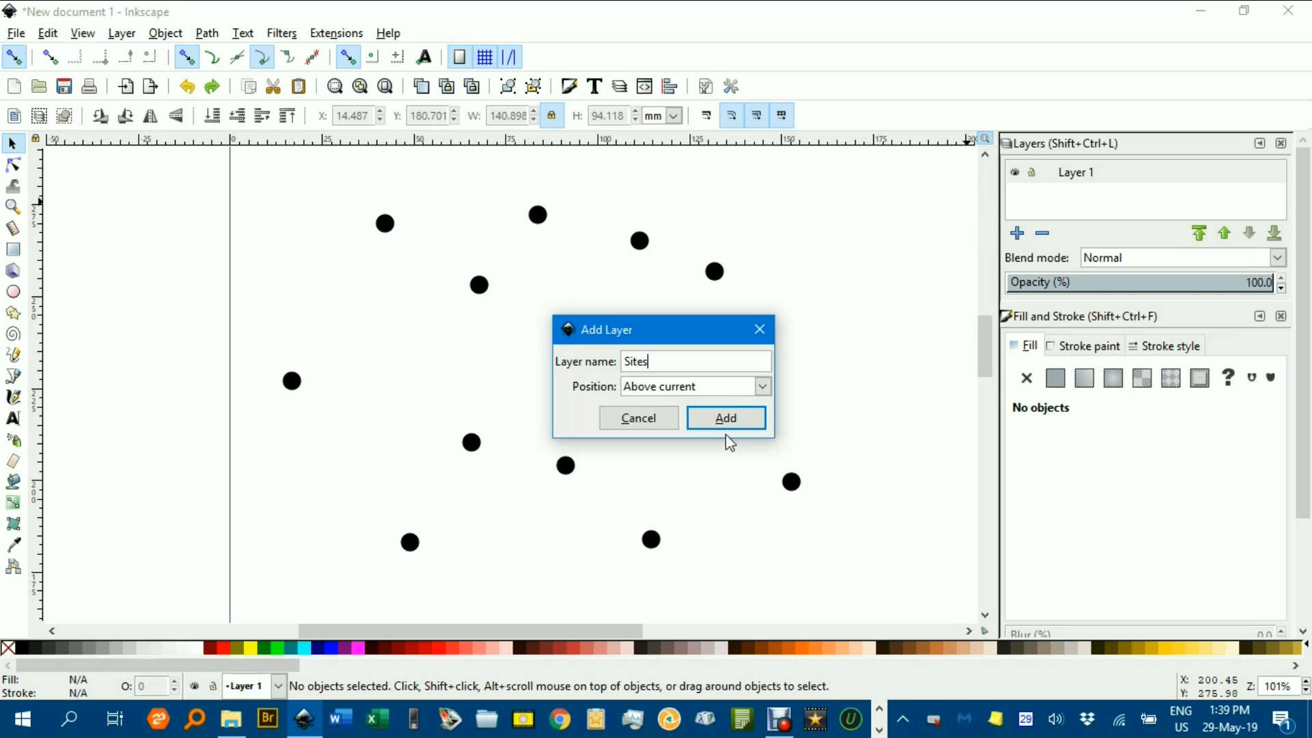
left_click(724, 418)
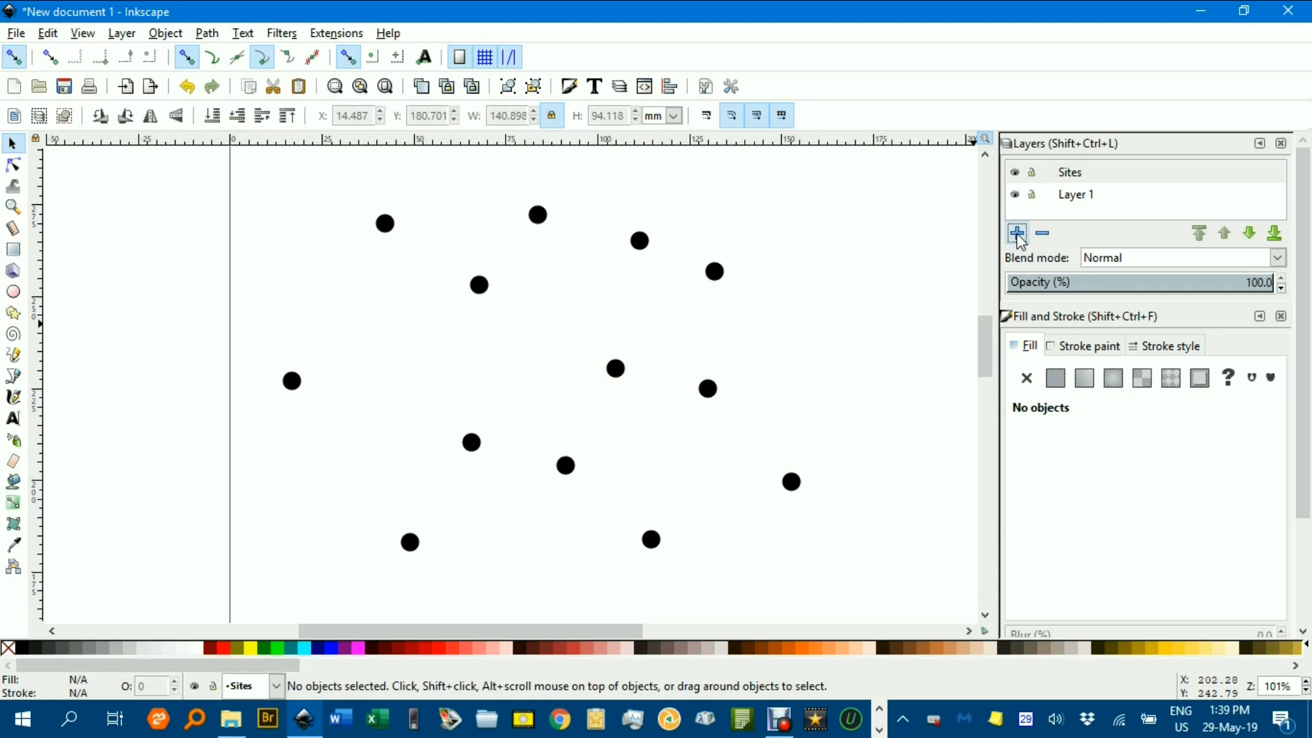
Add a second new layer named 'Regions' above Sites
left_click(1016, 234)
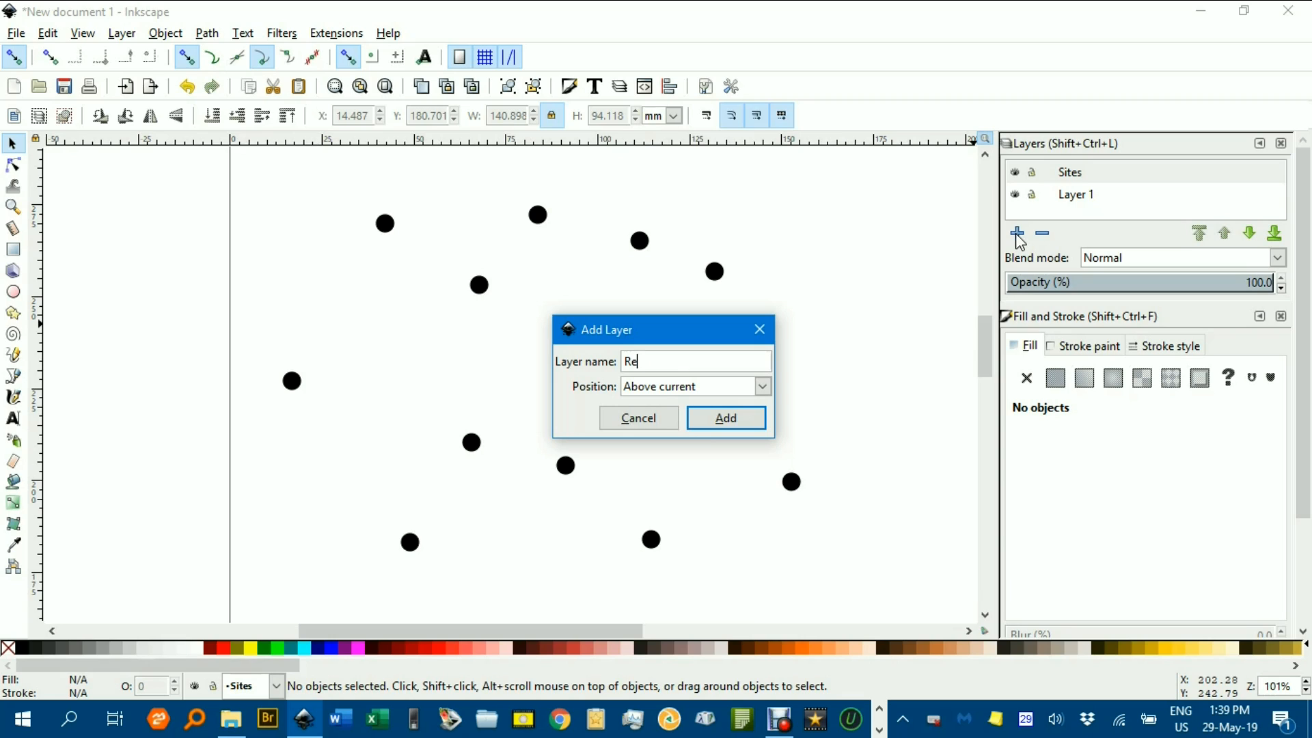
type("gions")
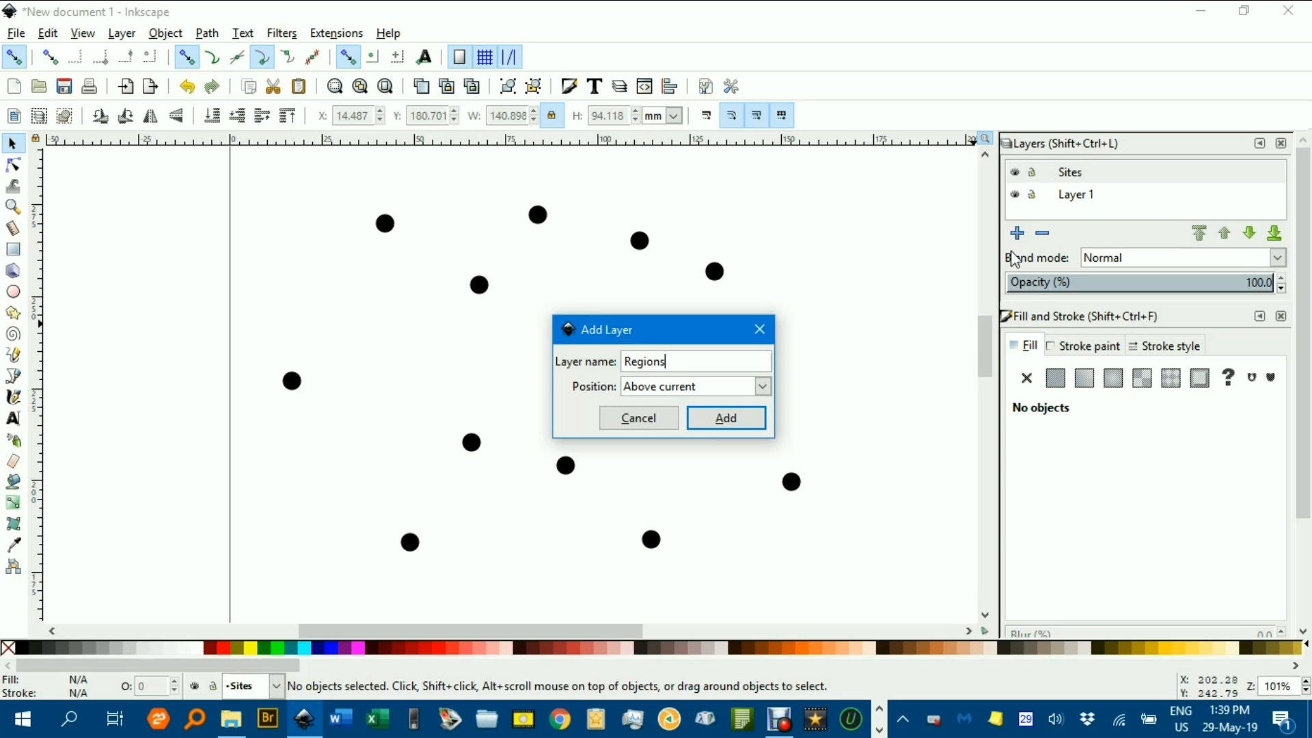
left_click(725, 418)
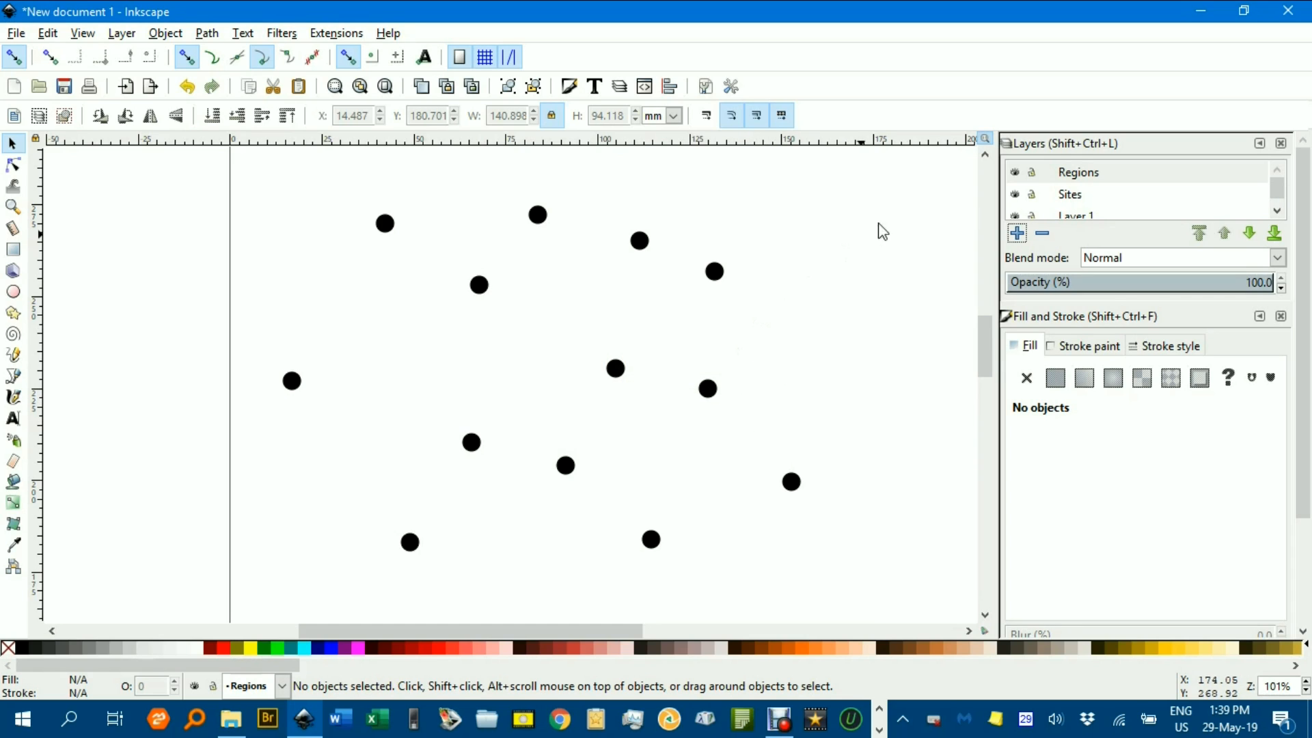
mouse_move(1274, 199)
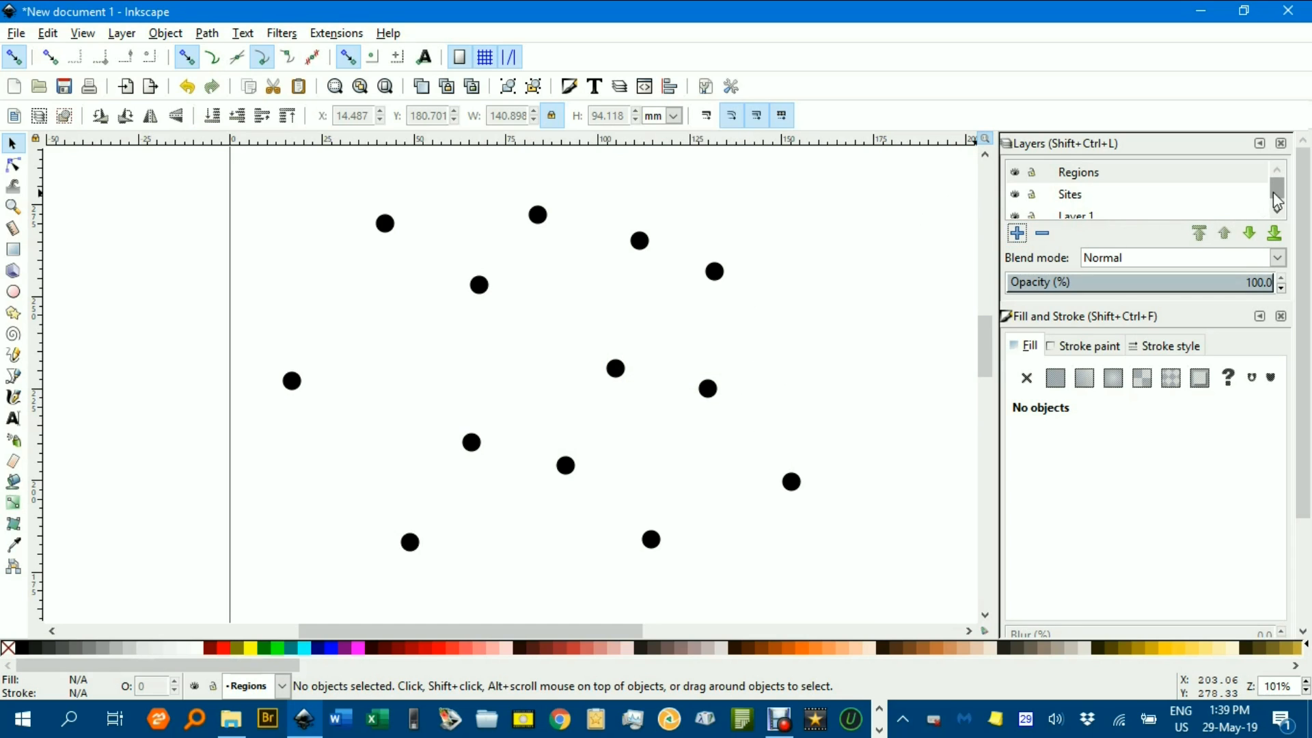
left_click(1275, 197)
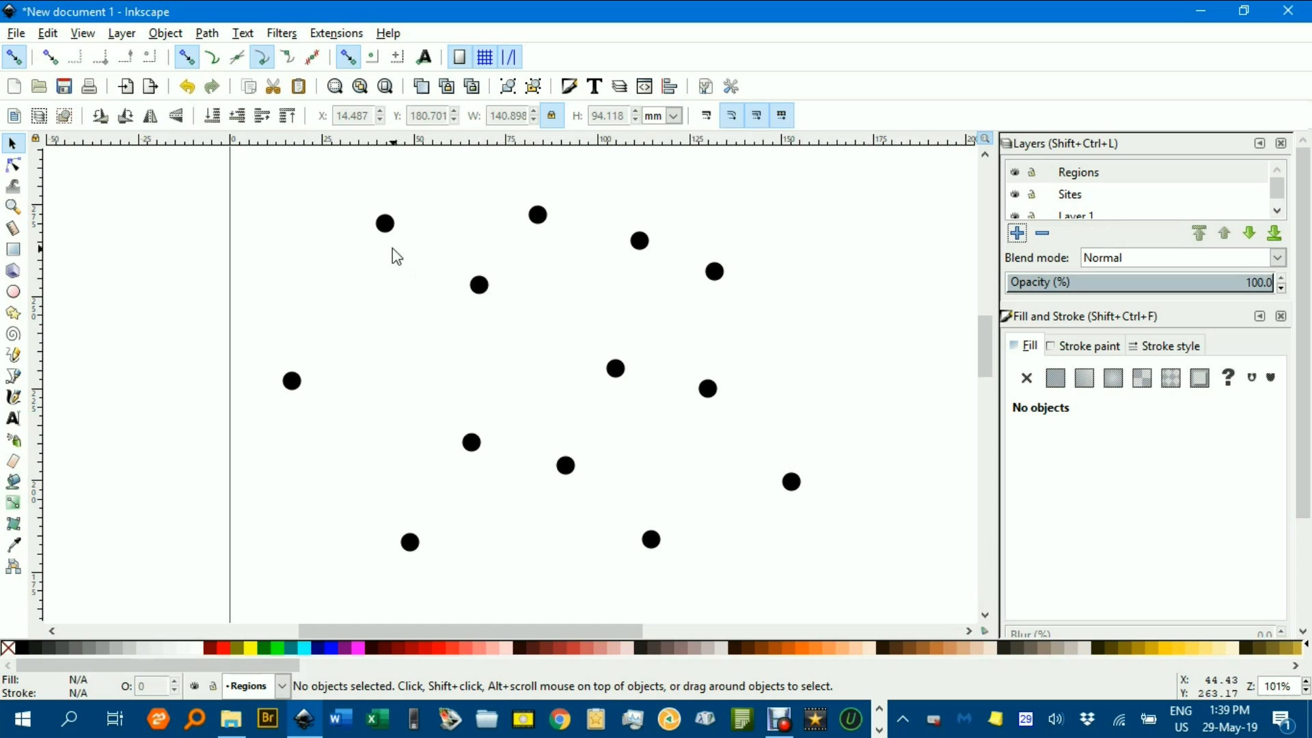
Move all thirteen selected site dots from Layer 1 onto the Sites layer
left_click(384, 223)
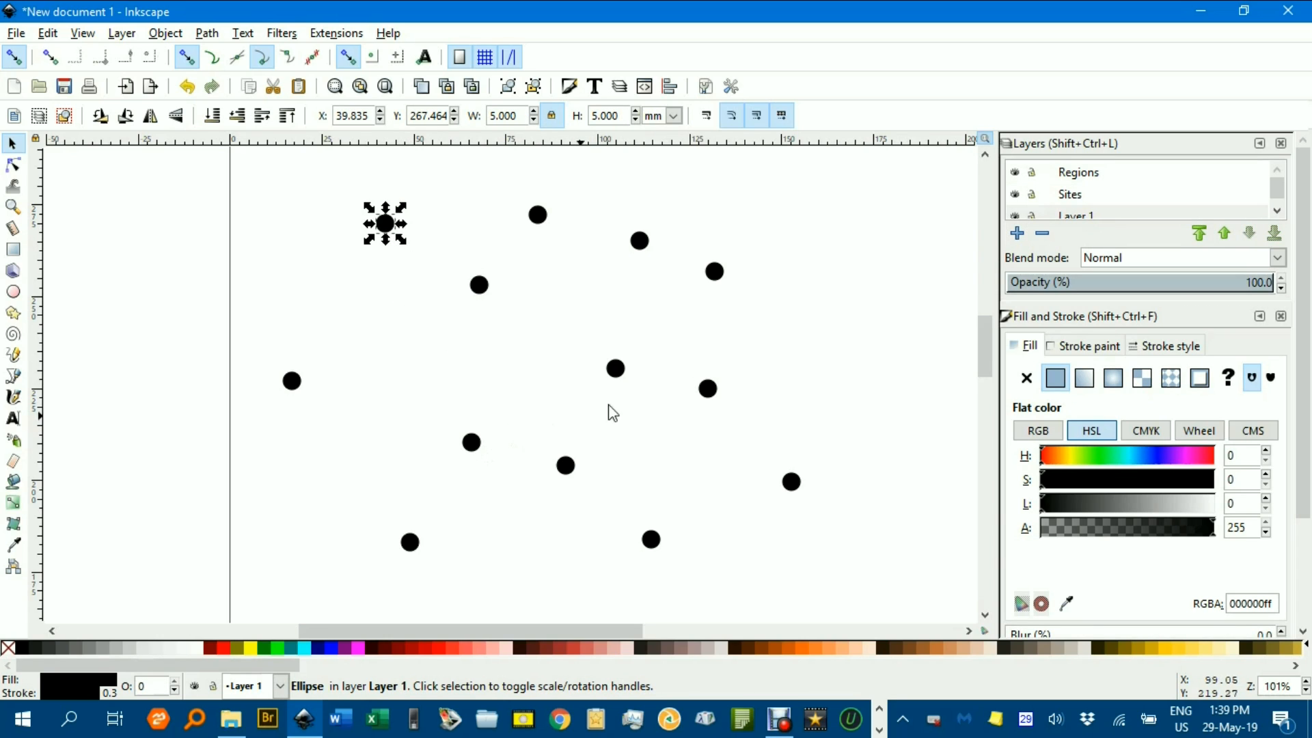
mouse_move(364, 289)
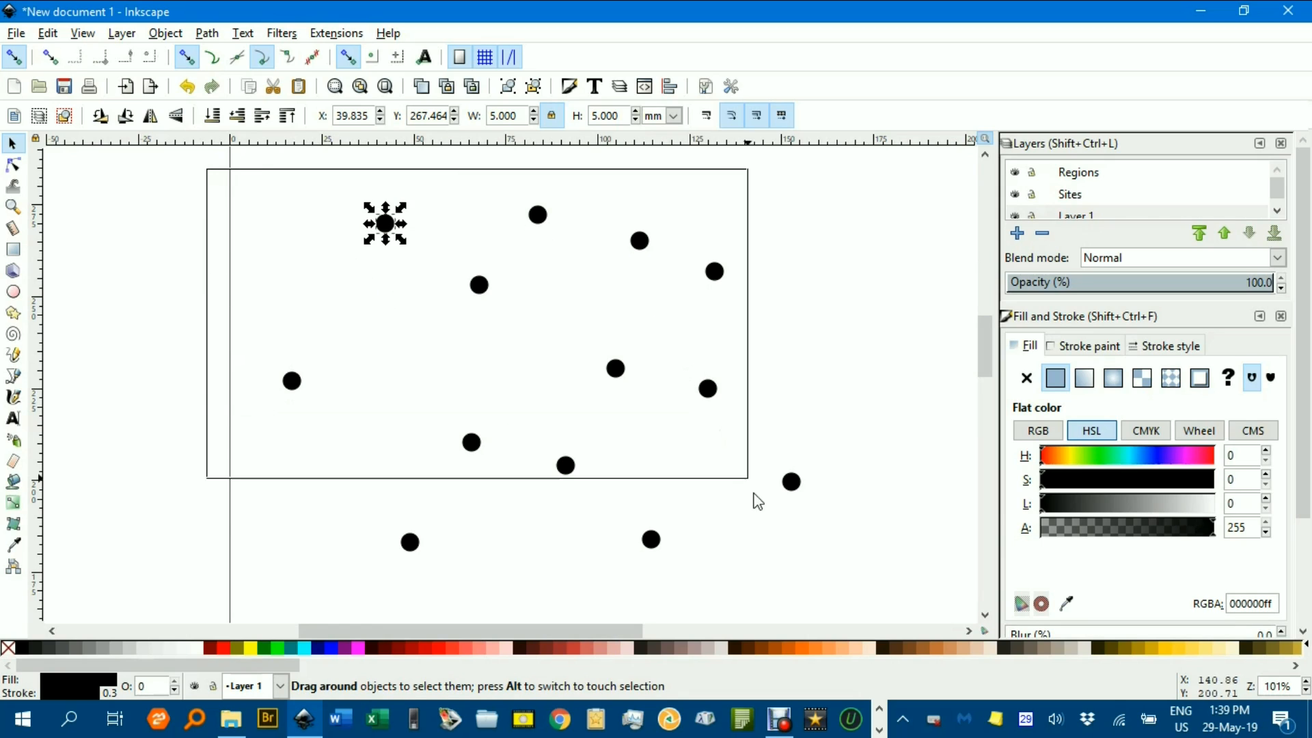
key("ctrl+a")
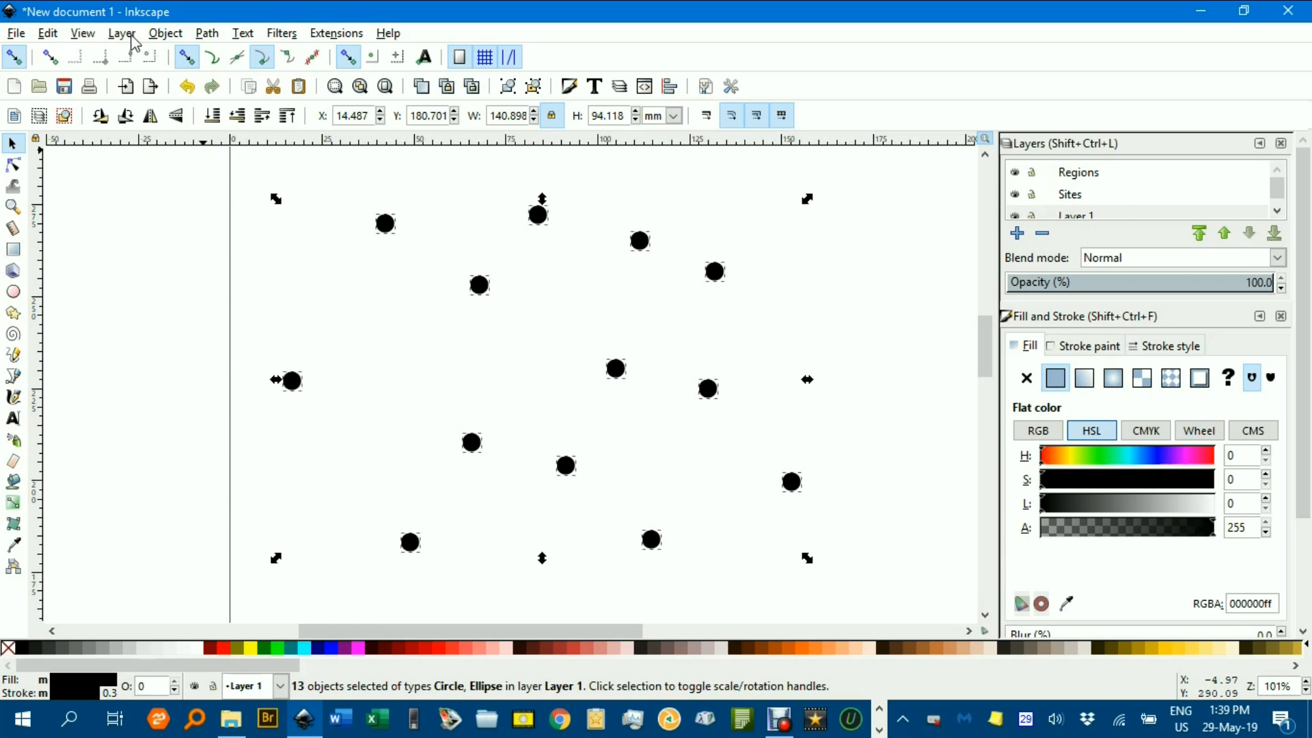
left_click(121, 33)
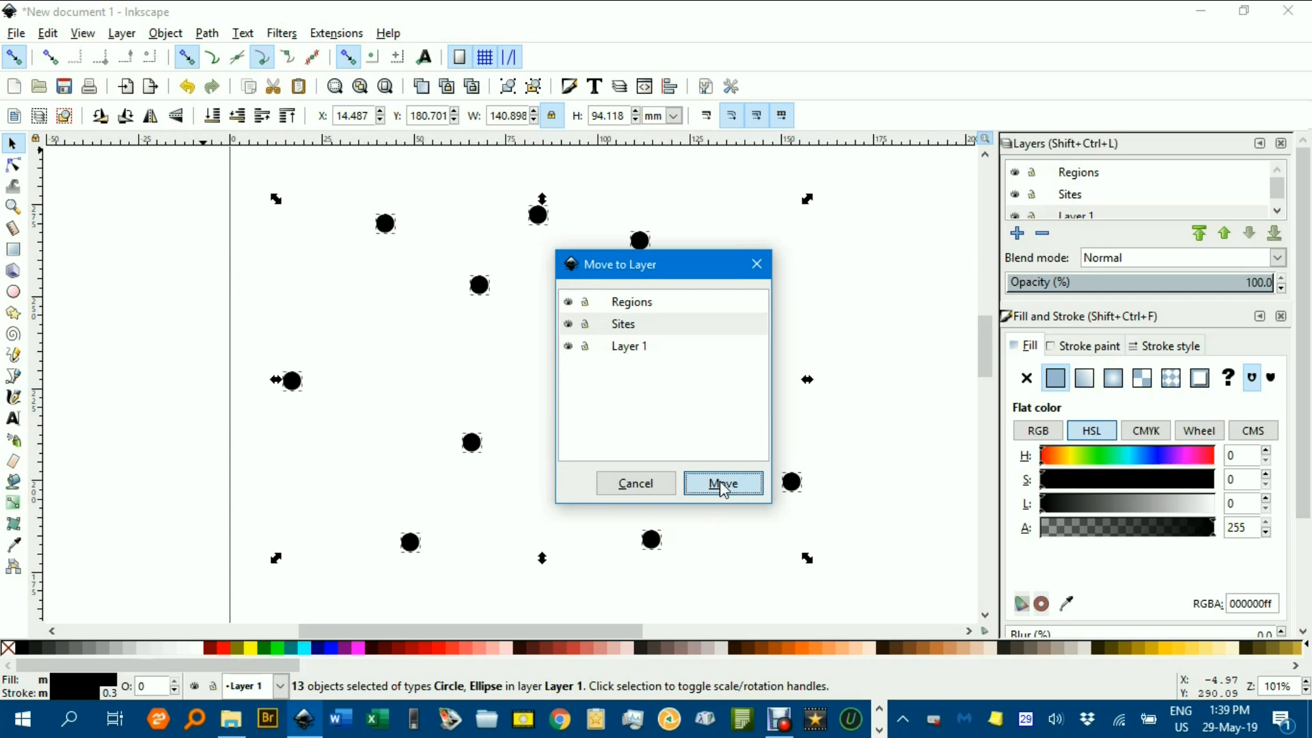
left_click(723, 482)
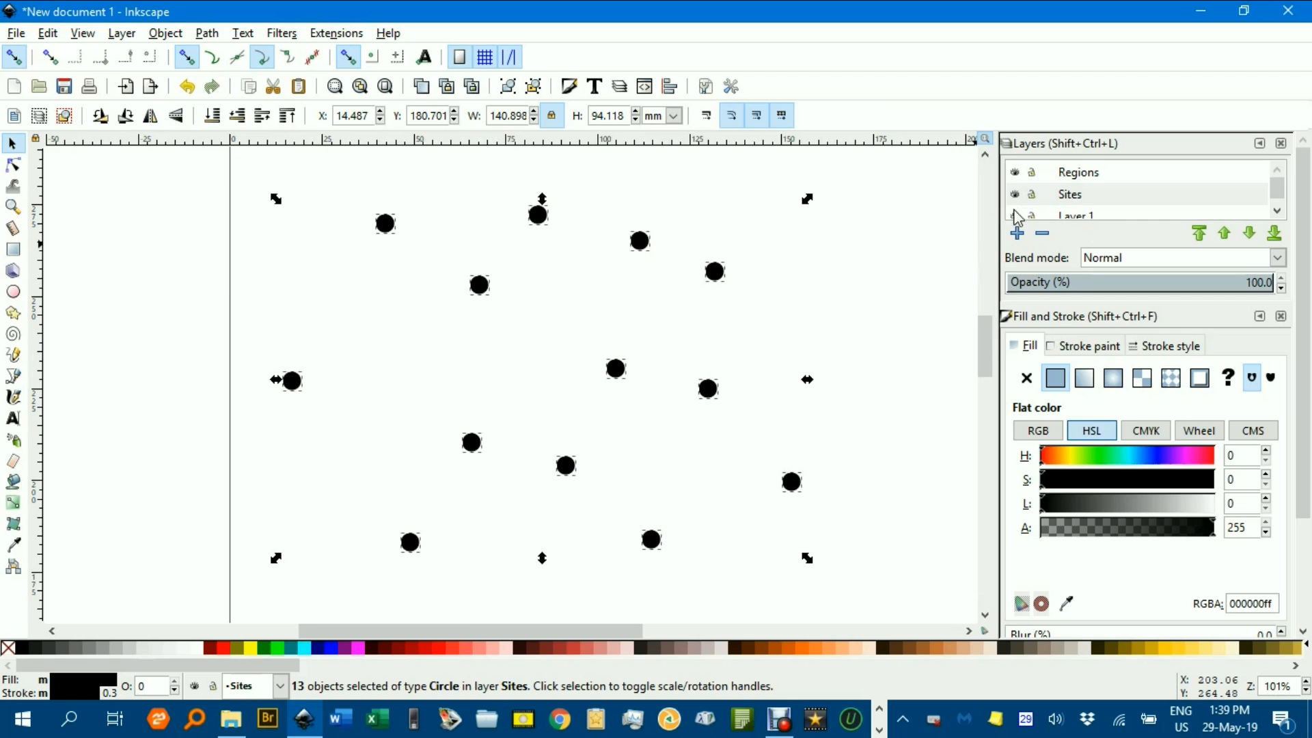
Hide and re-show the Sites layer to verify the dots are on it
left_click(1015, 194)
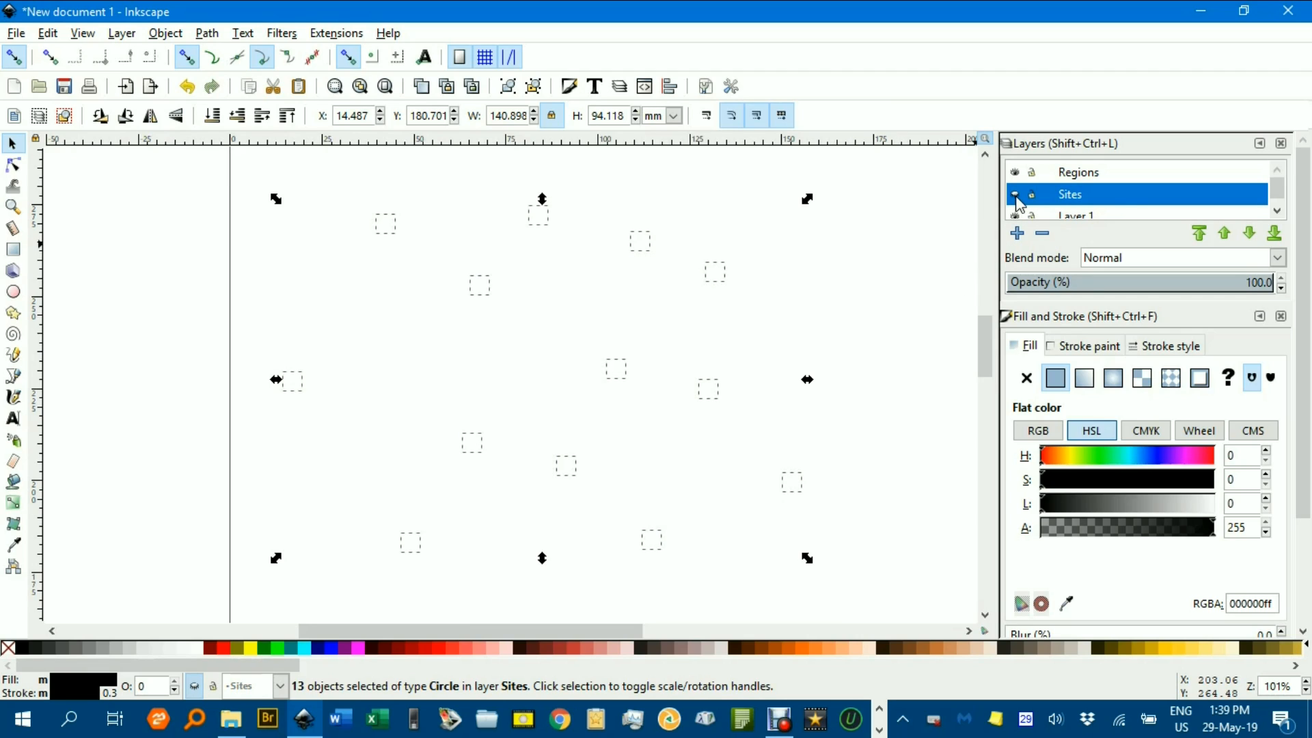
left_click(875, 246)
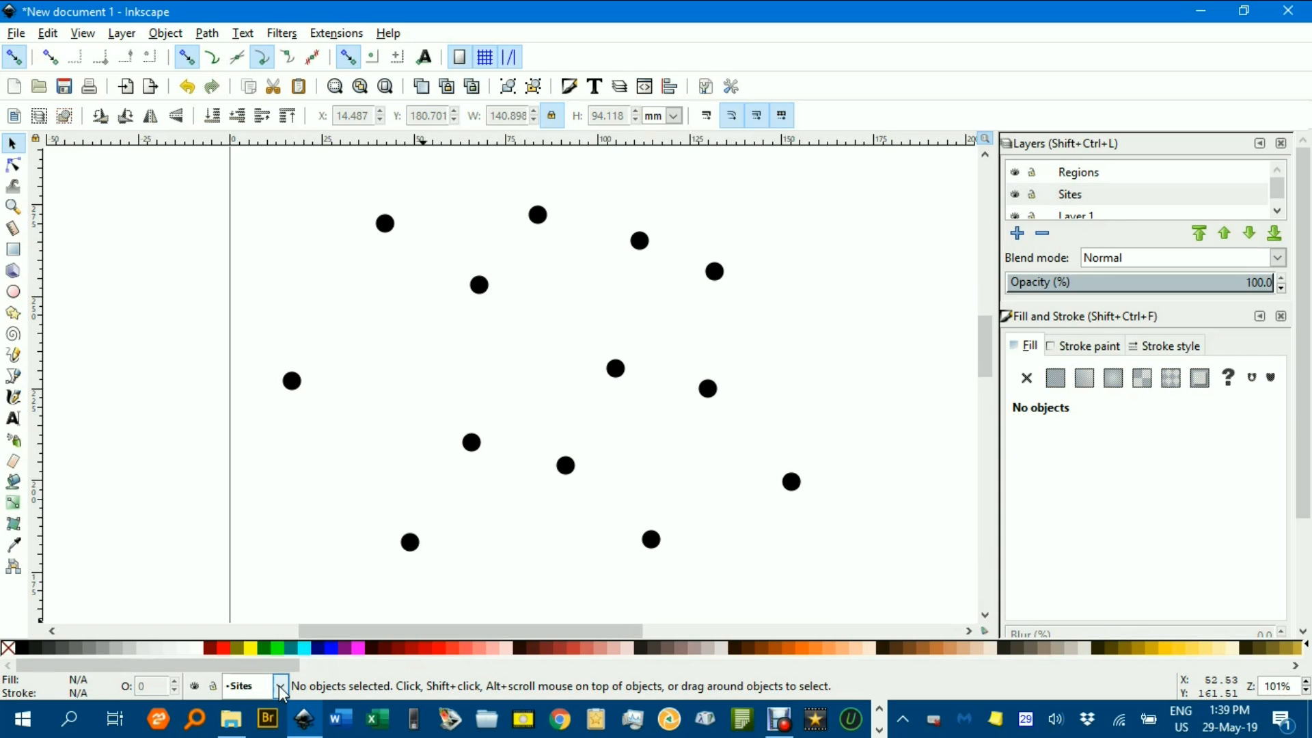
mouse_move(282, 688)
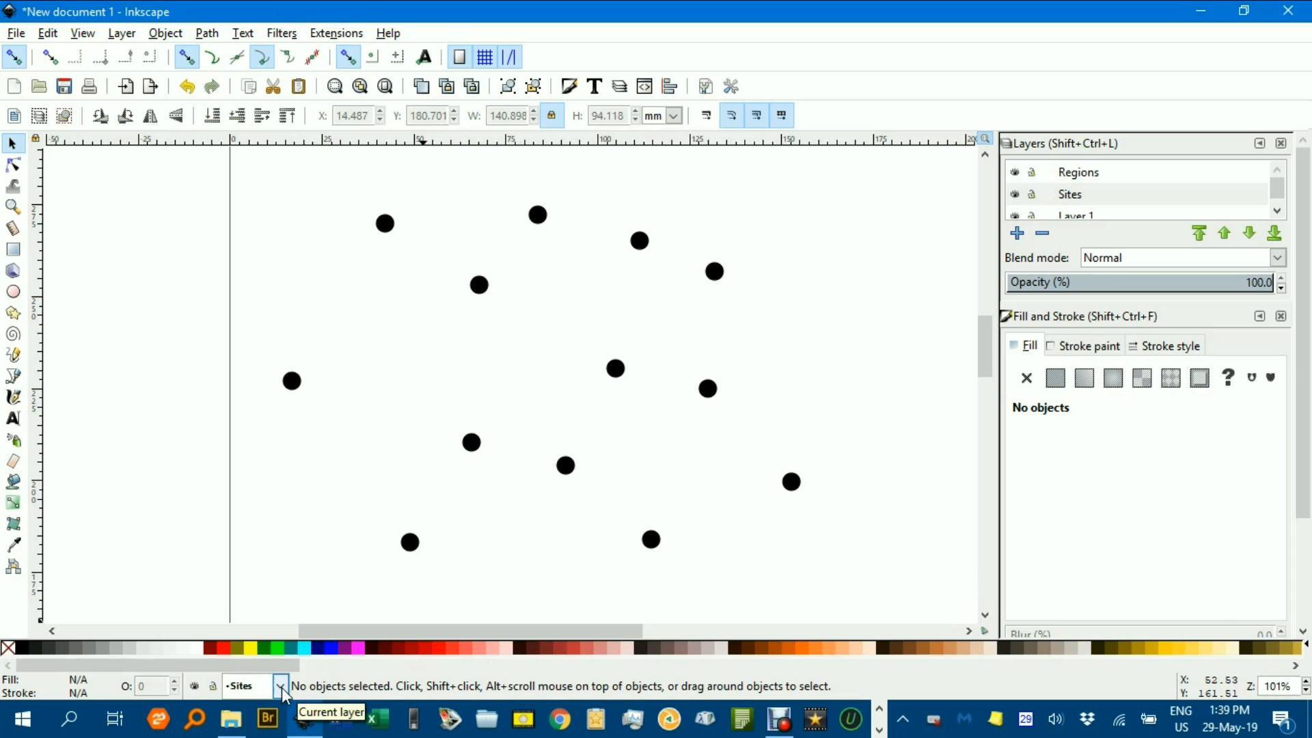
Make Regions the current layer and select all thirteen site dots
left_click(281, 685)
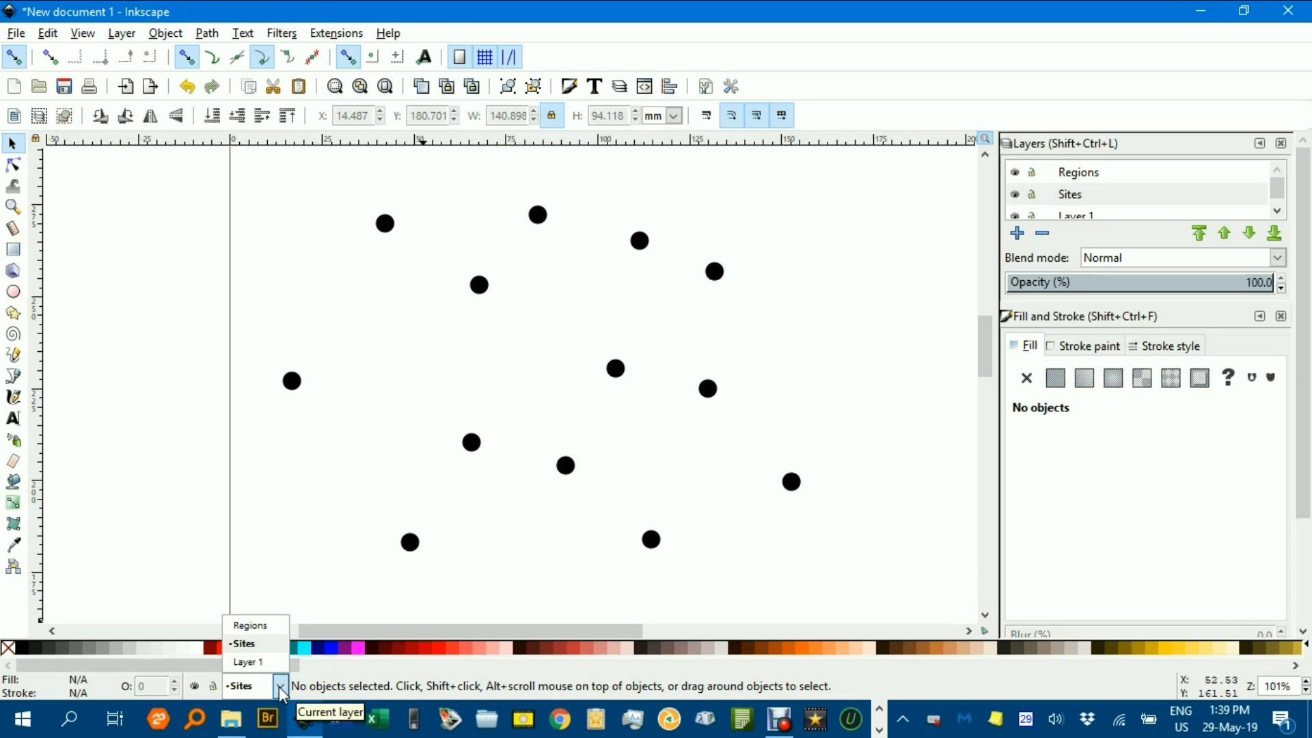
left_click(250, 625)
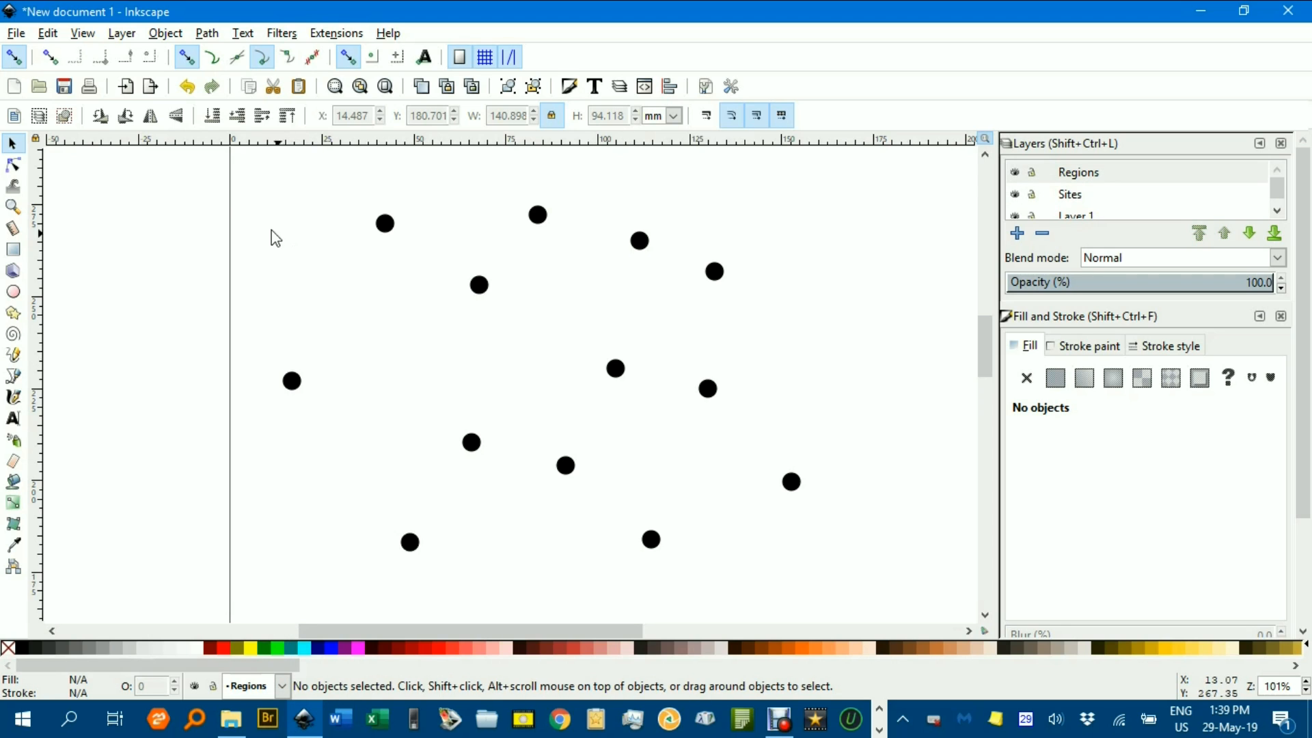
key("ctrl+a")
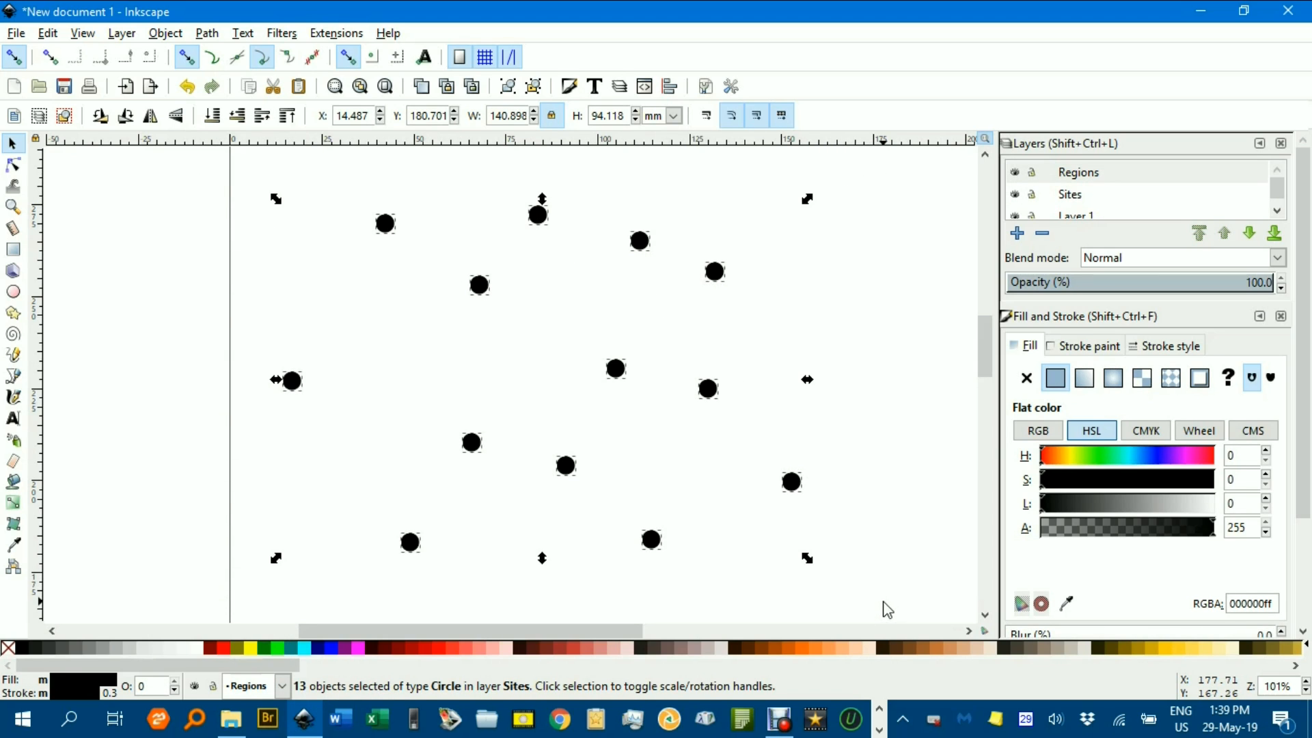
mouse_move(311, 23)
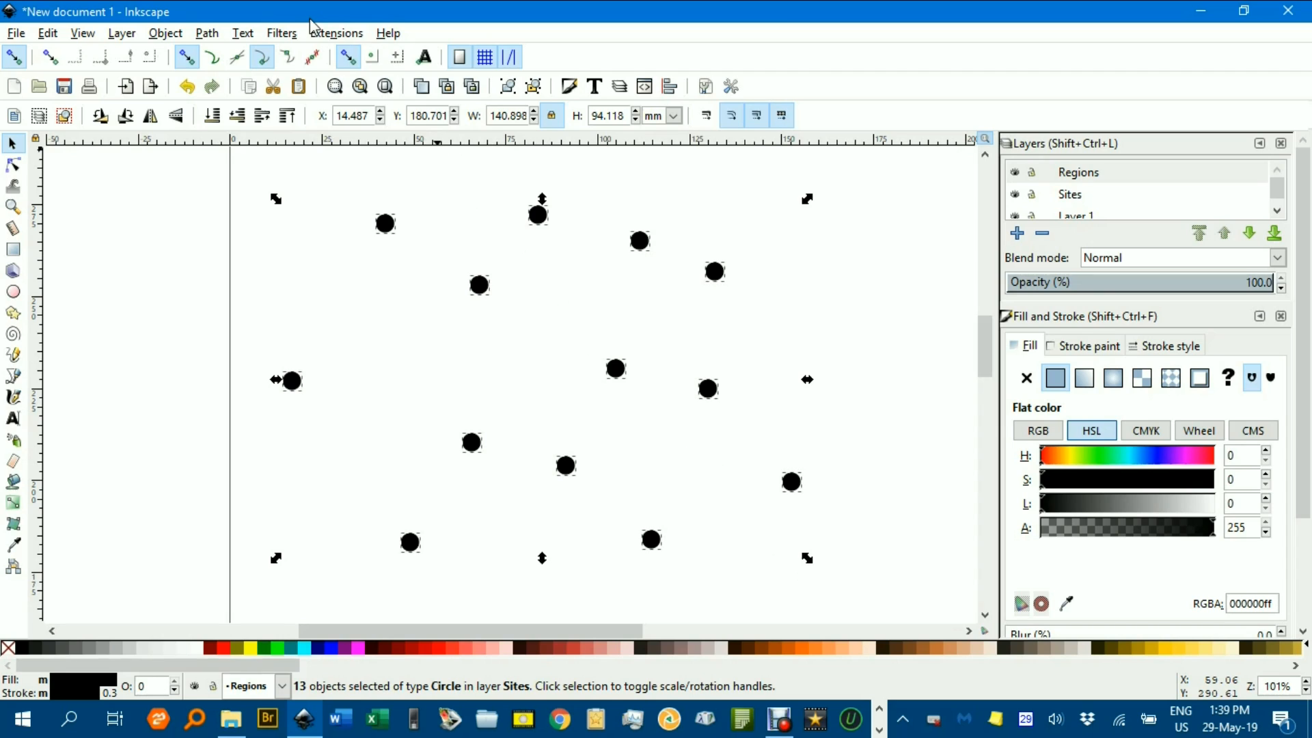
Show the Extensions > Generate from Path submenu with Voronoi Diagram available
left_click(336, 32)
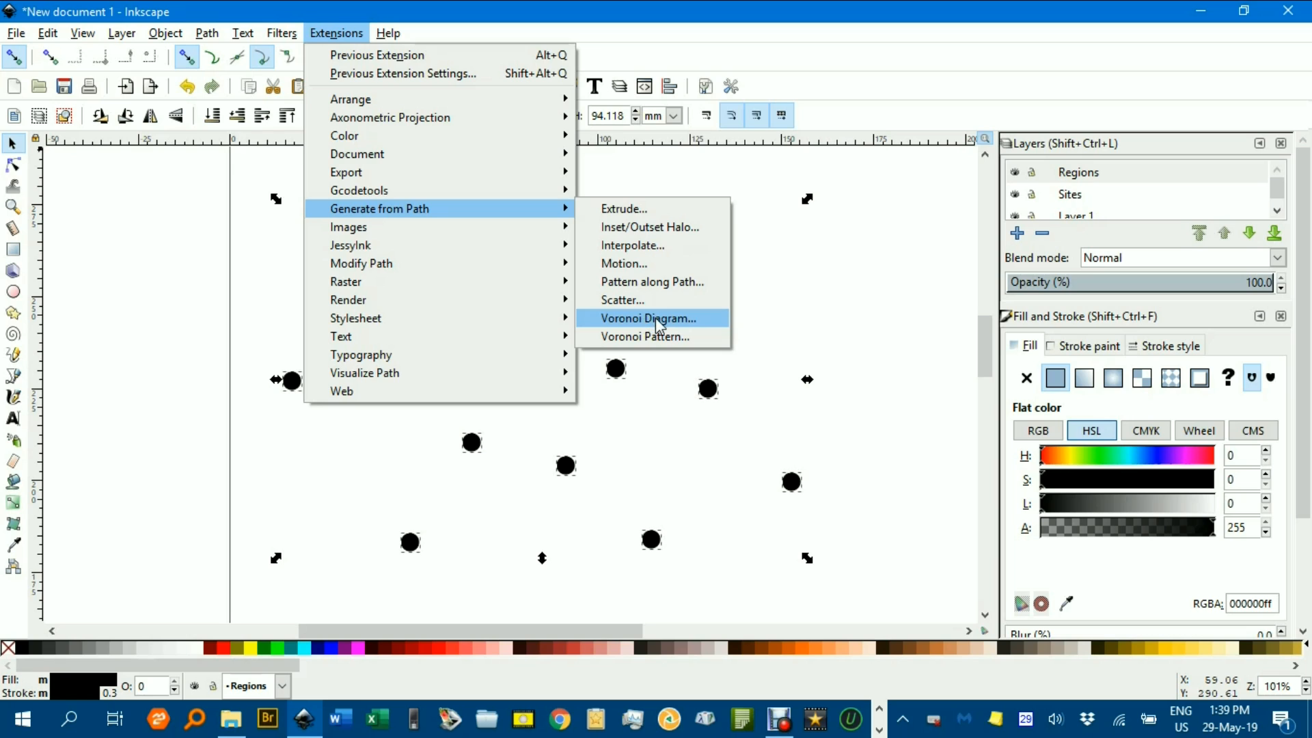
Bring up the Voronoi Diagram dialog and review its diagram-type options
left_click(649, 319)
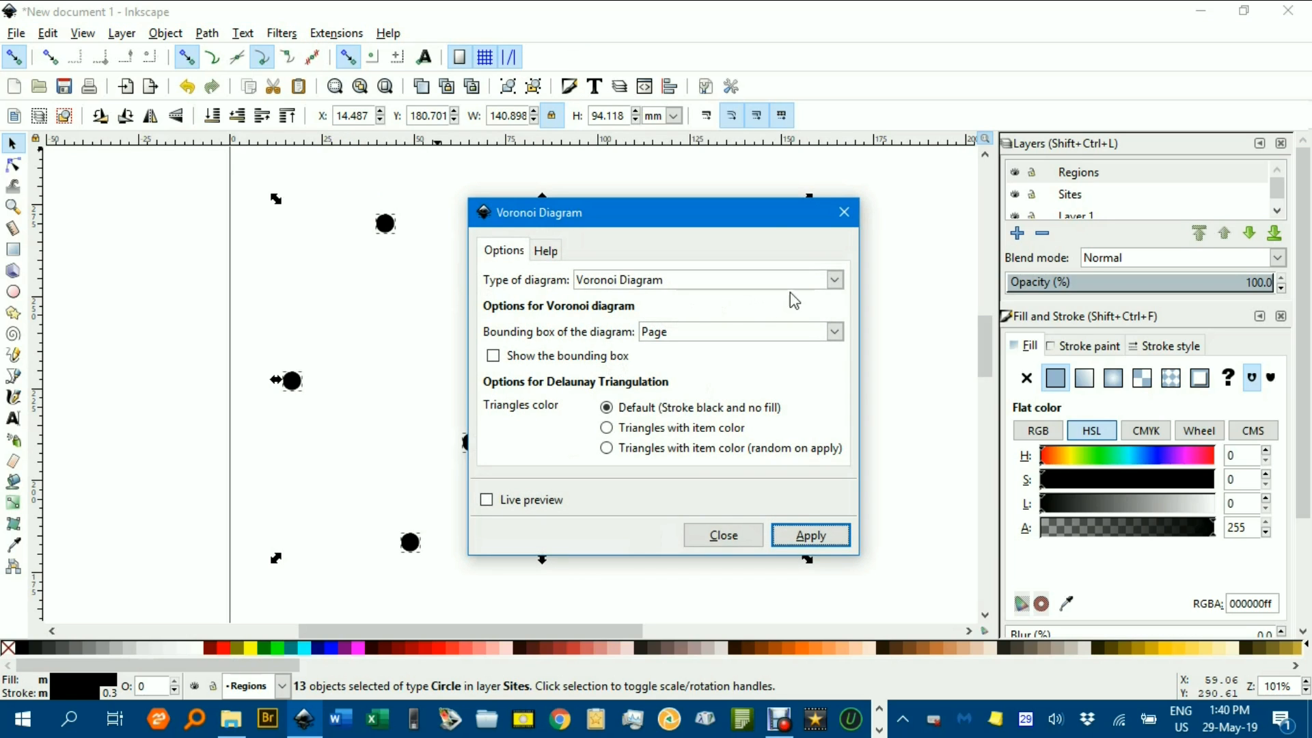
mouse_move(718, 288)
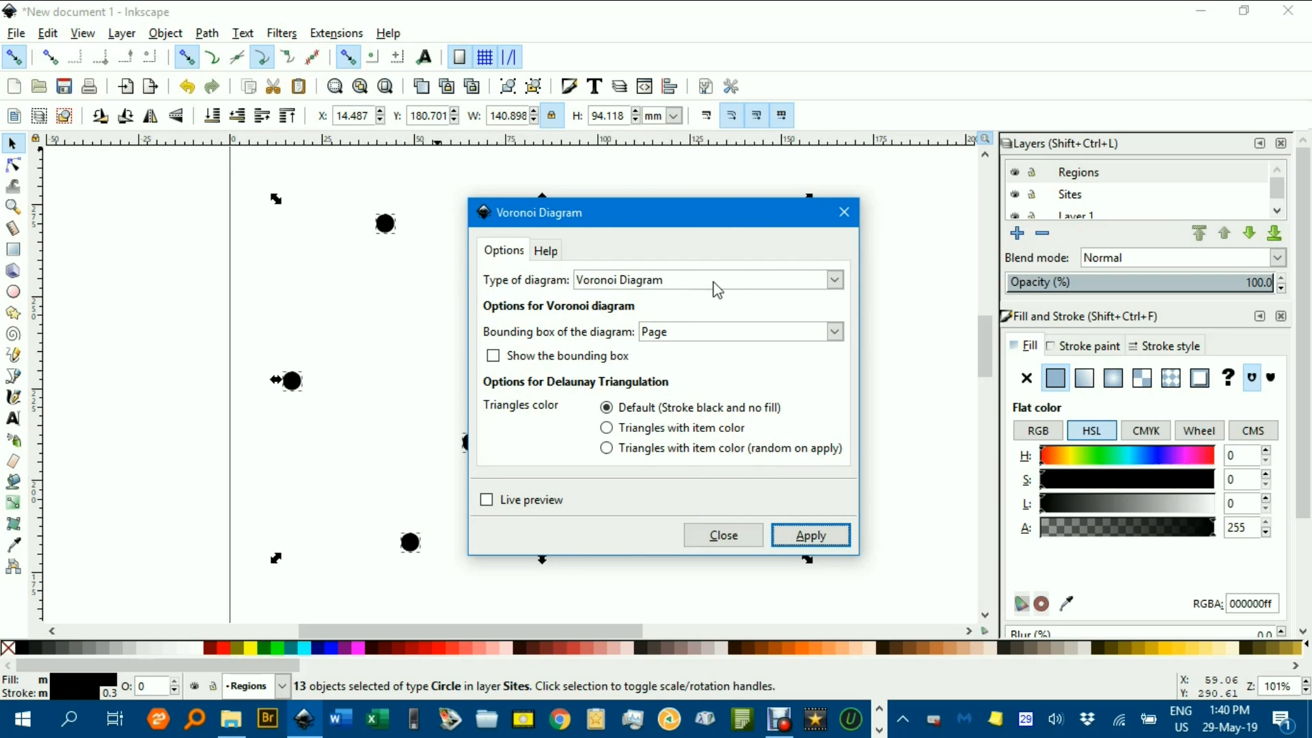
left_click(832, 279)
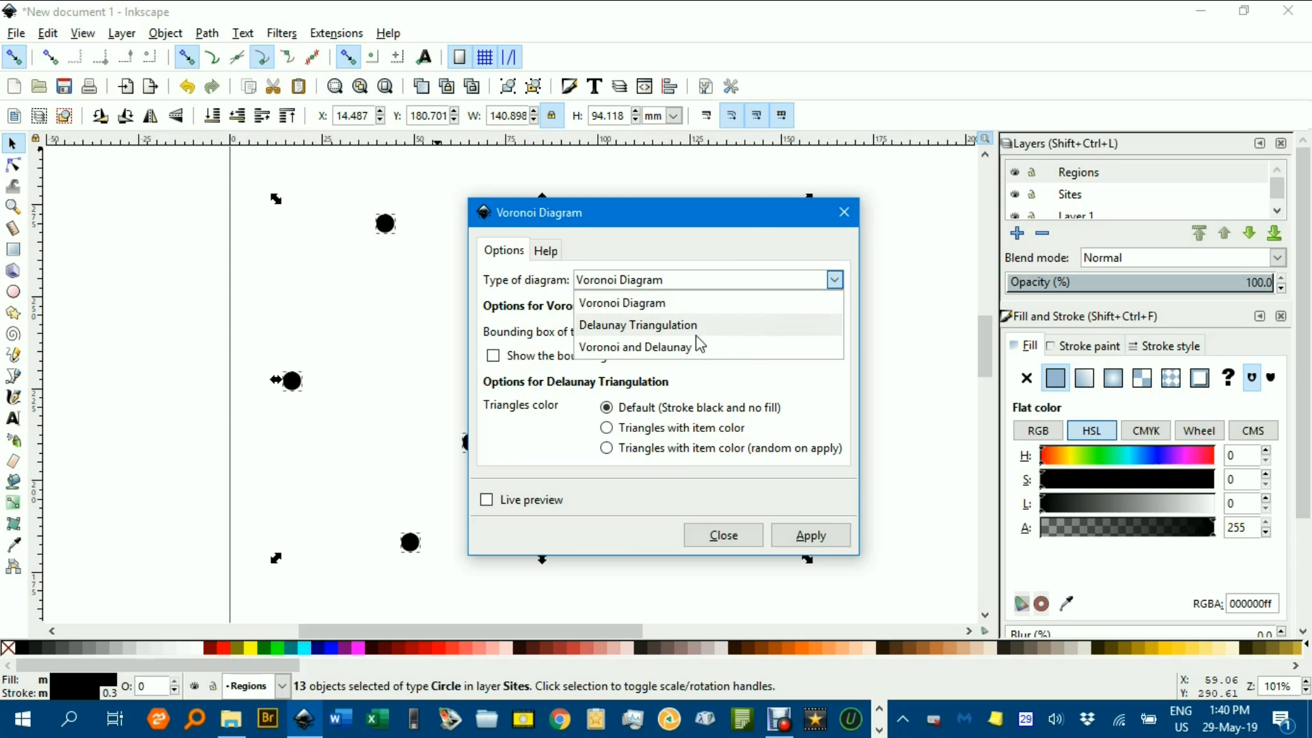
mouse_move(687, 334)
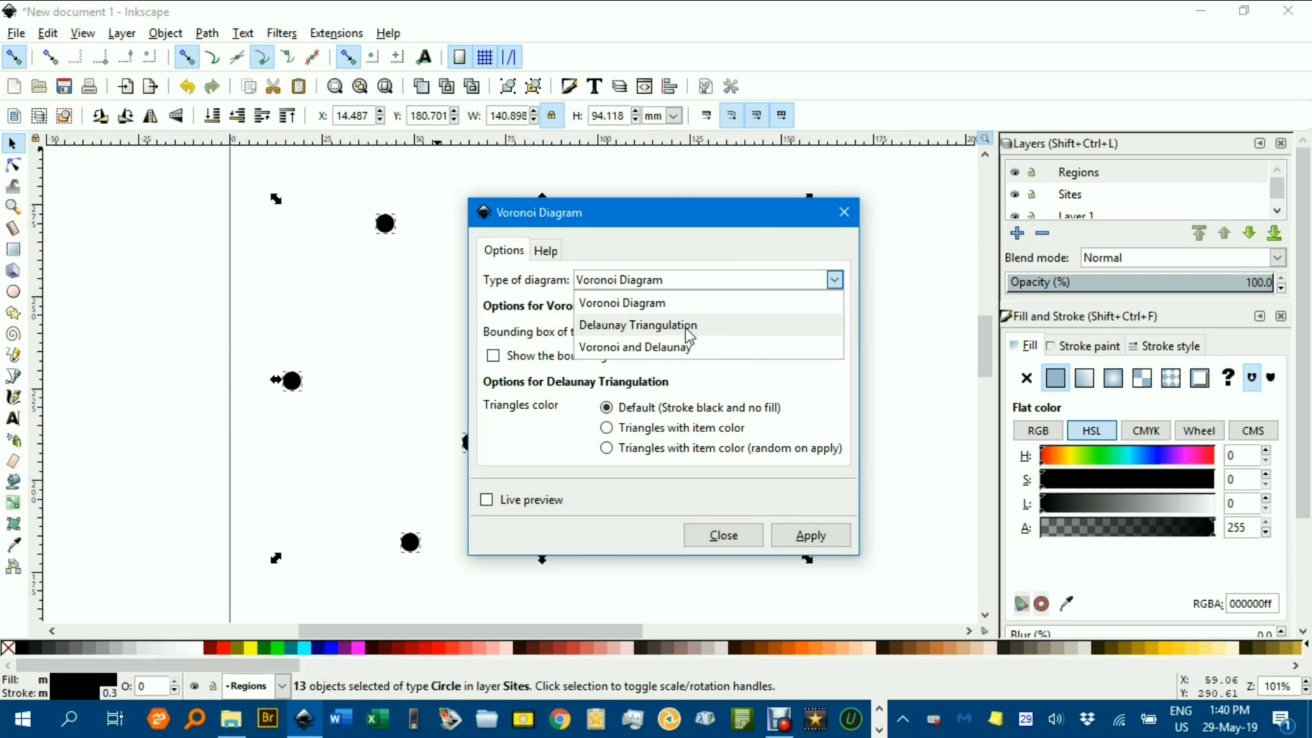
mouse_move(636, 334)
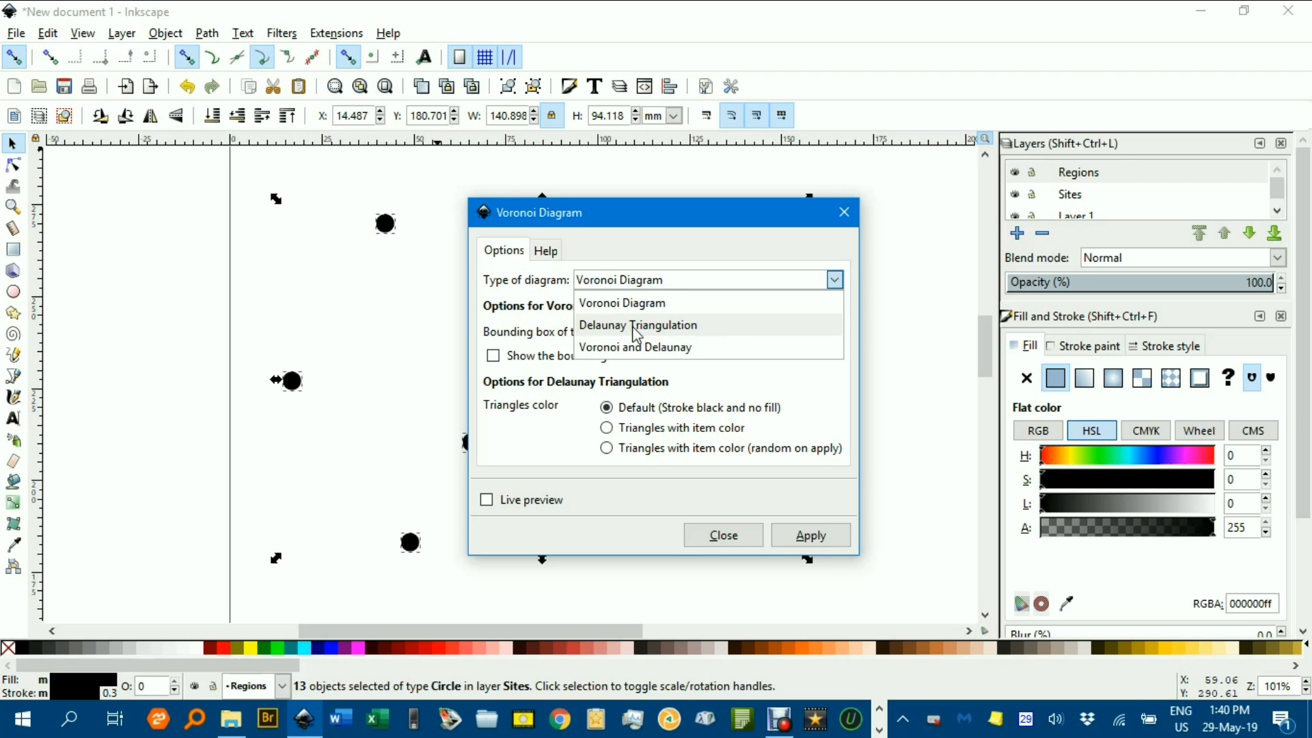
mouse_move(718, 335)
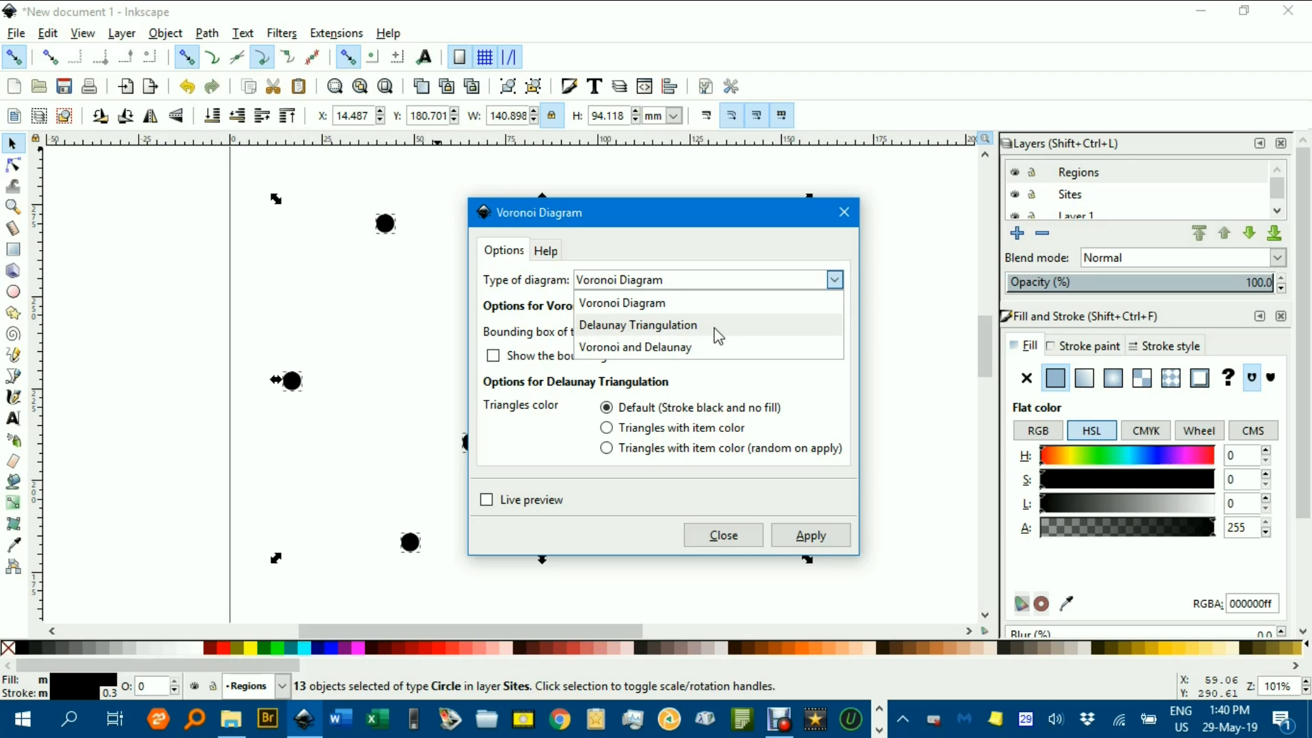
mouse_move(698, 335)
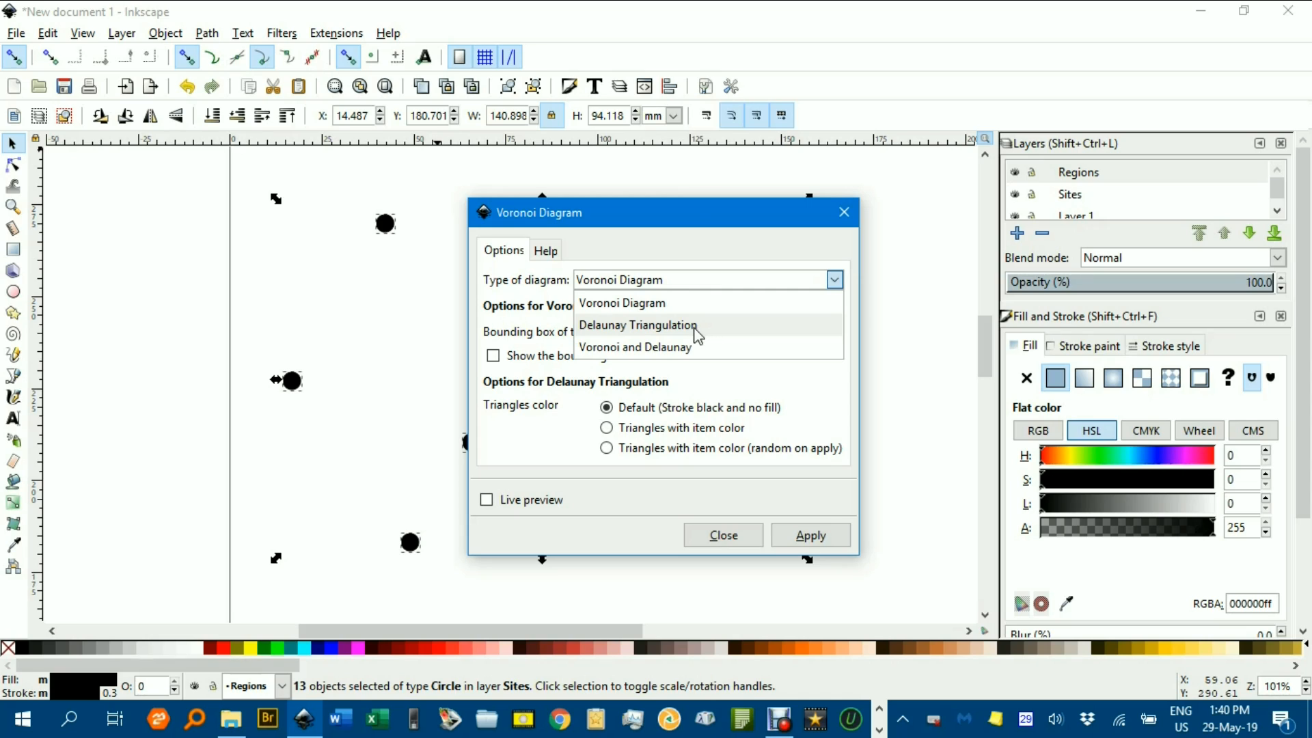
mouse_move(639, 329)
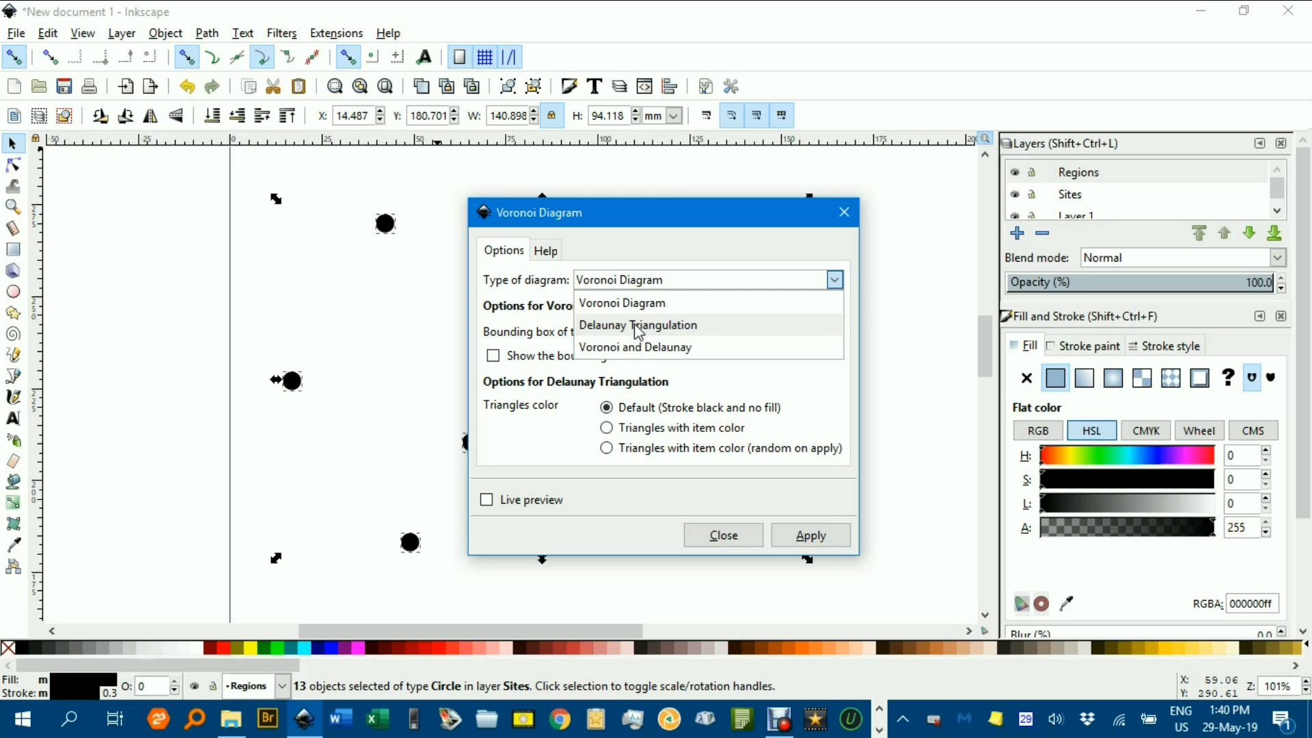
mouse_move(763, 335)
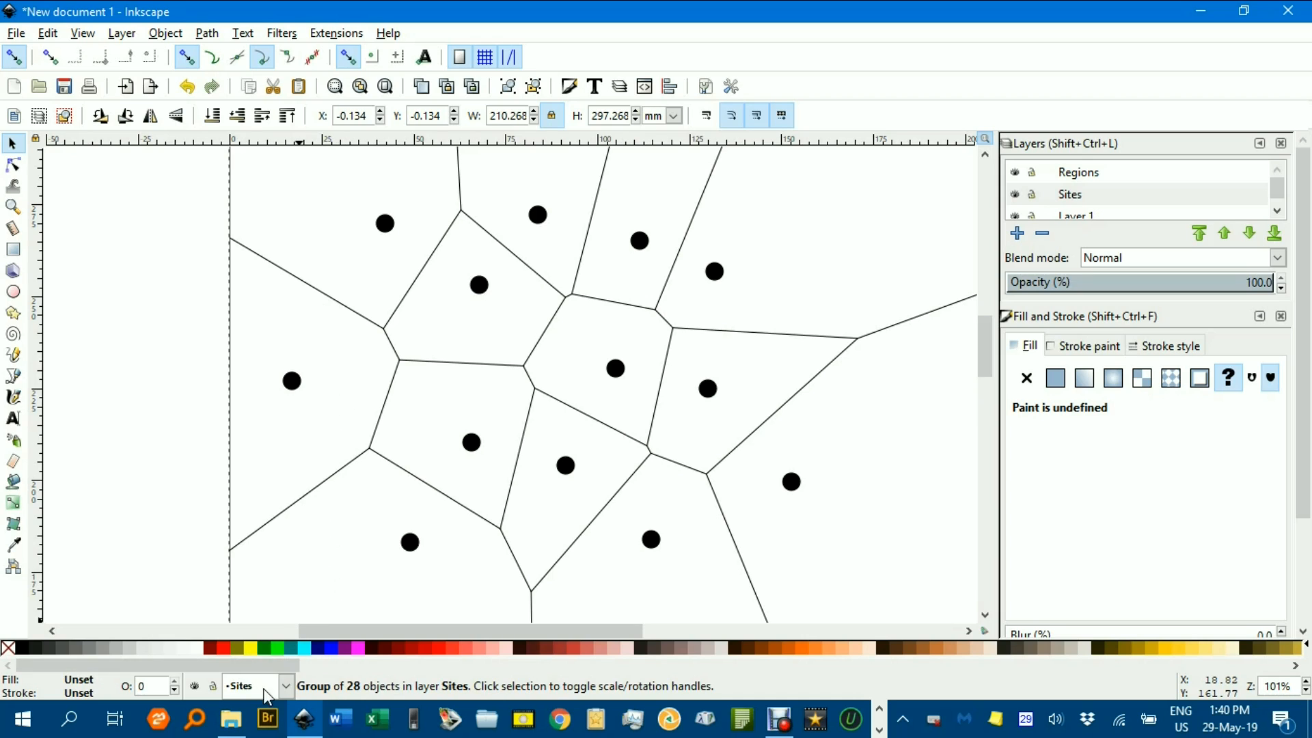
mouse_move(288, 691)
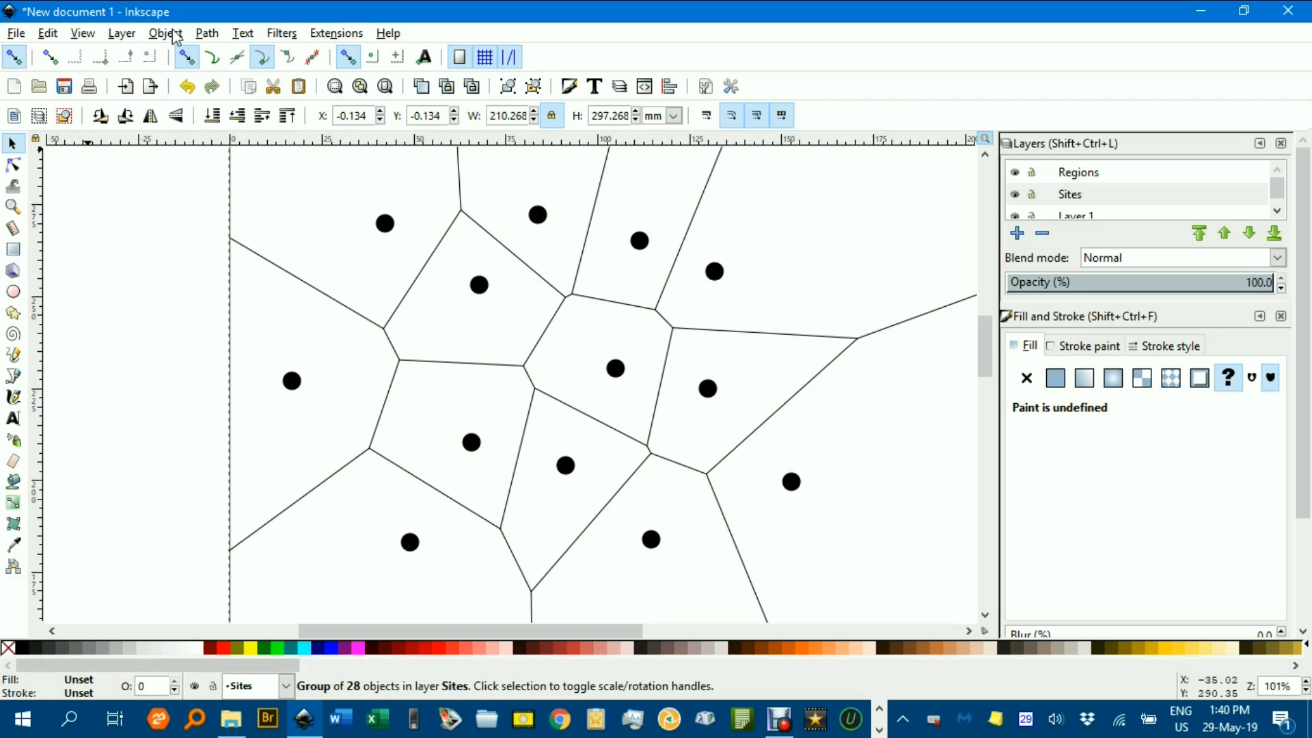
Move the generated 28-object Voronoi group onto the Regions layer
left_click(121, 33)
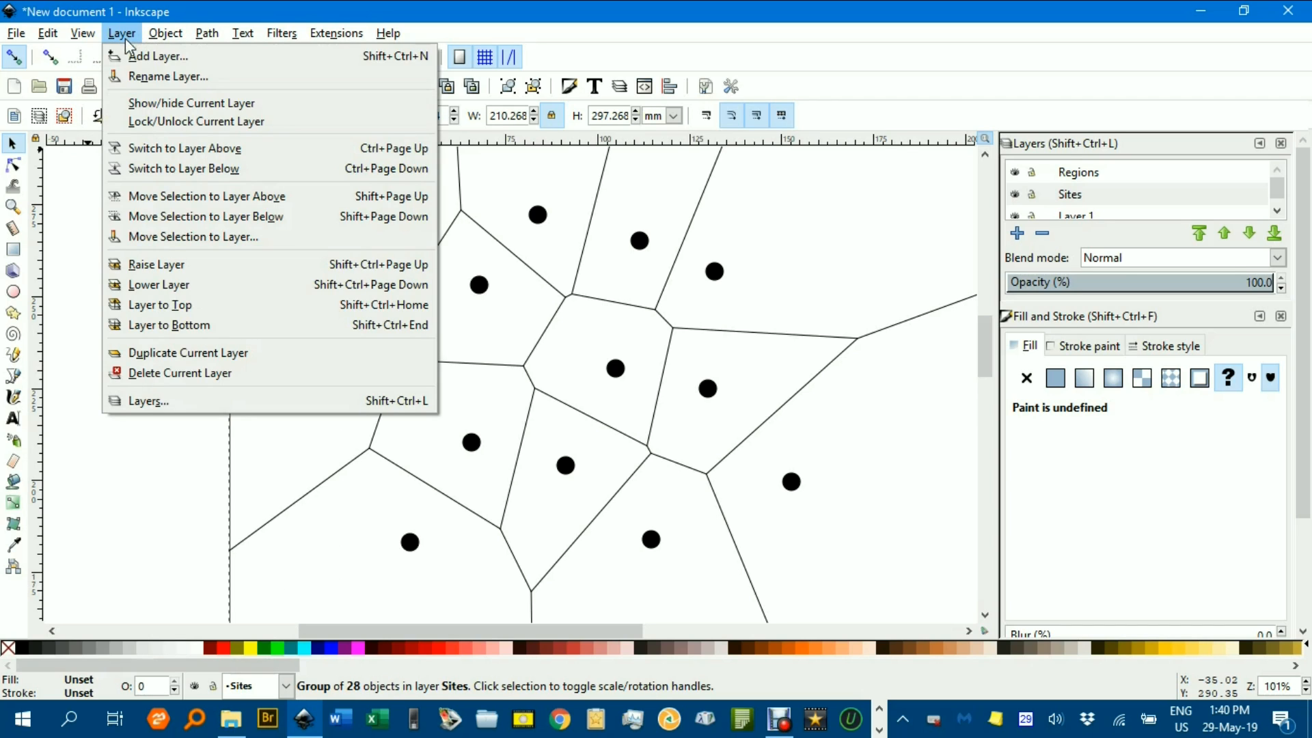
left_click(193, 237)
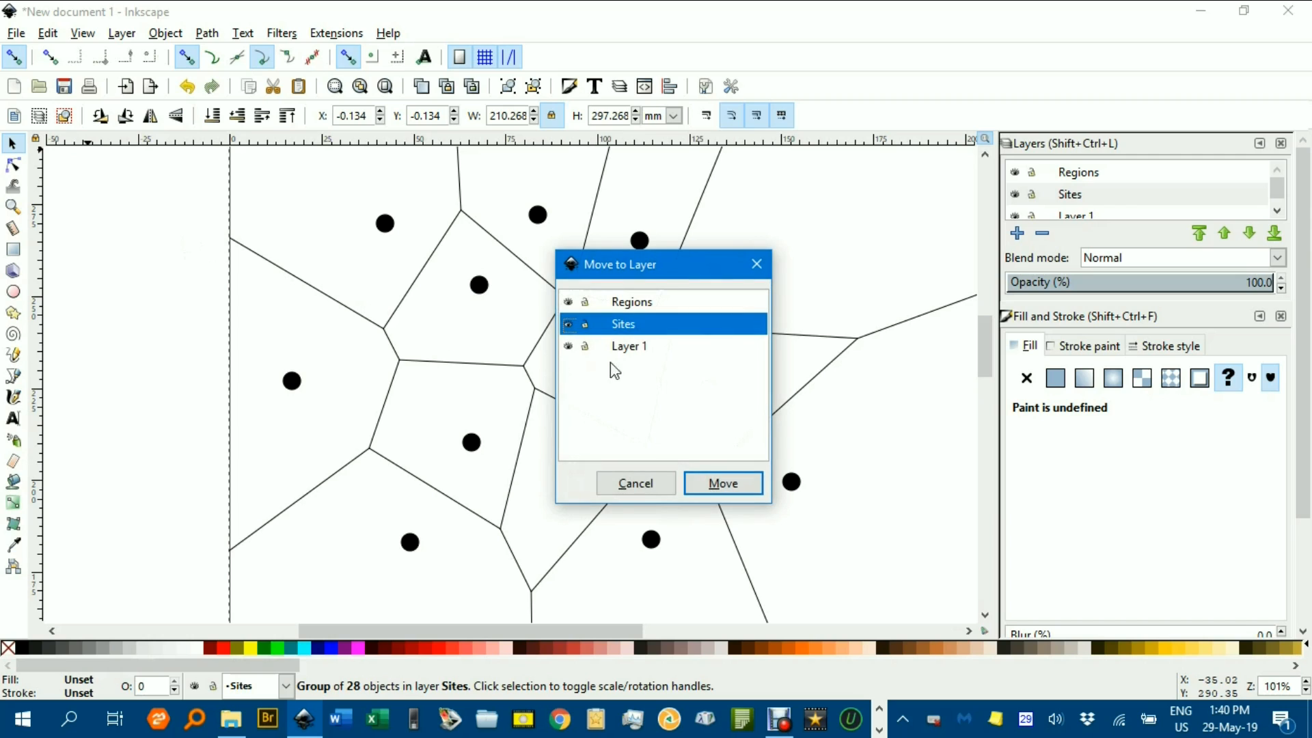
left_click(631, 300)
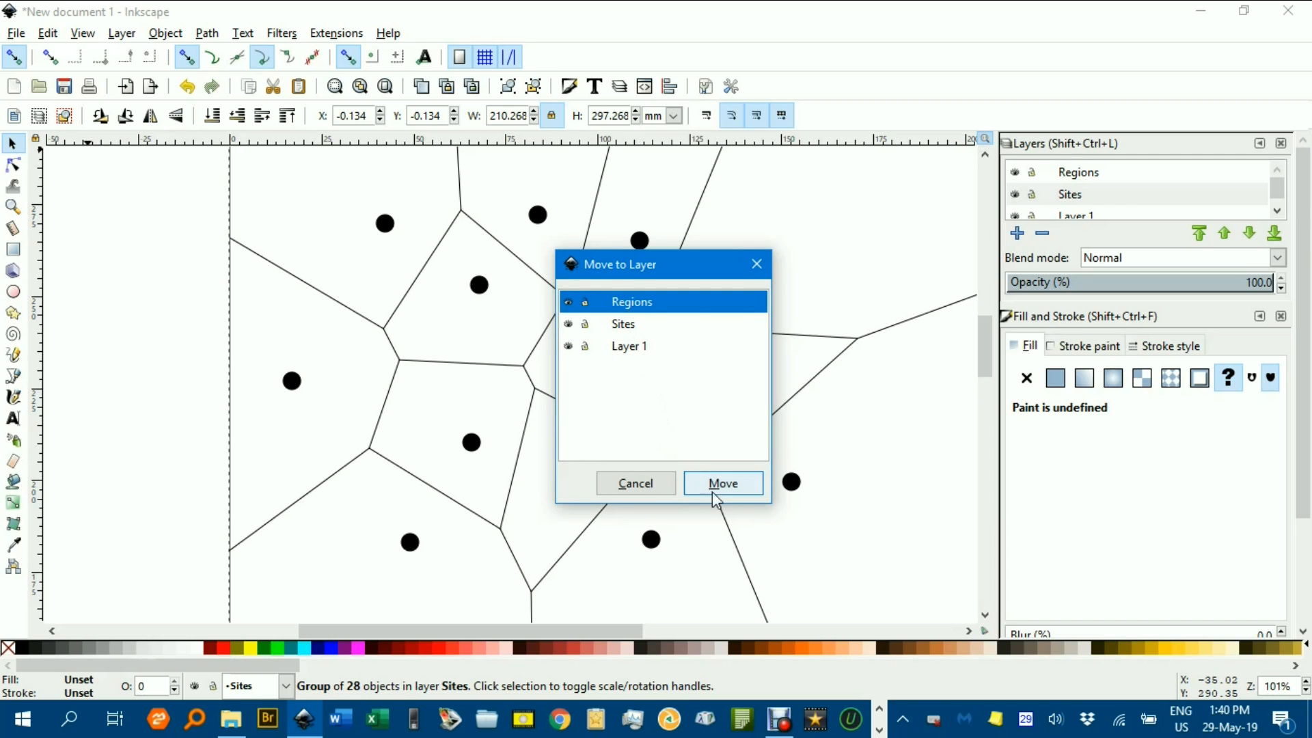
left_click(722, 484)
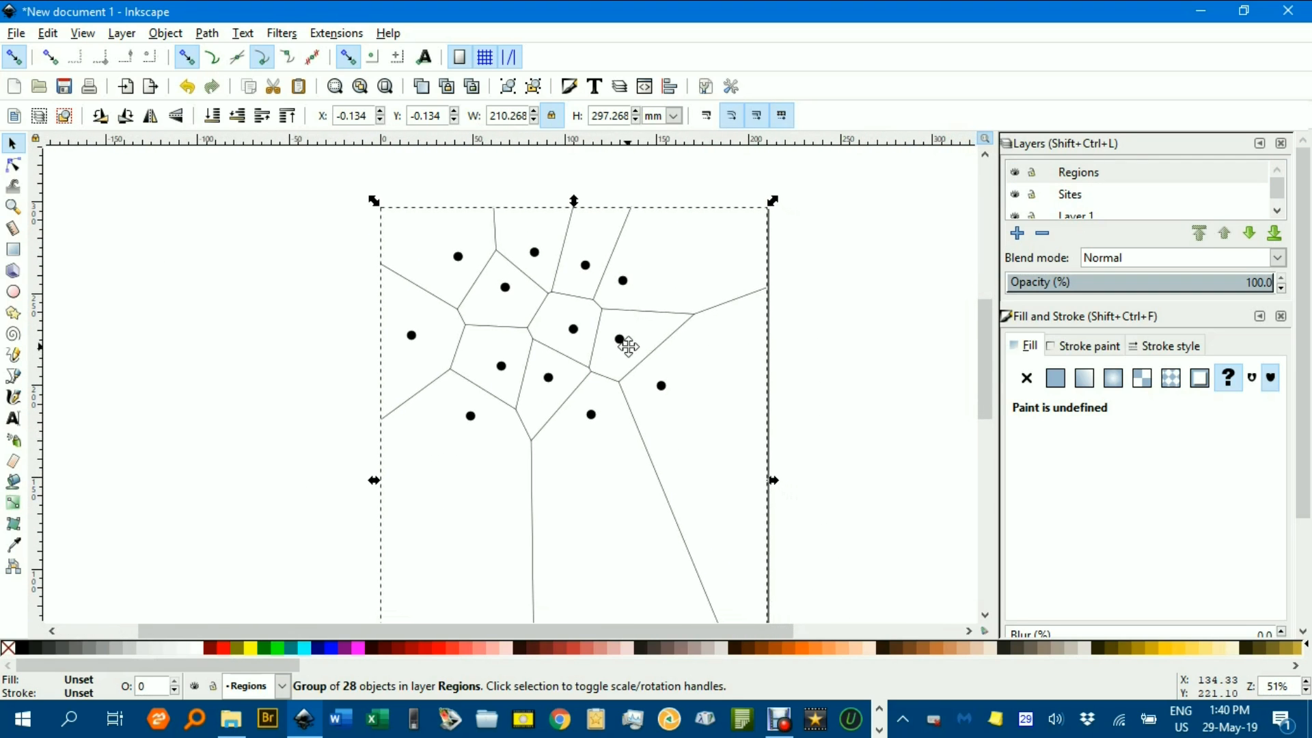
Ungroup the Voronoi diagram into 28 separate edge paths, checking individual edges near the dots
left_click(624, 233)
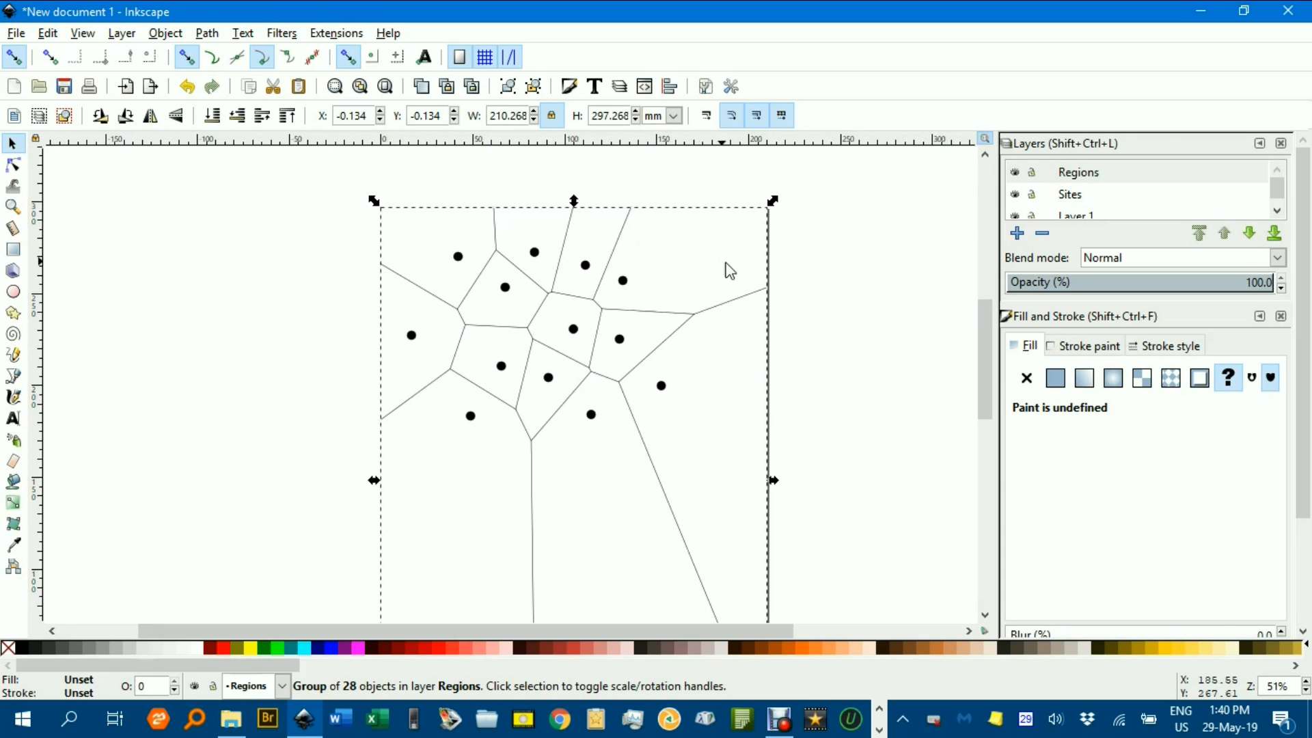
mouse_move(685, 289)
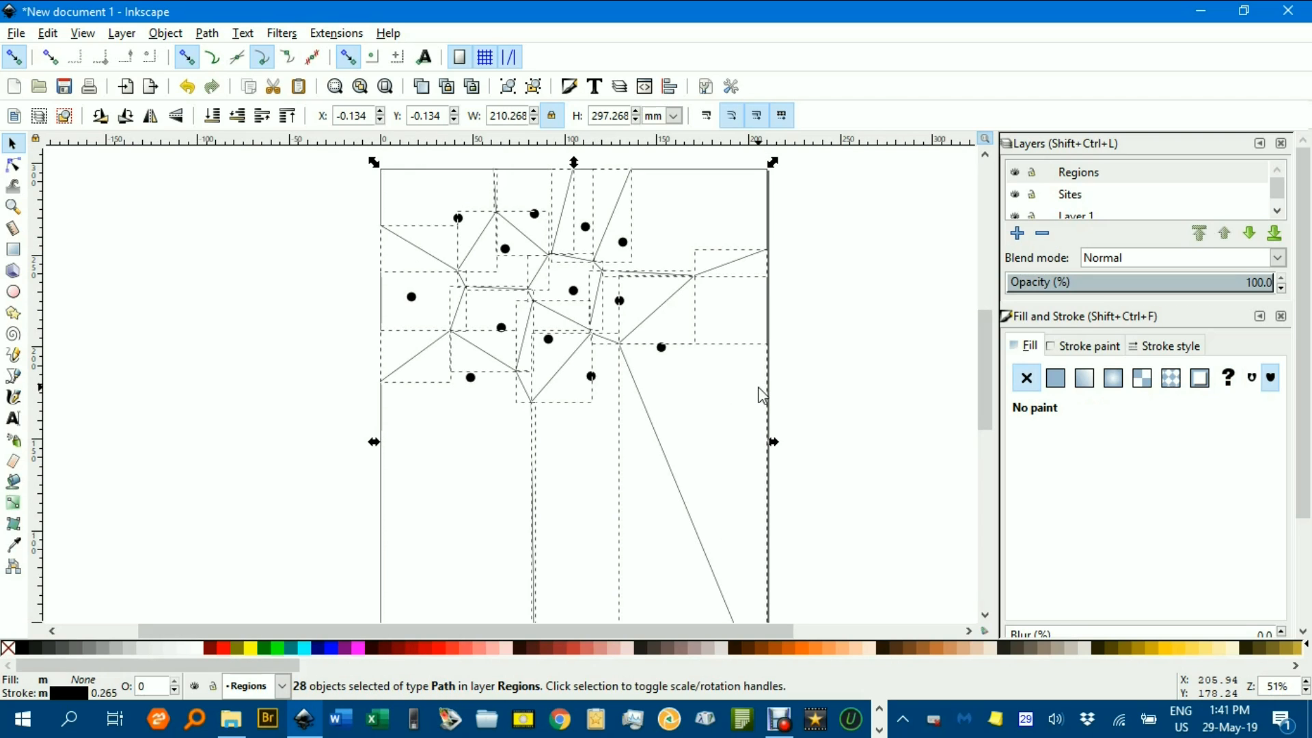
left_click(699, 299)
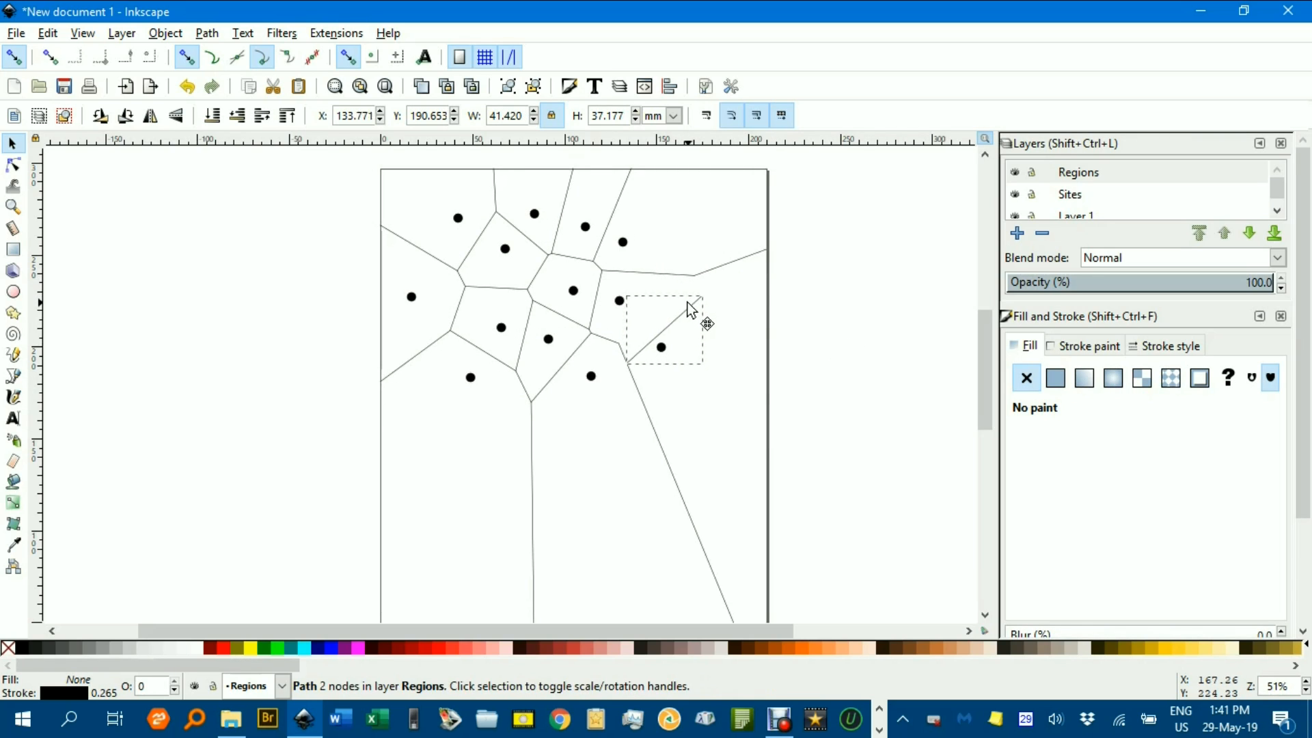
left_click(664, 322)
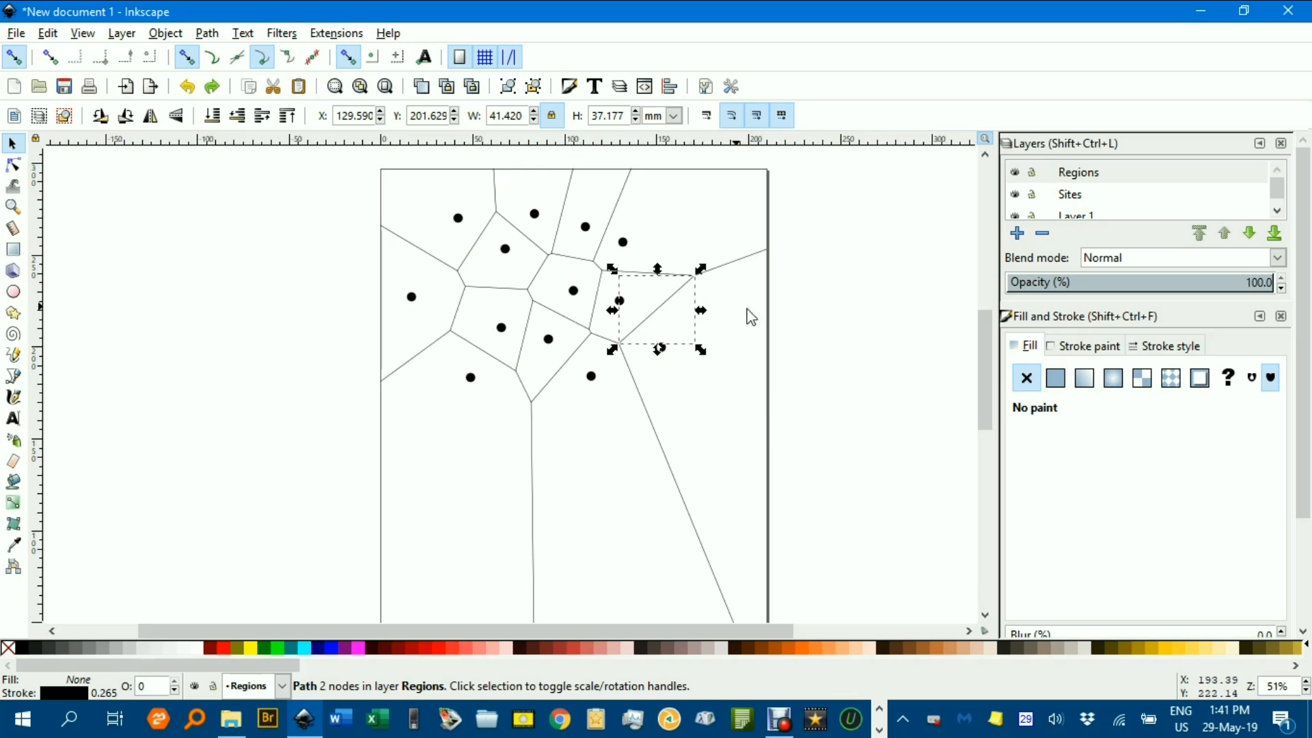
left_click(811, 316)
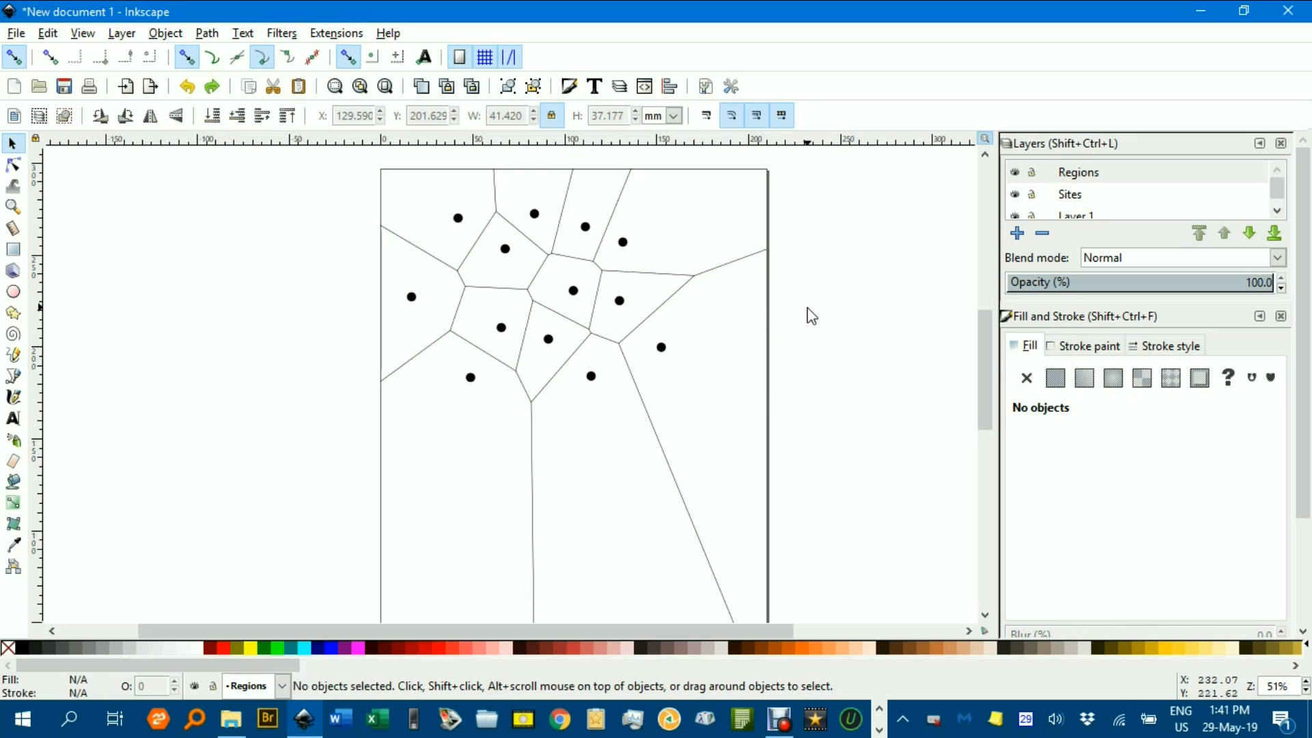
left_click(1016, 194)
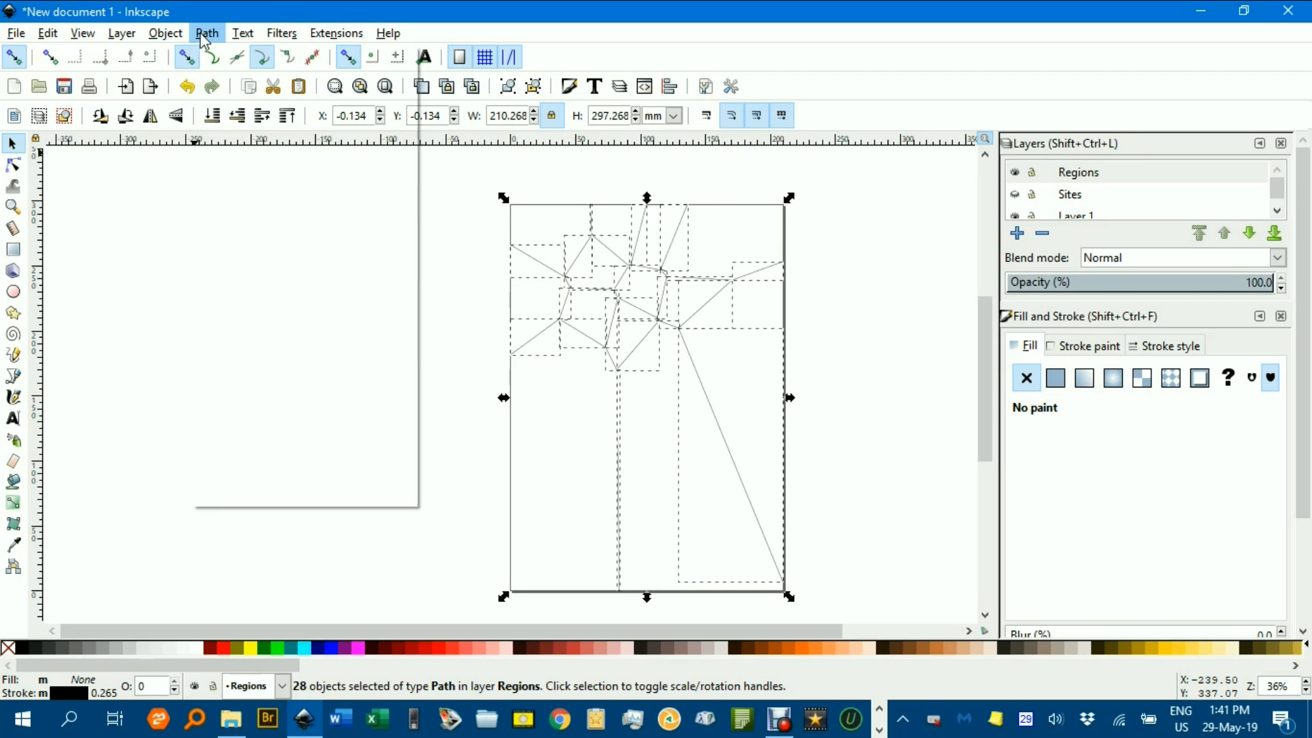
Combine all 28 Voronoi edge paths into a single 56-node path
left_click(207, 33)
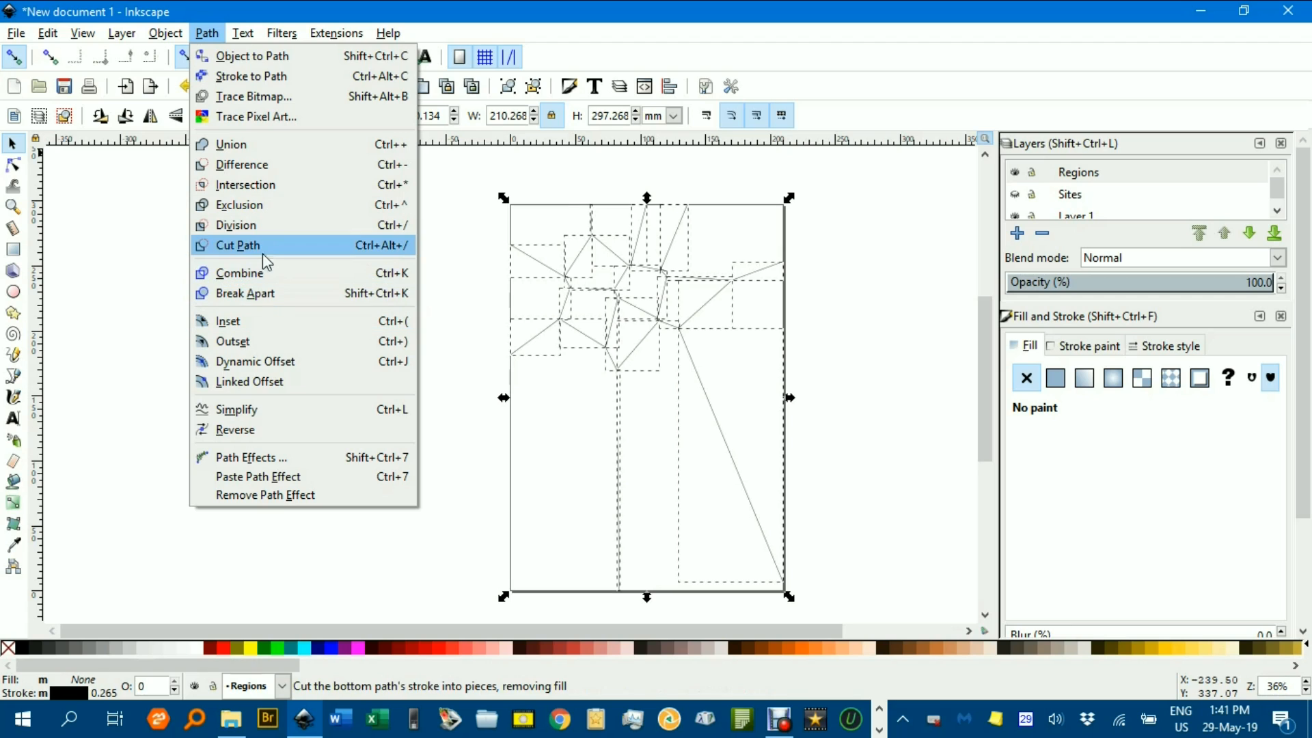
left_click(237, 244)
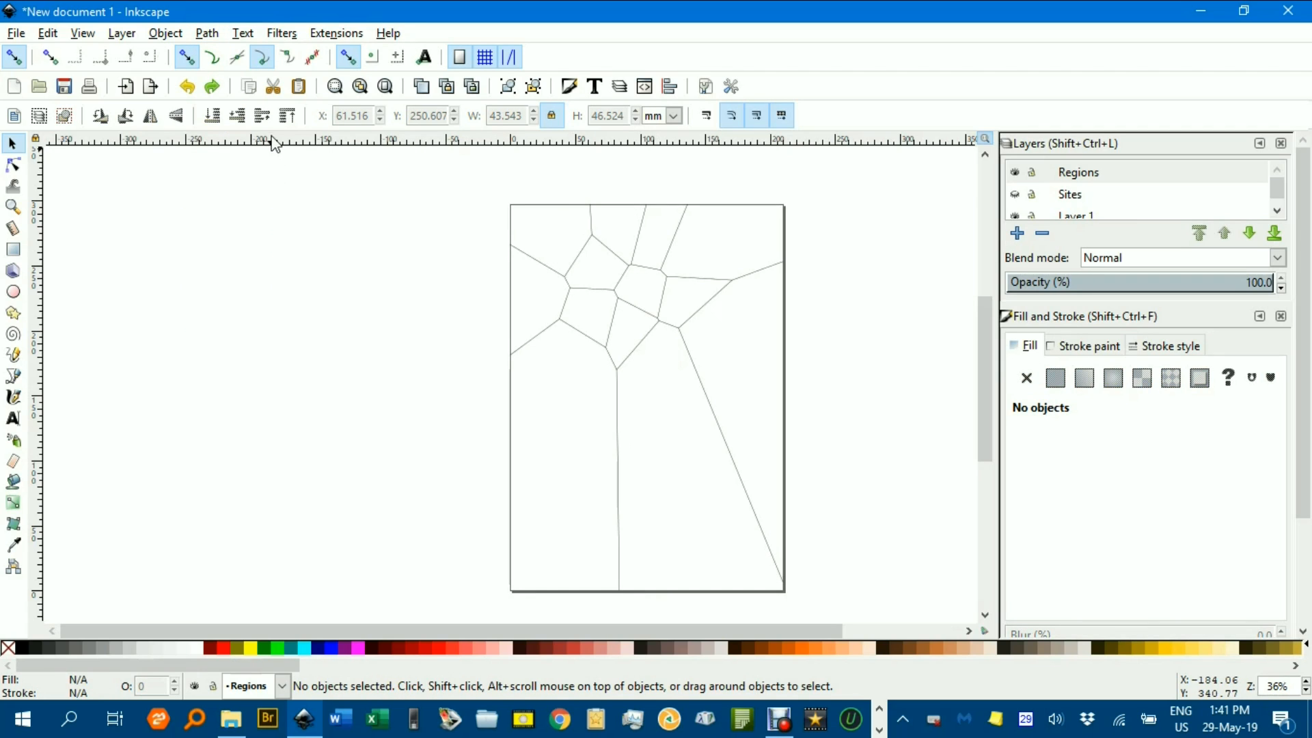
key("ctrl+a")
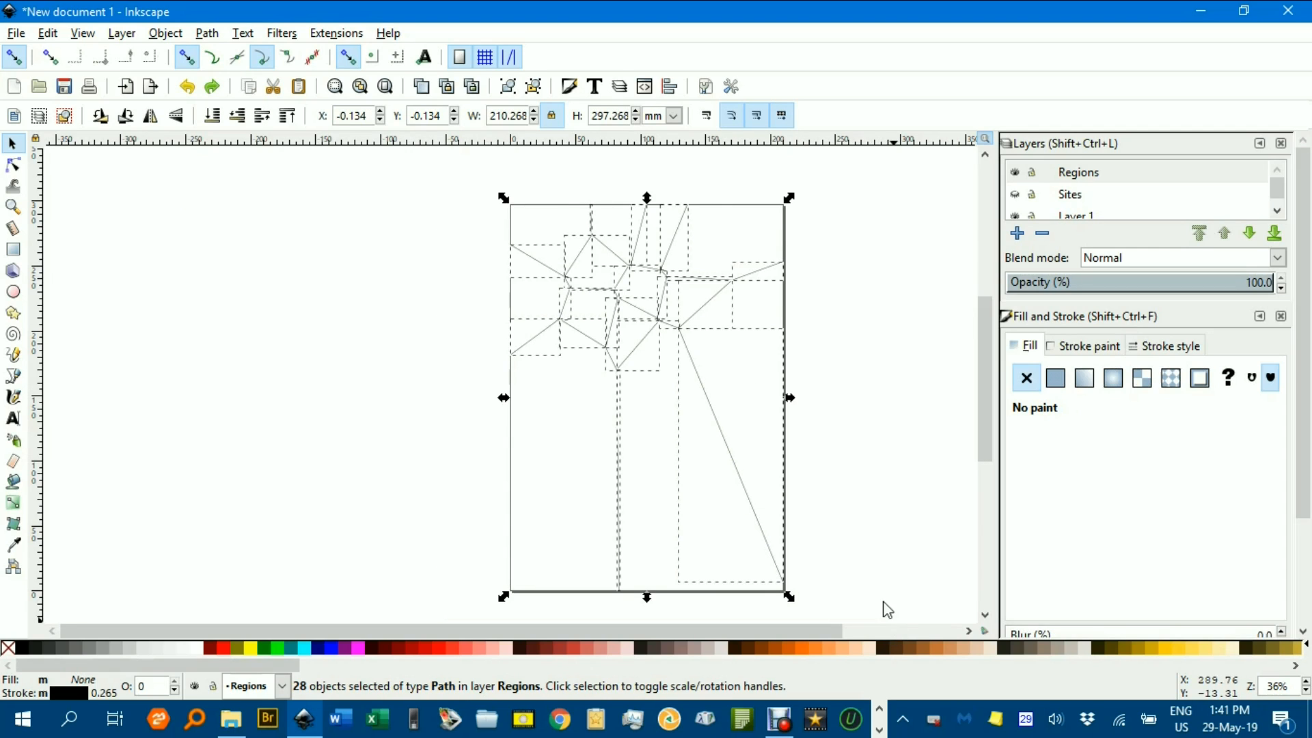
left_click(207, 33)
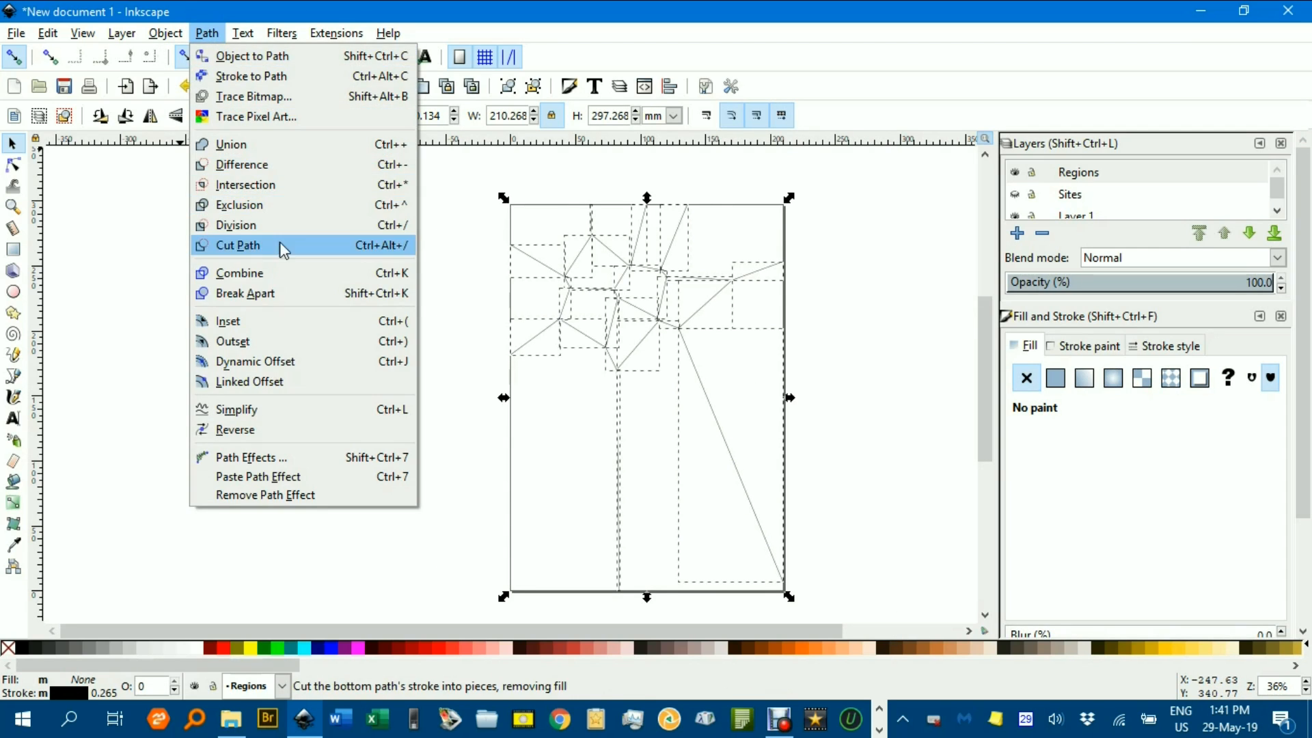
mouse_move(293, 273)
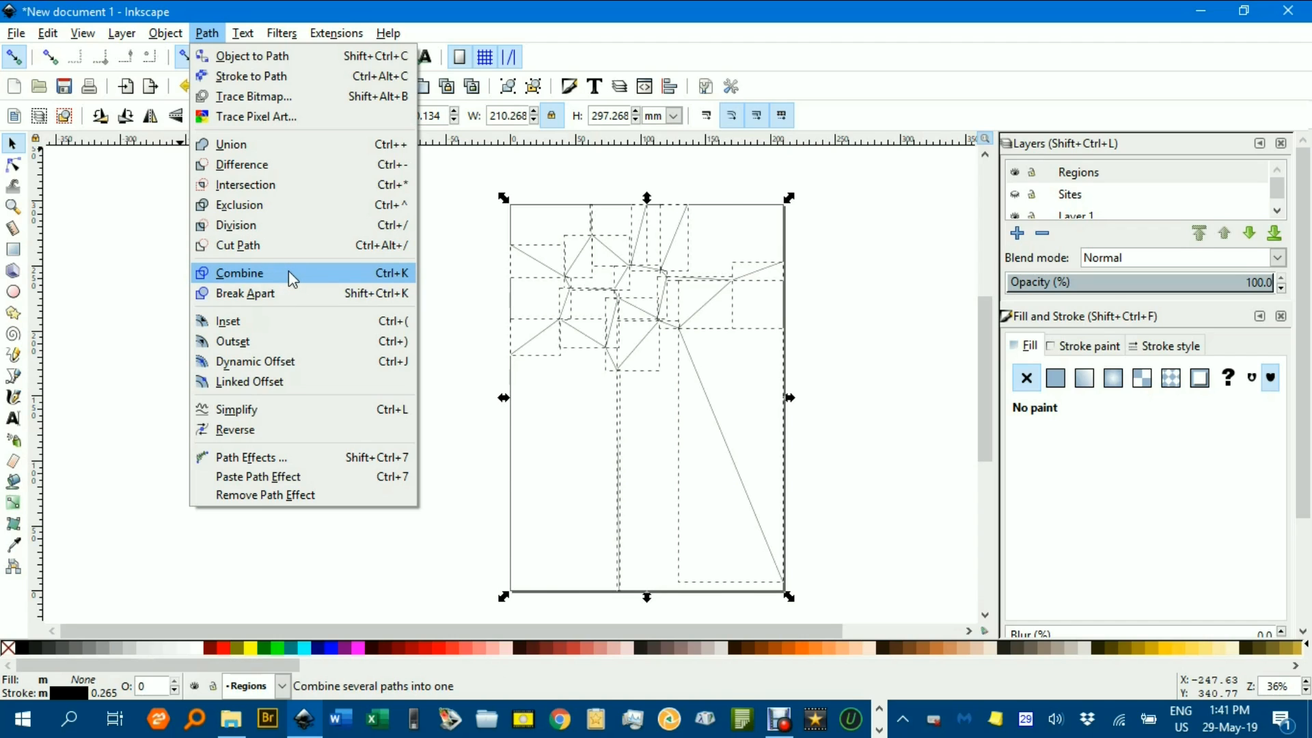
left_click(239, 272)
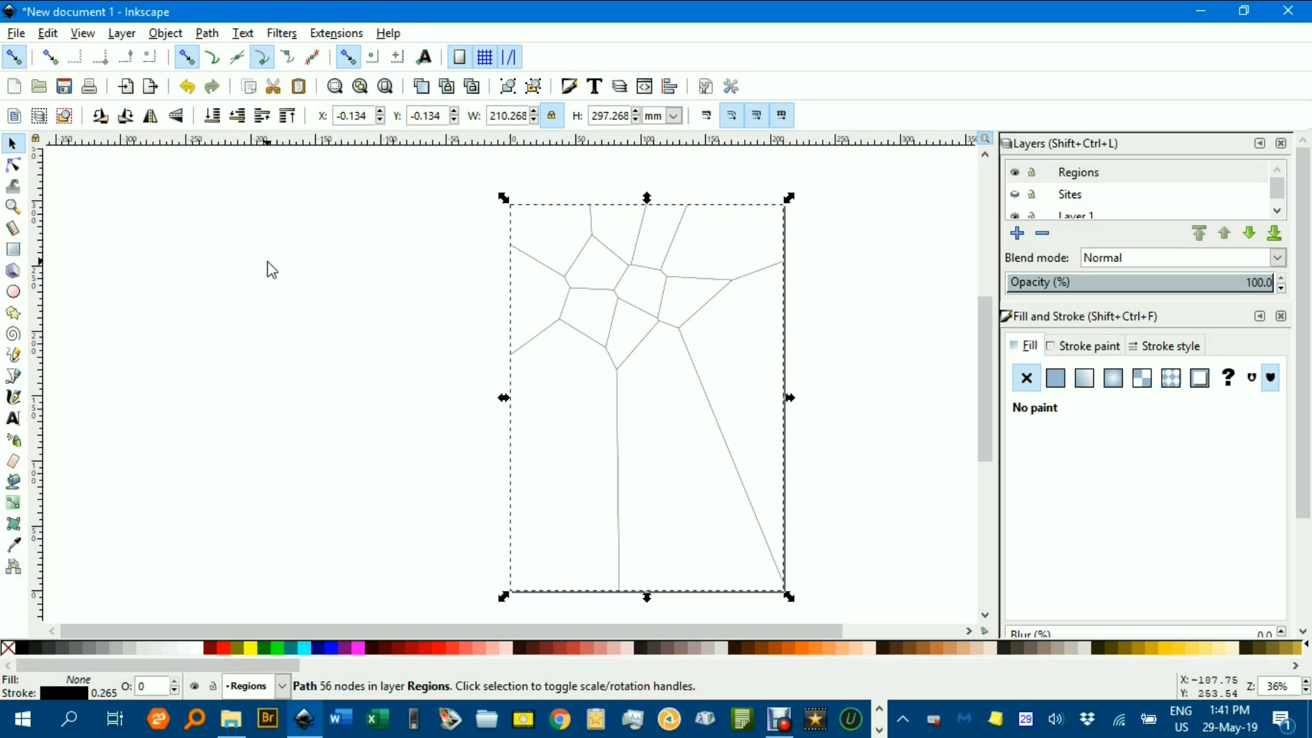
mouse_move(542, 275)
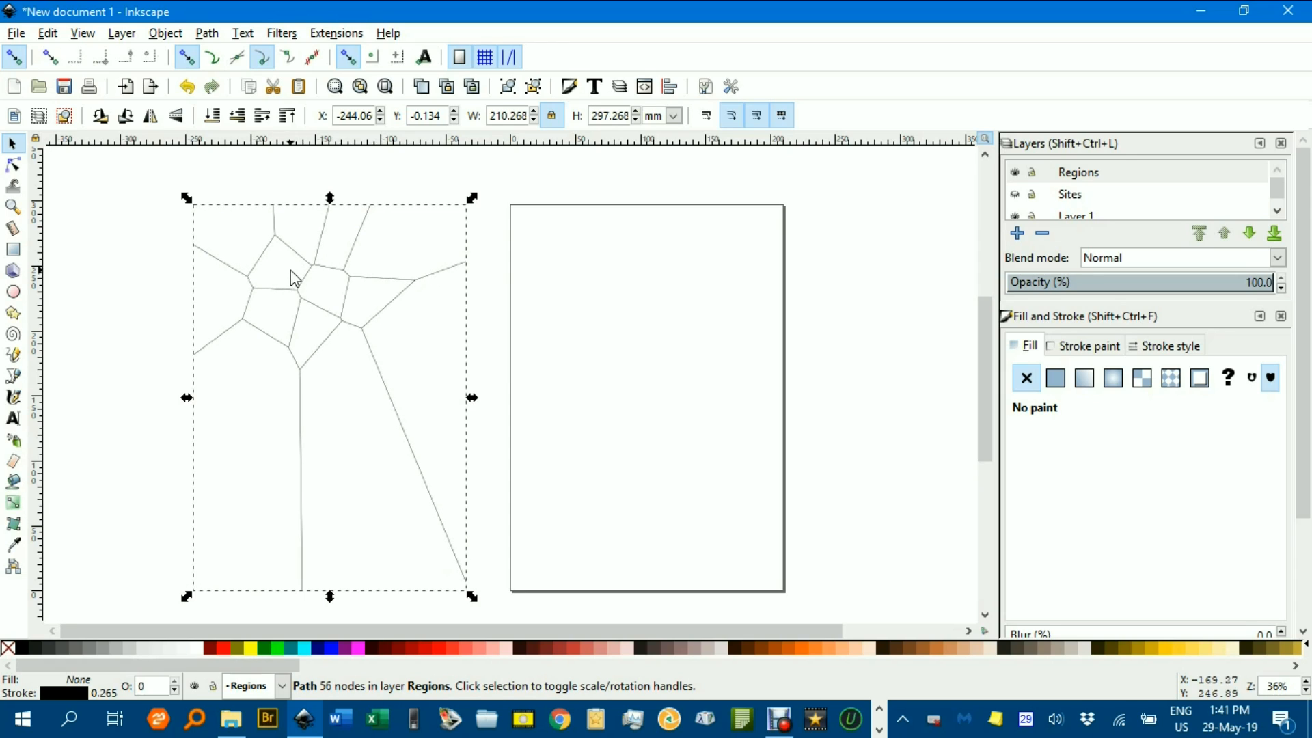
mouse_move(558, 297)
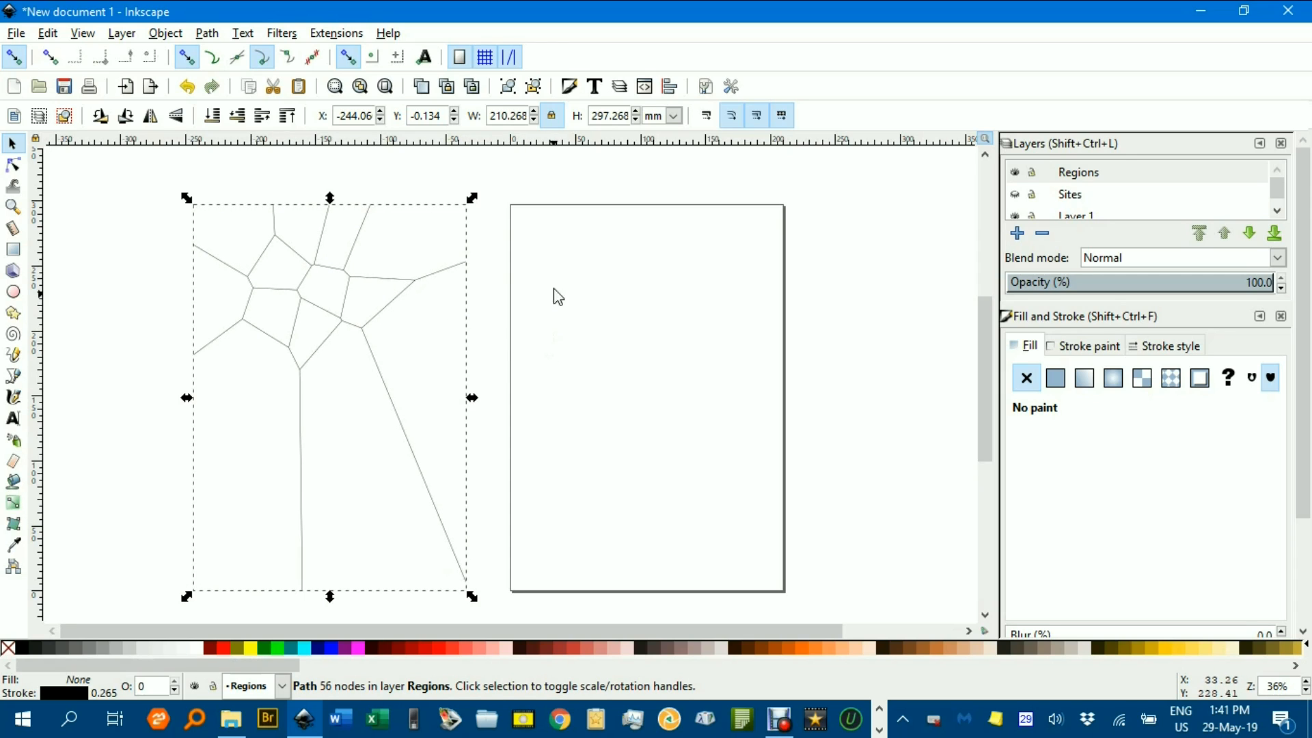
Draw an A4-sized rectangle on Regions and fill it white under the combined path
left_click(13, 249)
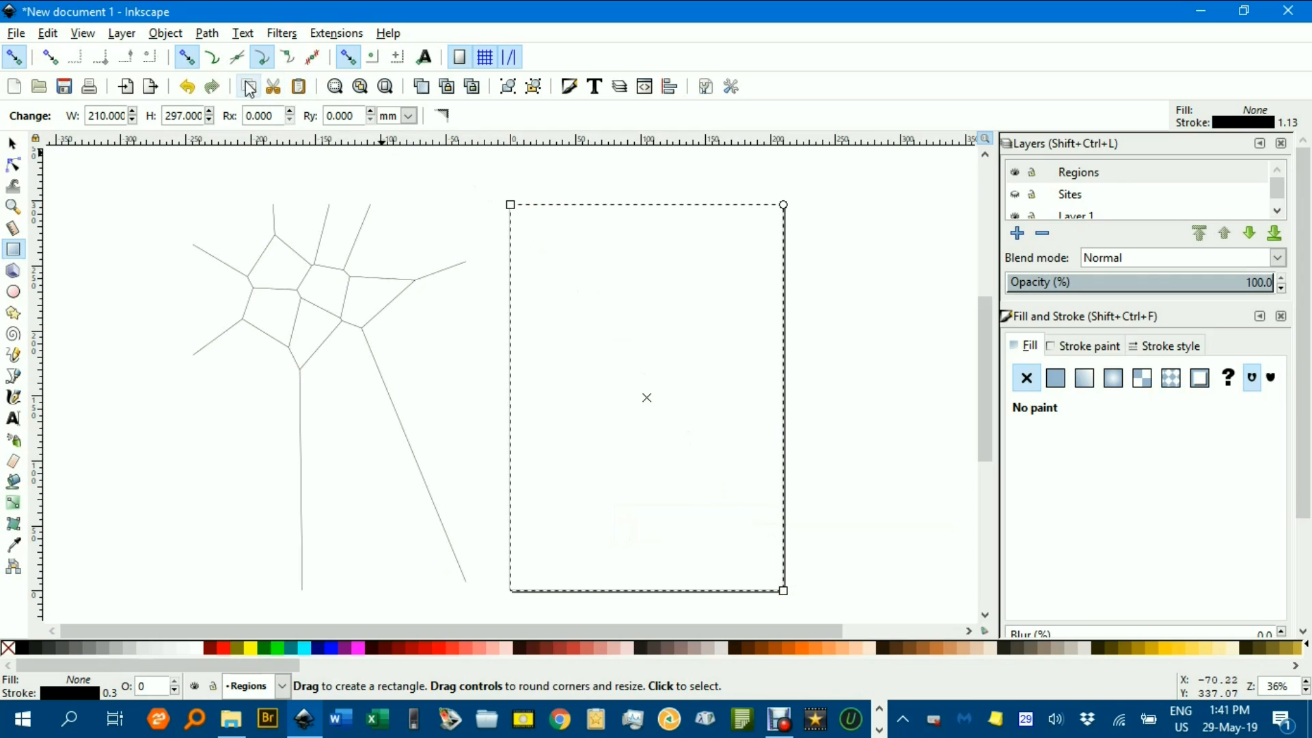
mouse_move(68, 211)
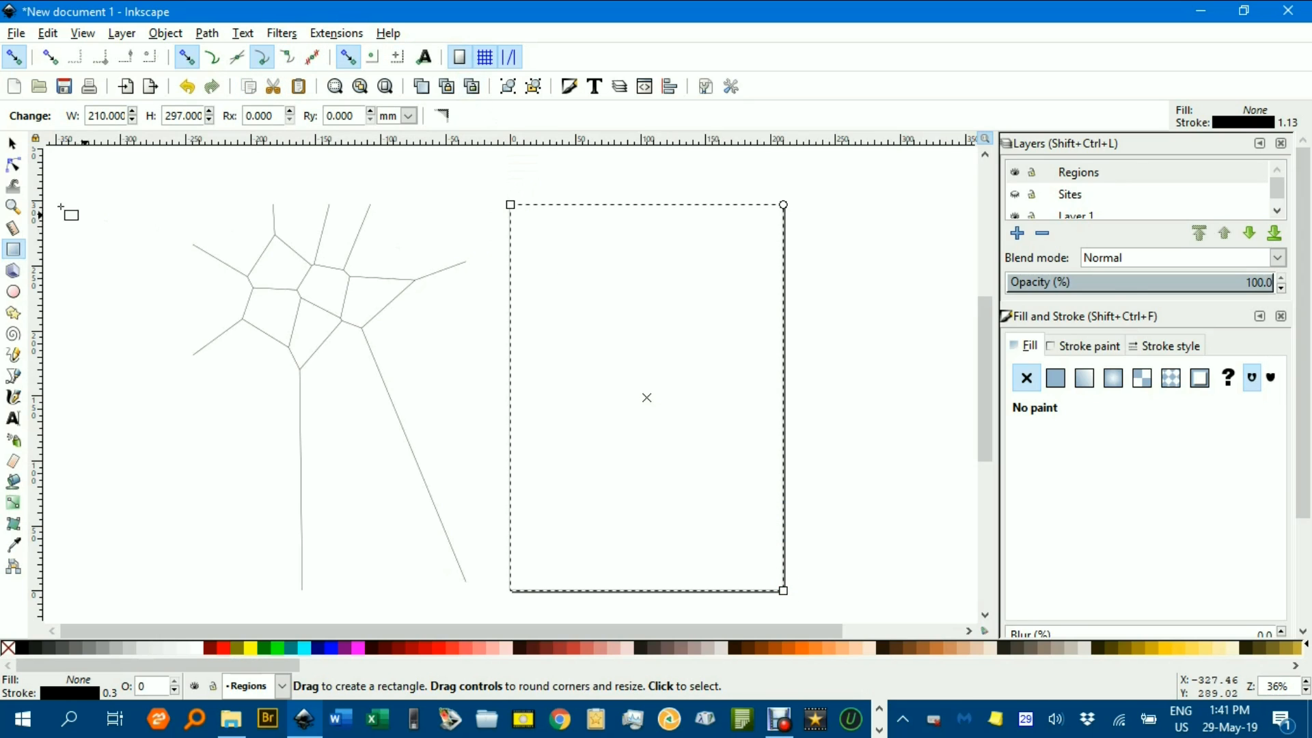
mouse_move(199, 652)
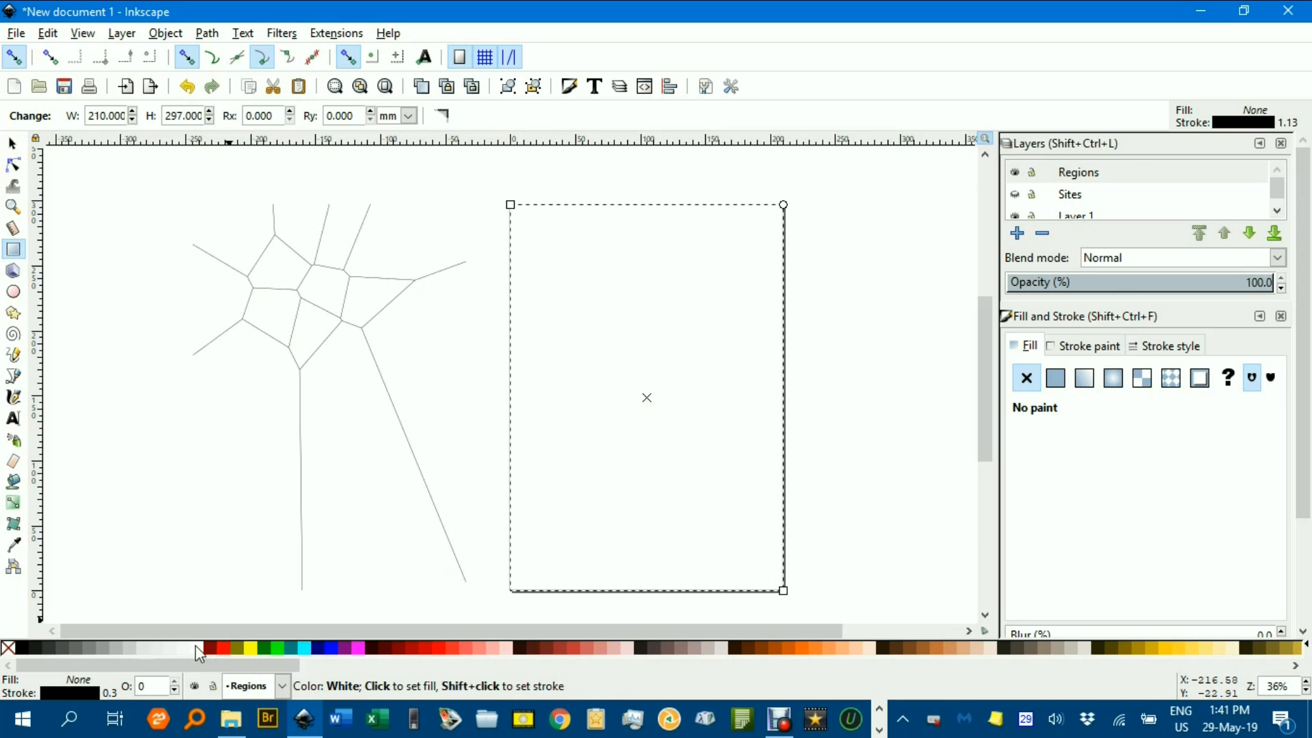
left_click(1055, 379)
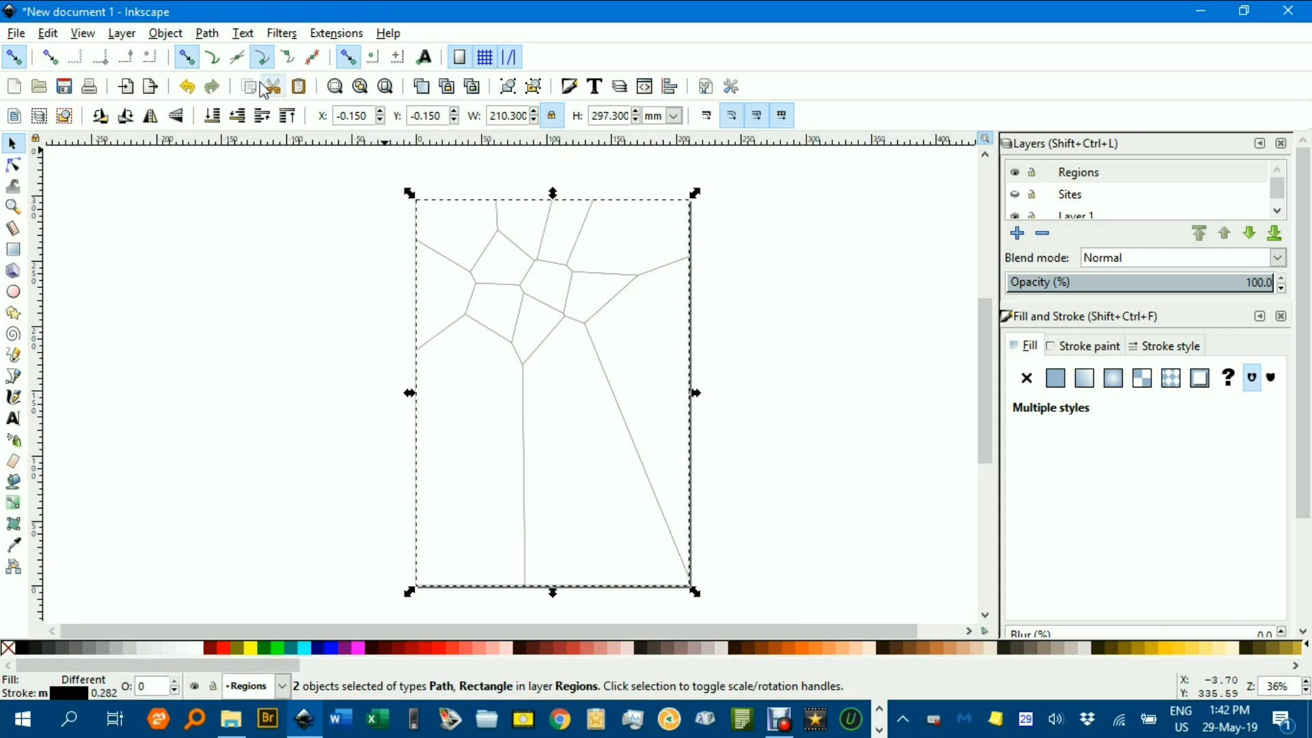
Divide the white rectangle along the combined path into 13 region pieces
left_click(206, 33)
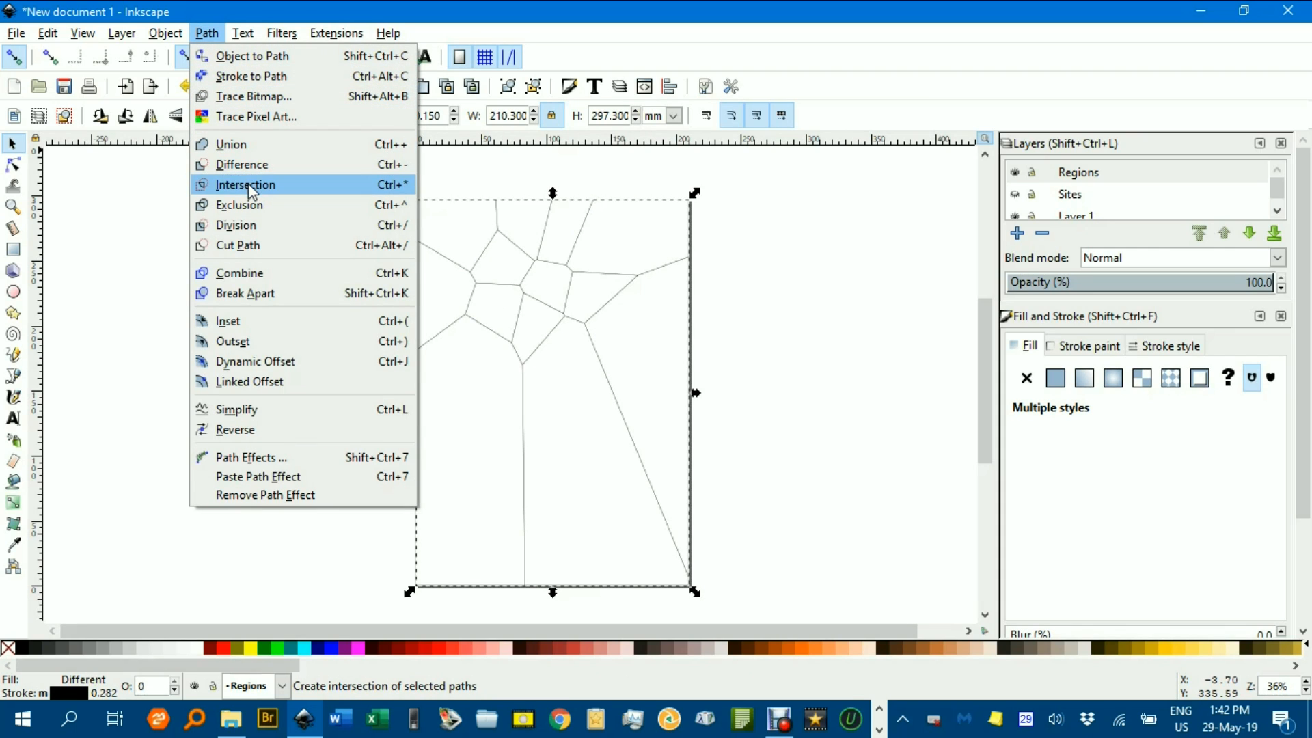
mouse_move(251, 233)
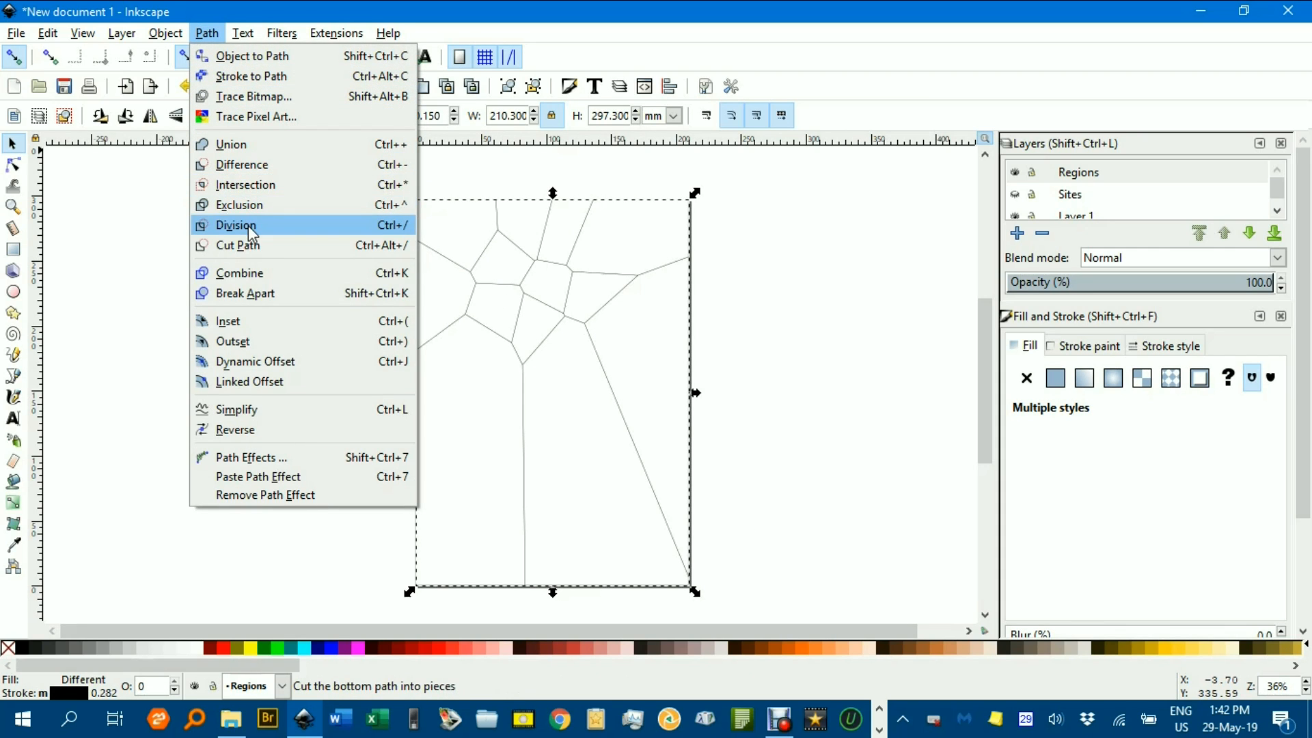
left_click(236, 226)
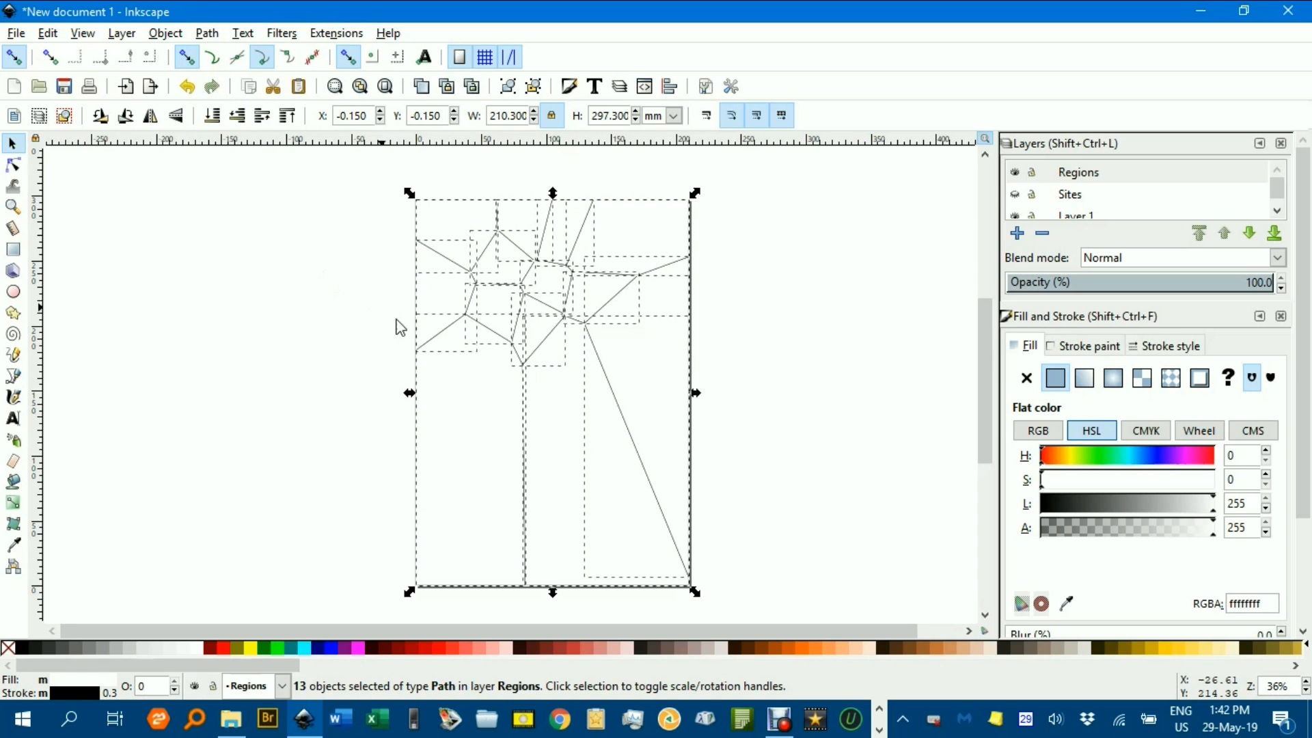
mouse_move(776, 367)
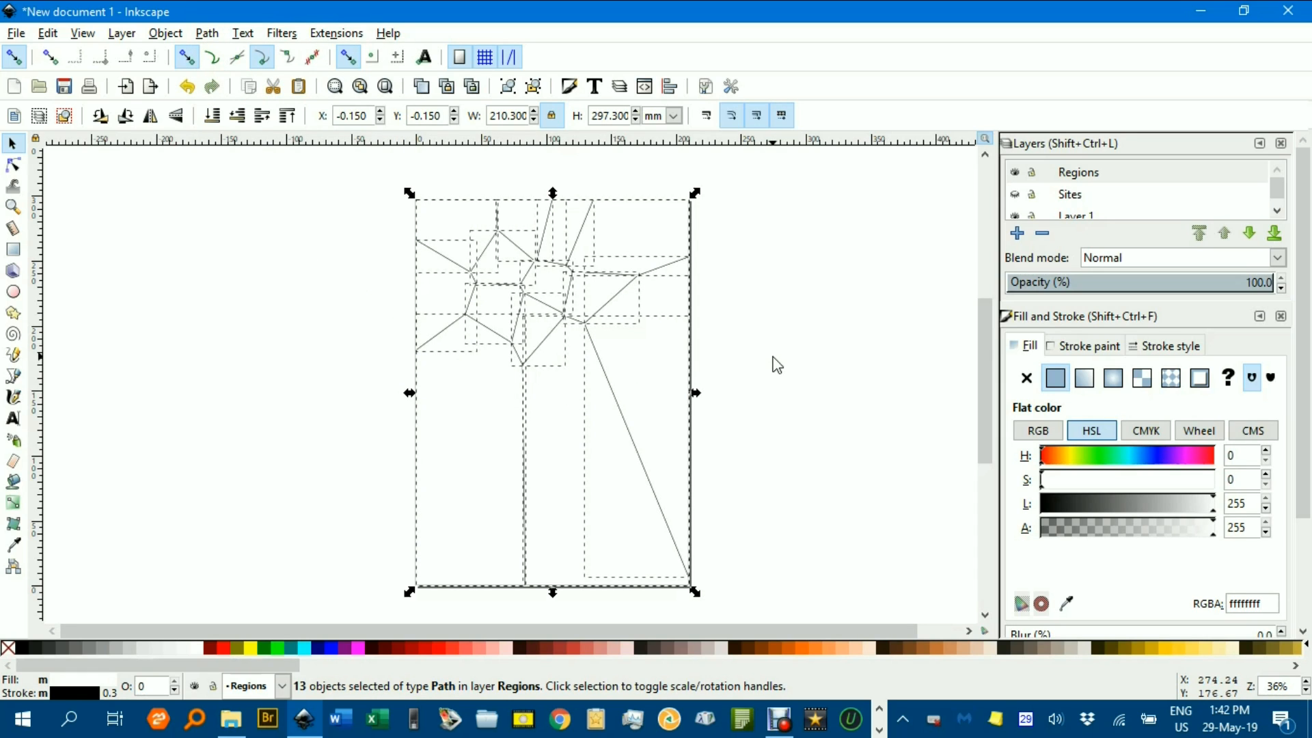
Fill the top-left Voronoi region magenta and its neighbouring region yellow, keeping the Regions layer current
left_click(350, 182)
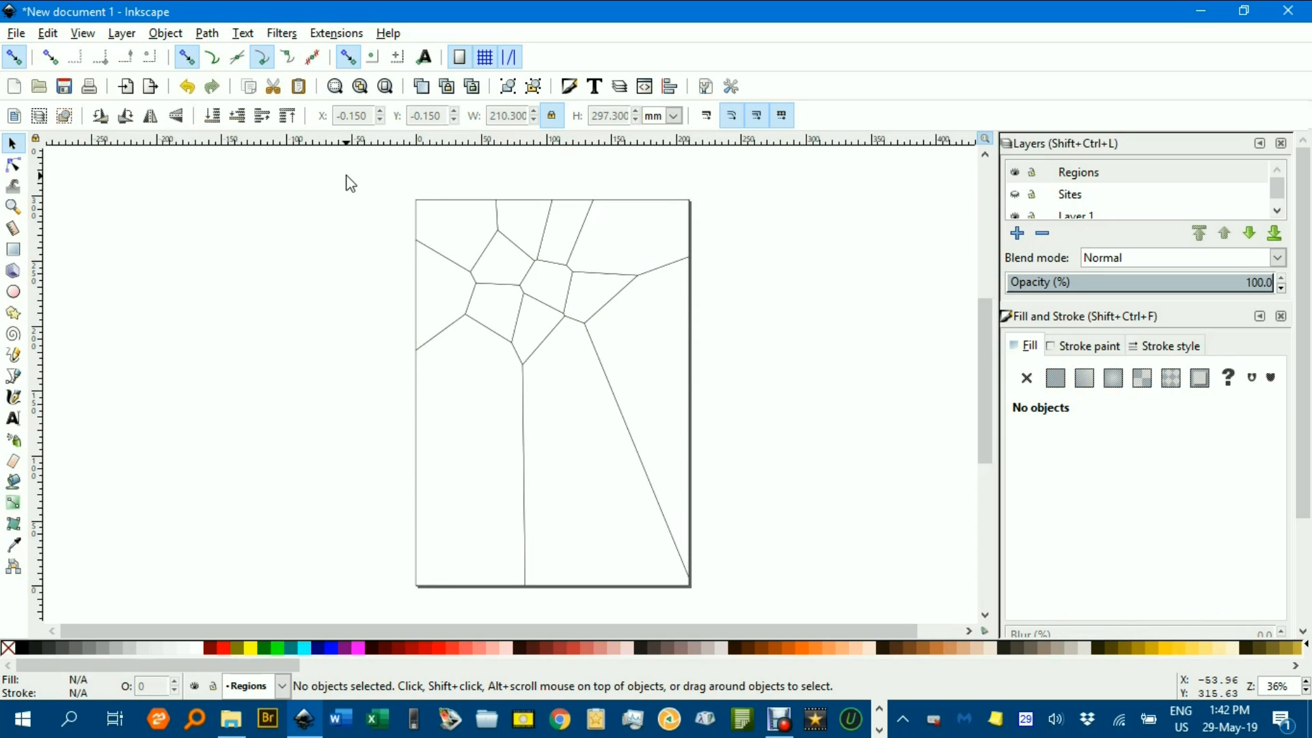
mouse_move(532, 194)
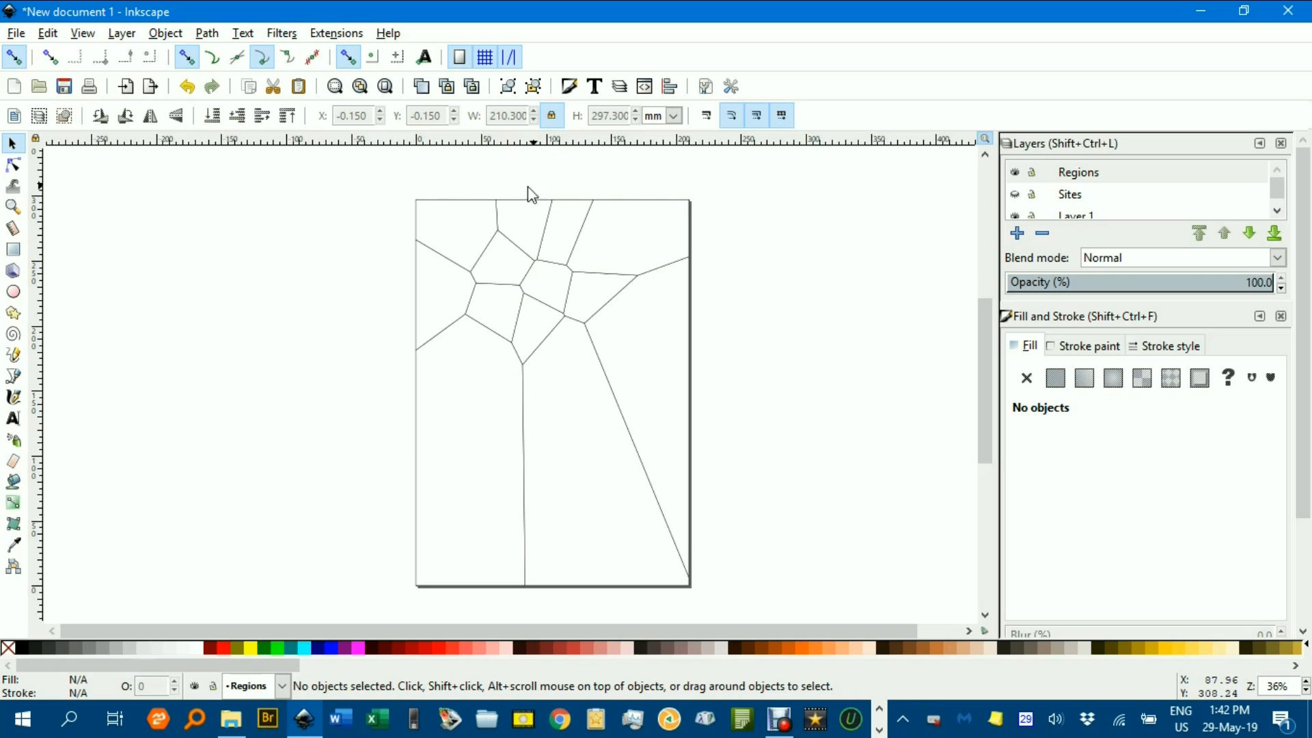
left_click(456, 236)
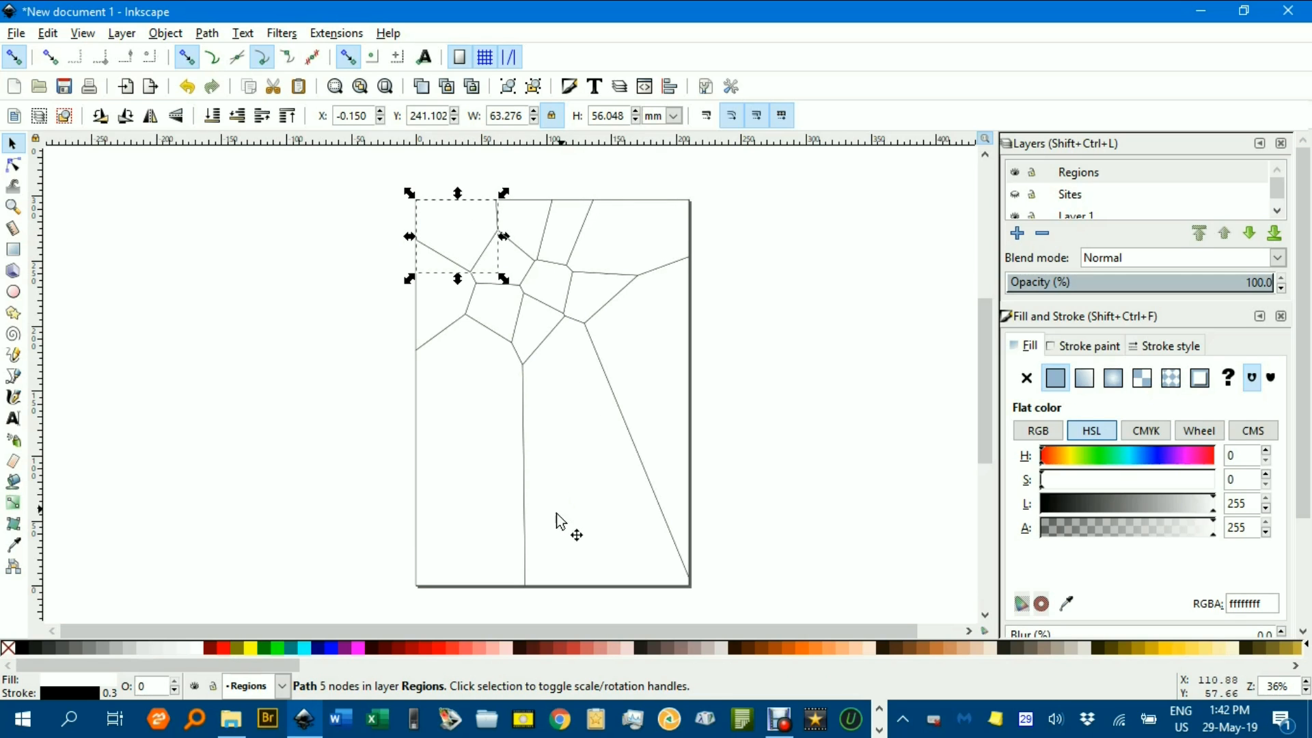
mouse_move(352, 648)
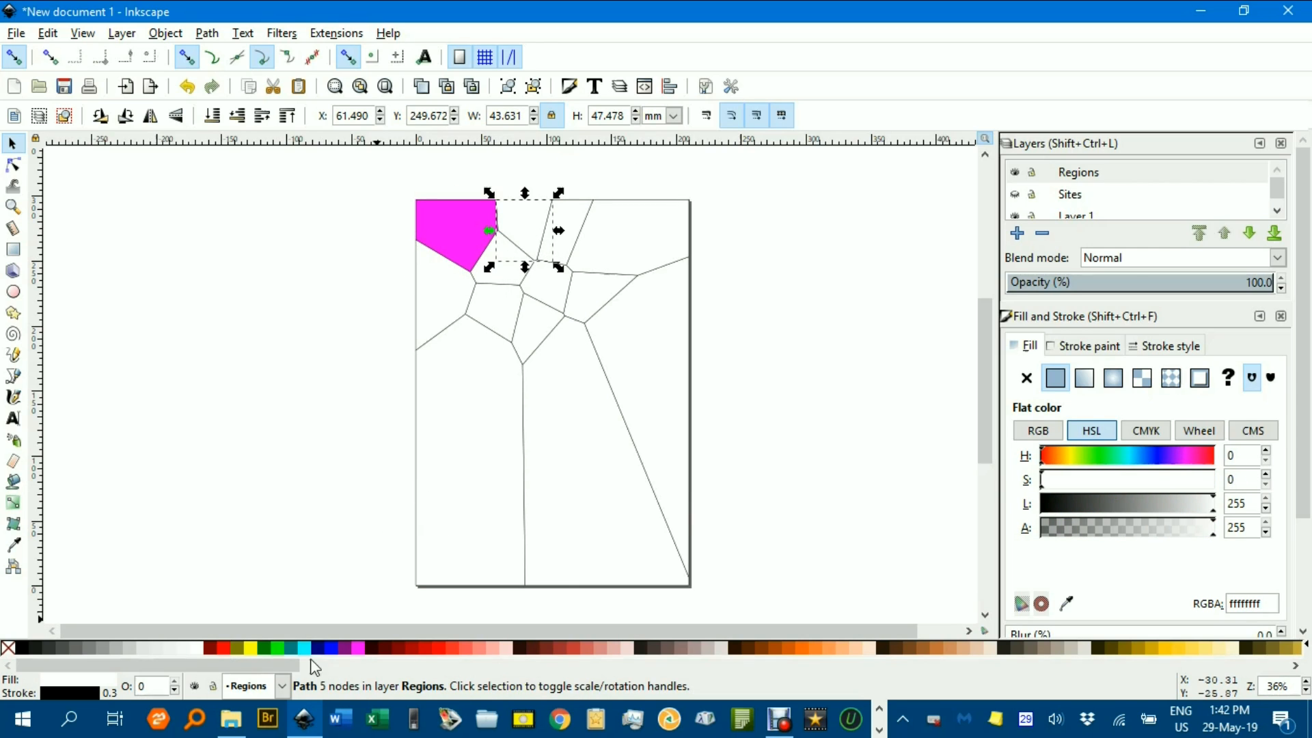
left_click(247, 648)
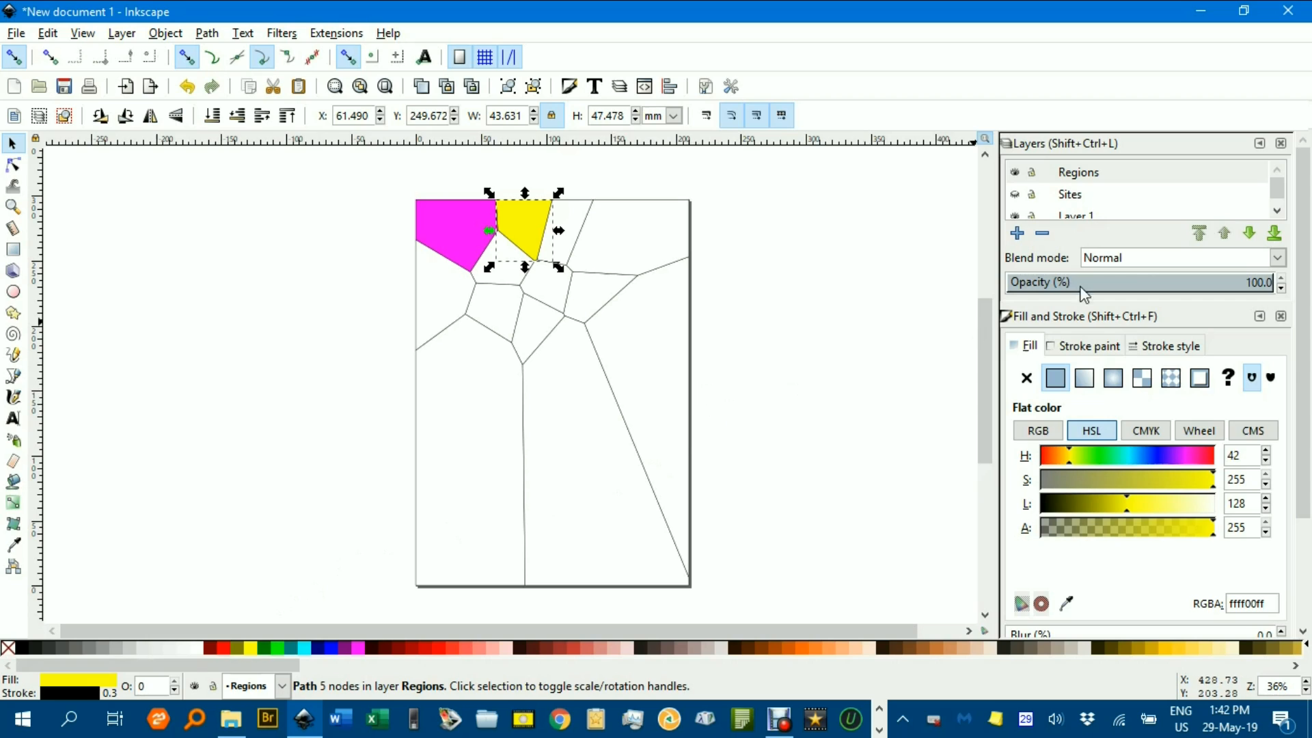
left_click(1078, 172)
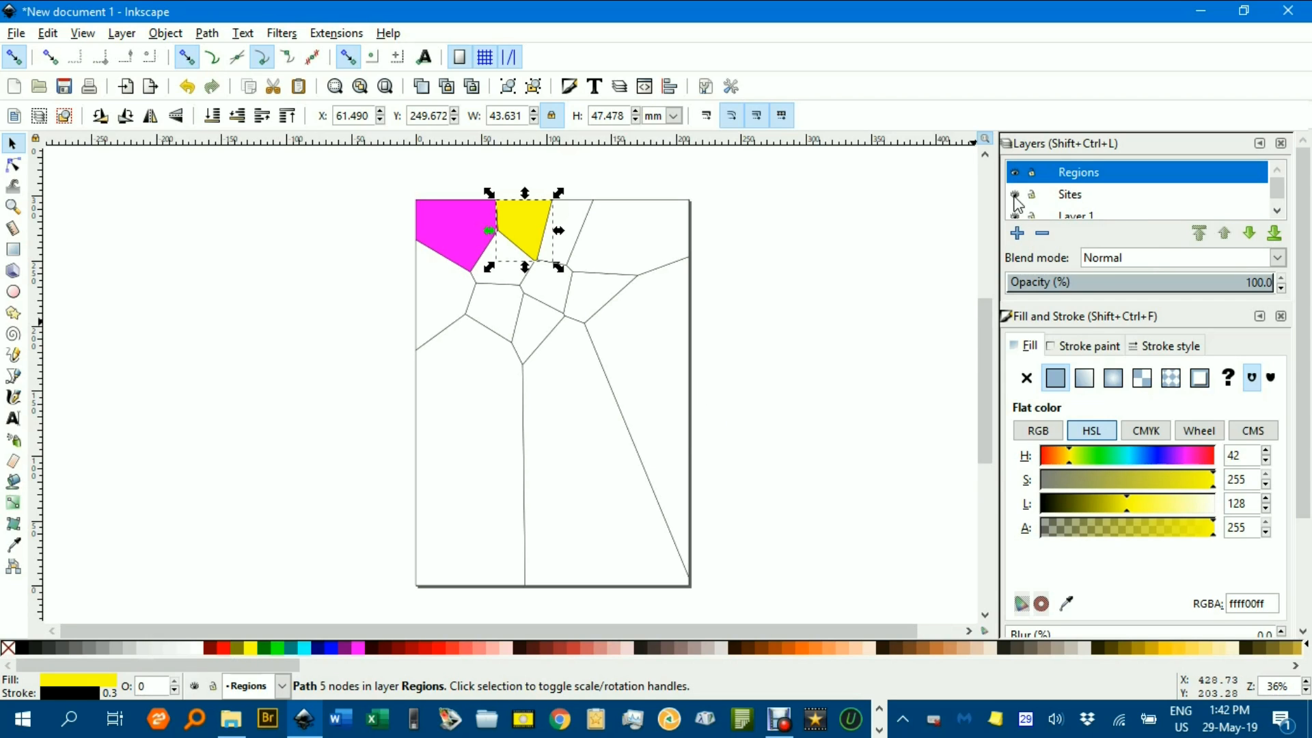
mouse_move(958, 201)
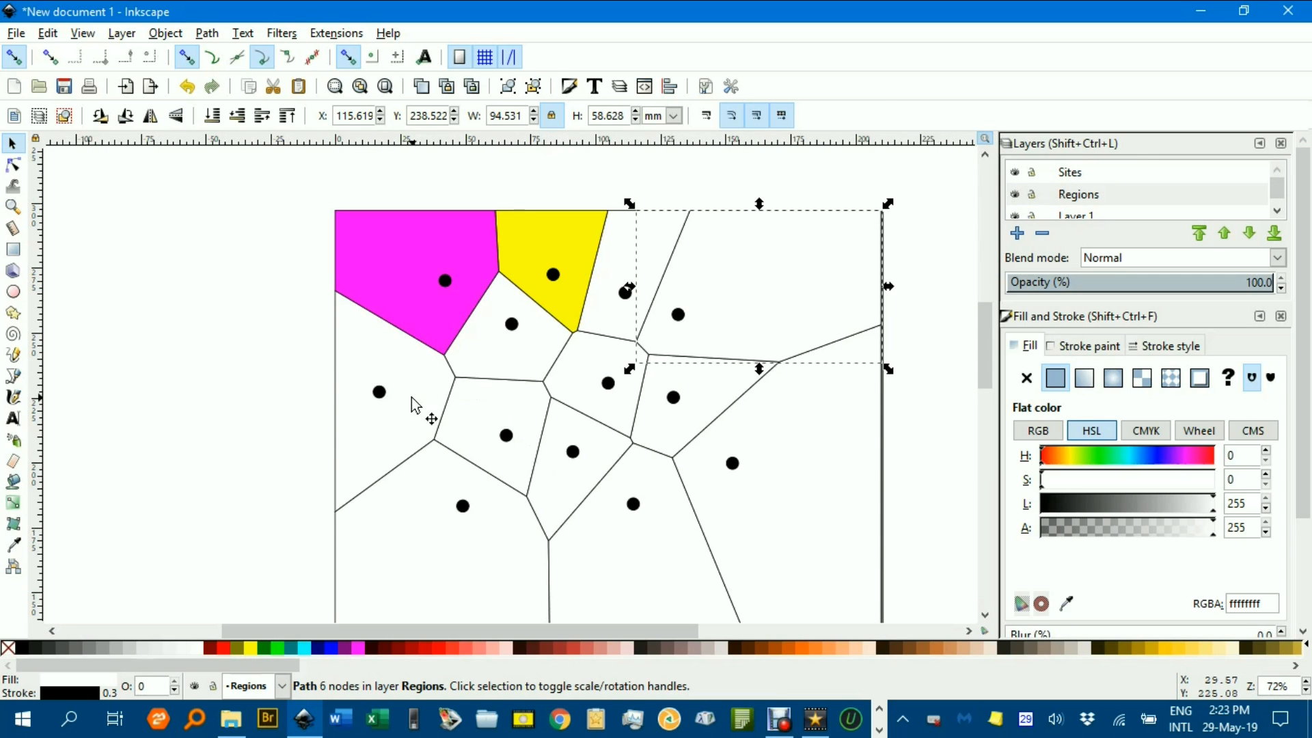
left_click(415, 276)
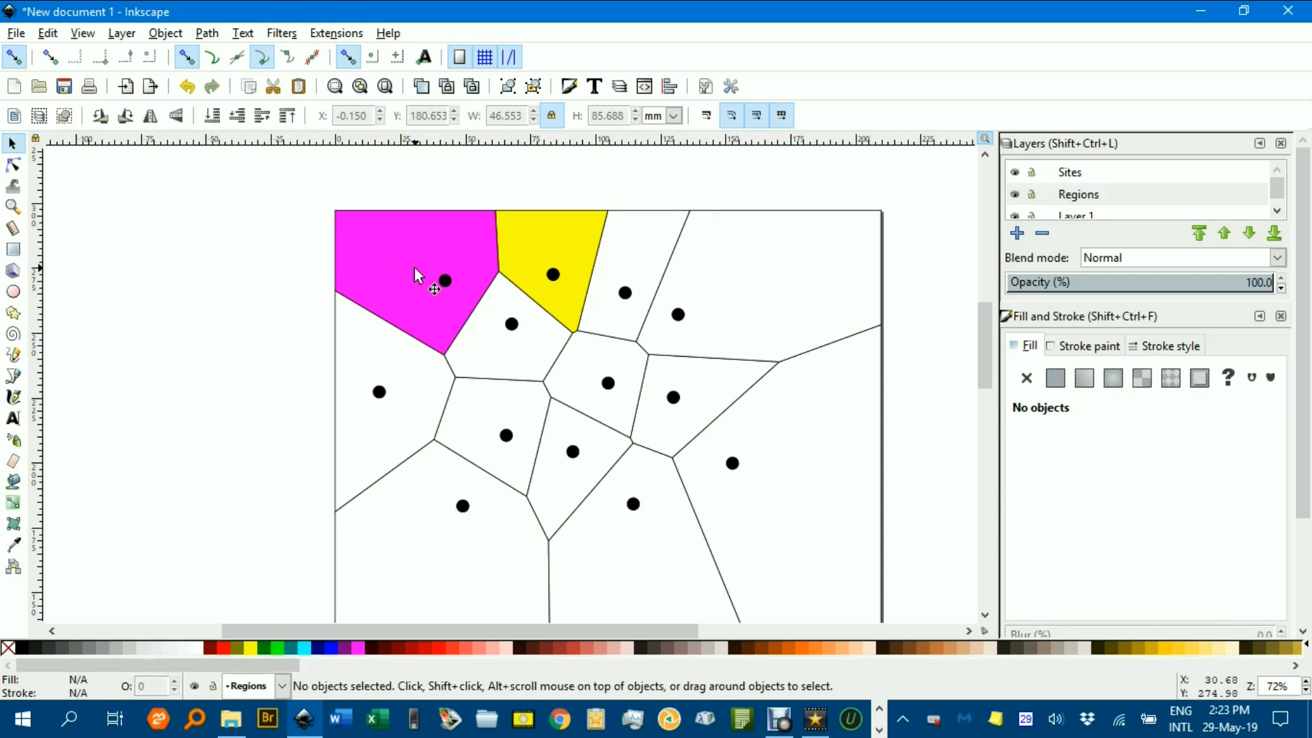
mouse_move(545, 288)
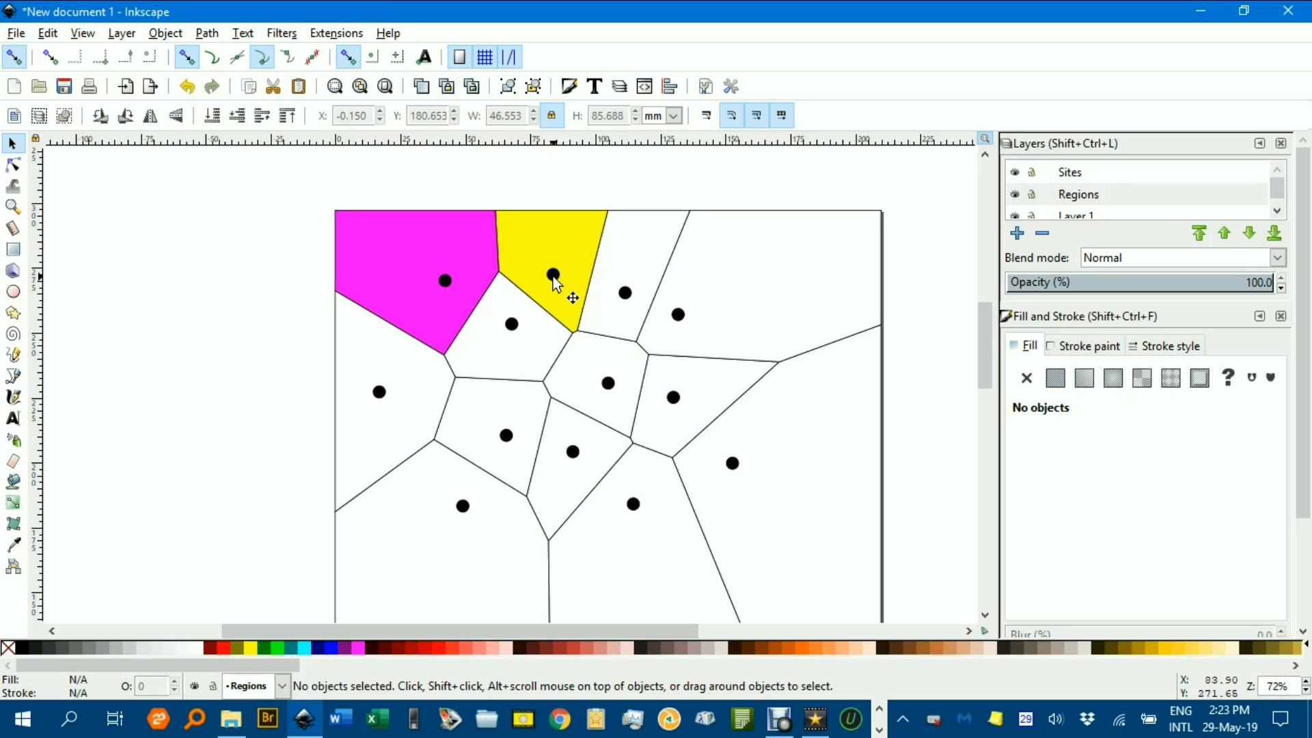
mouse_move(583, 289)
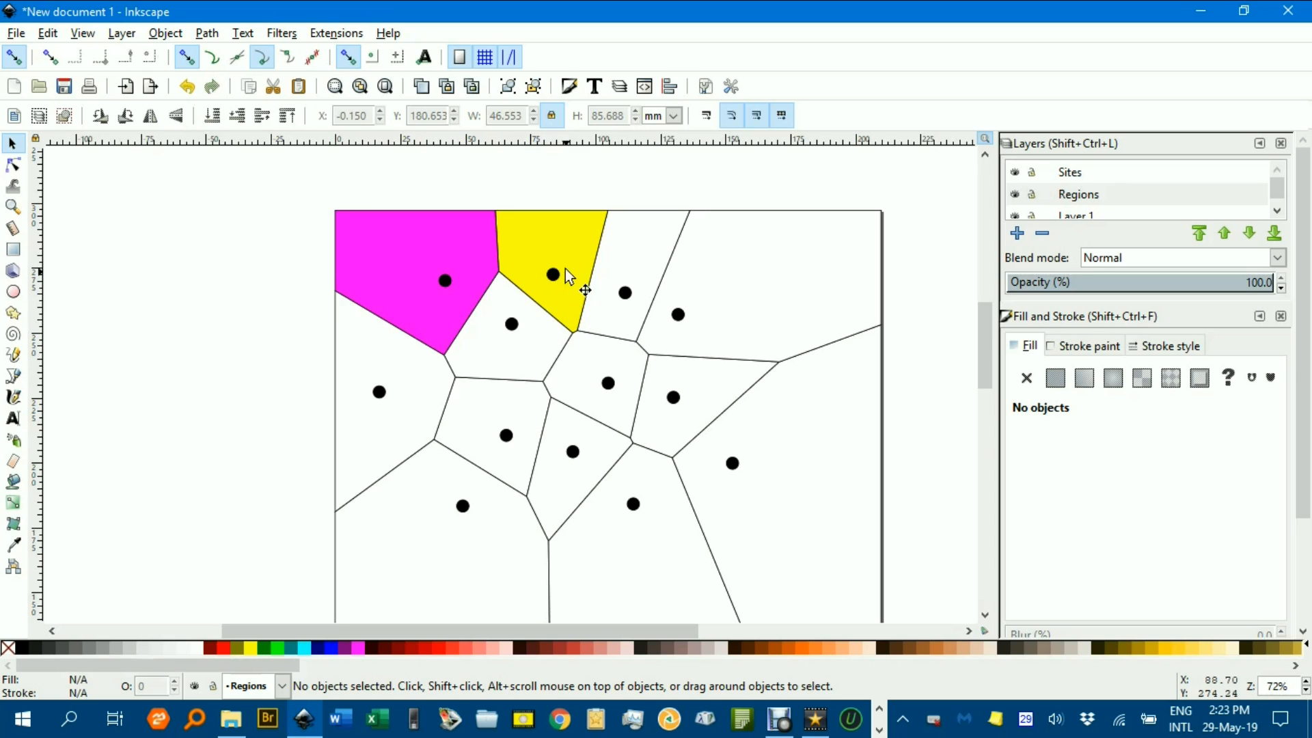
mouse_move(568, 307)
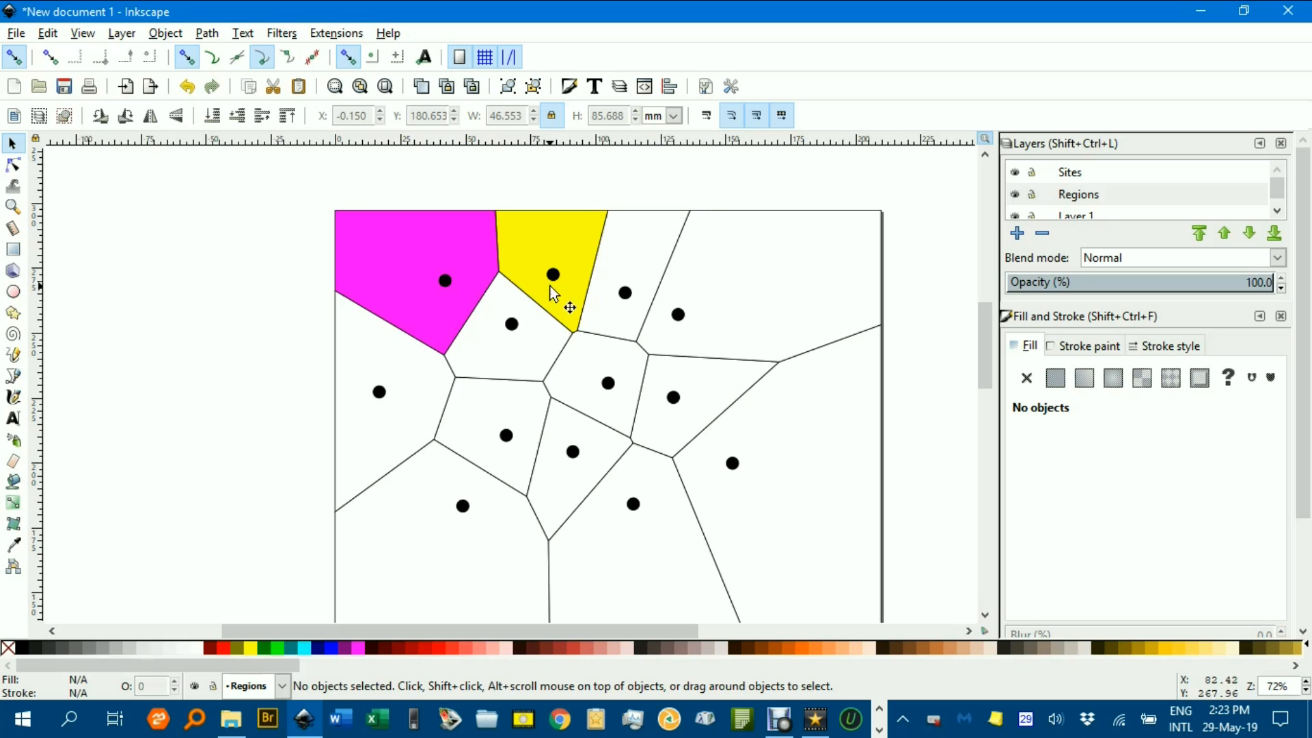
mouse_move(553, 276)
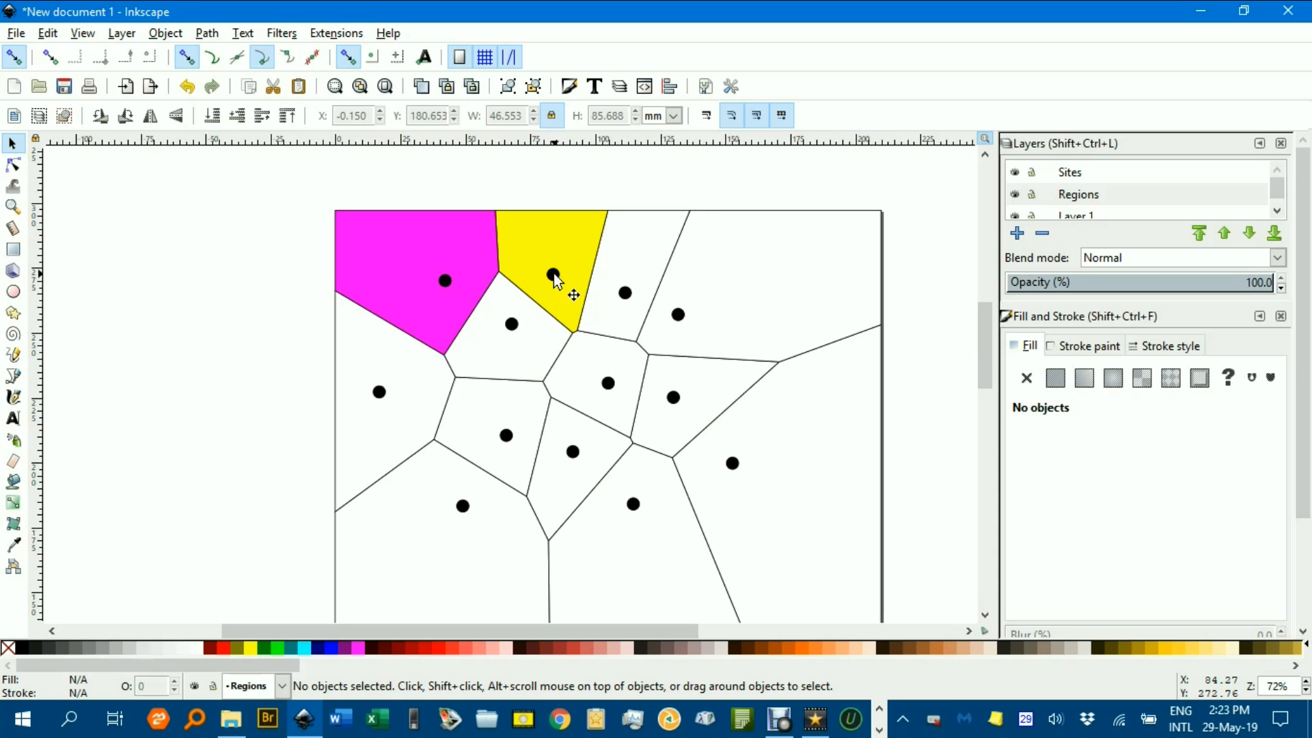
mouse_move(489, 284)
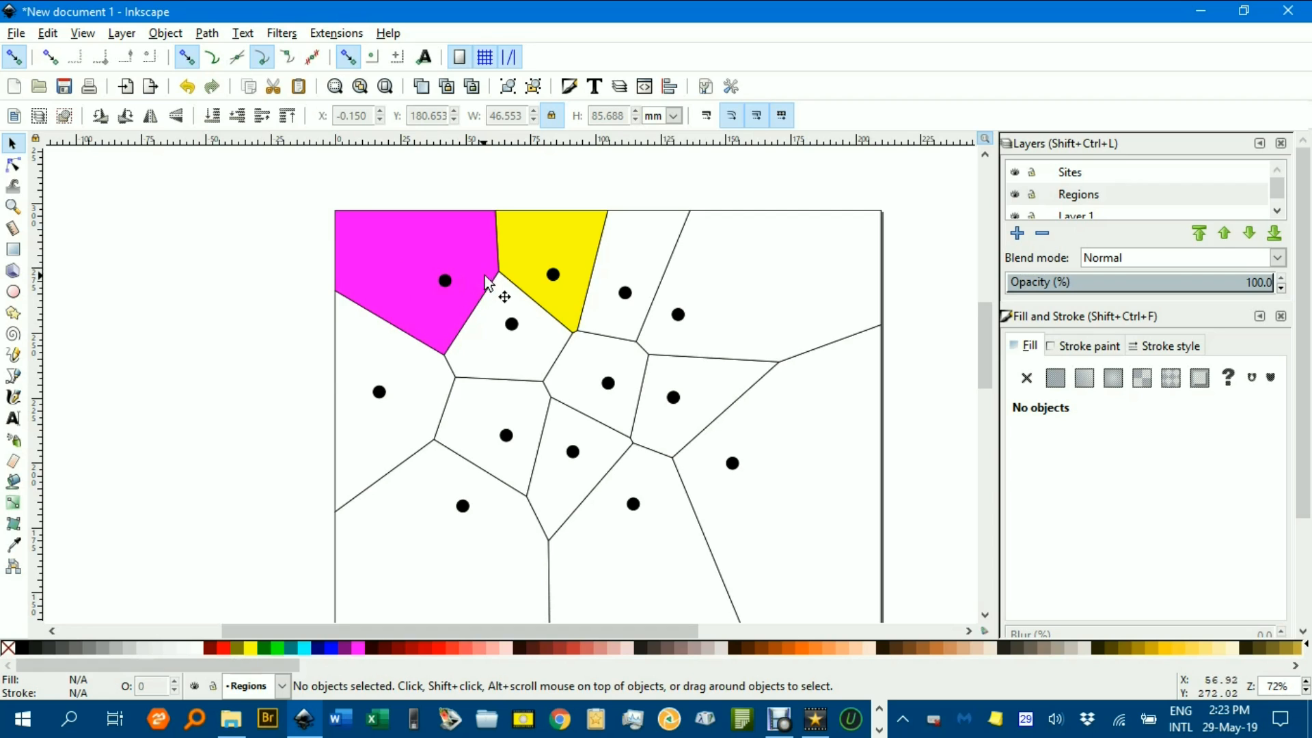
mouse_move(448, 288)
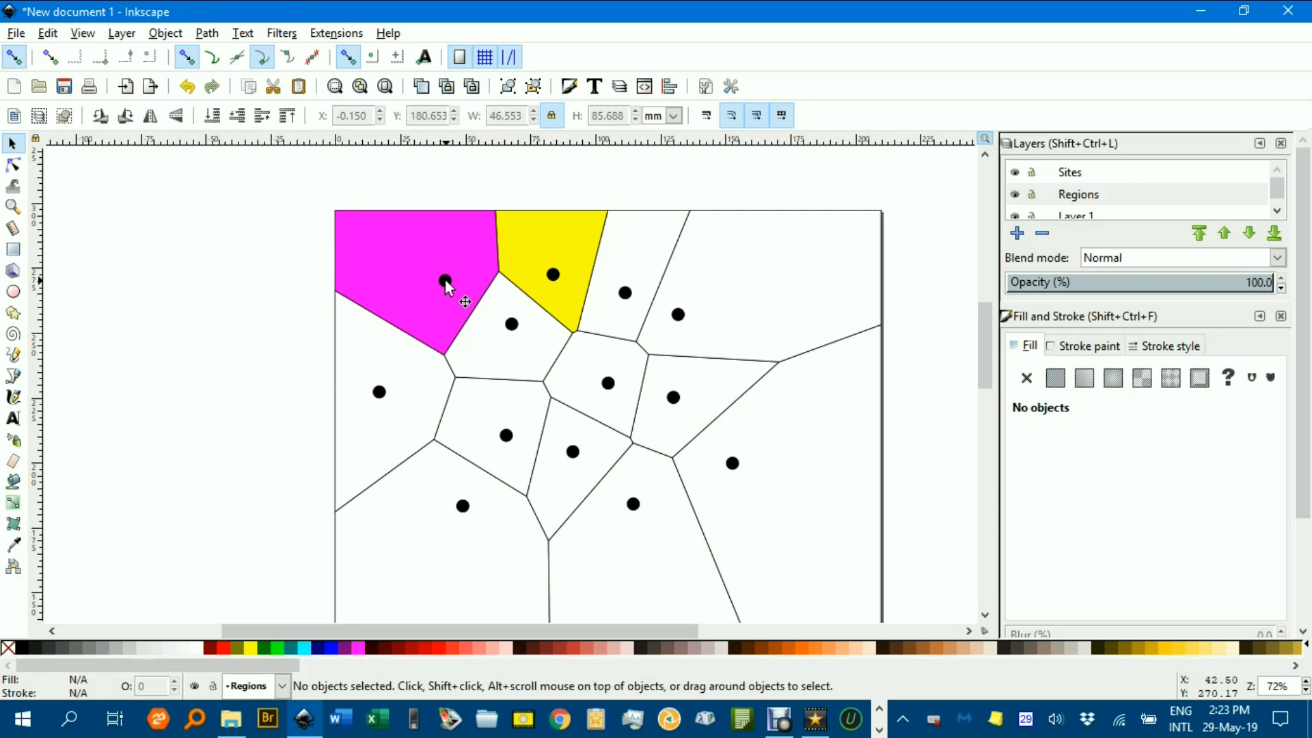
mouse_move(519, 340)
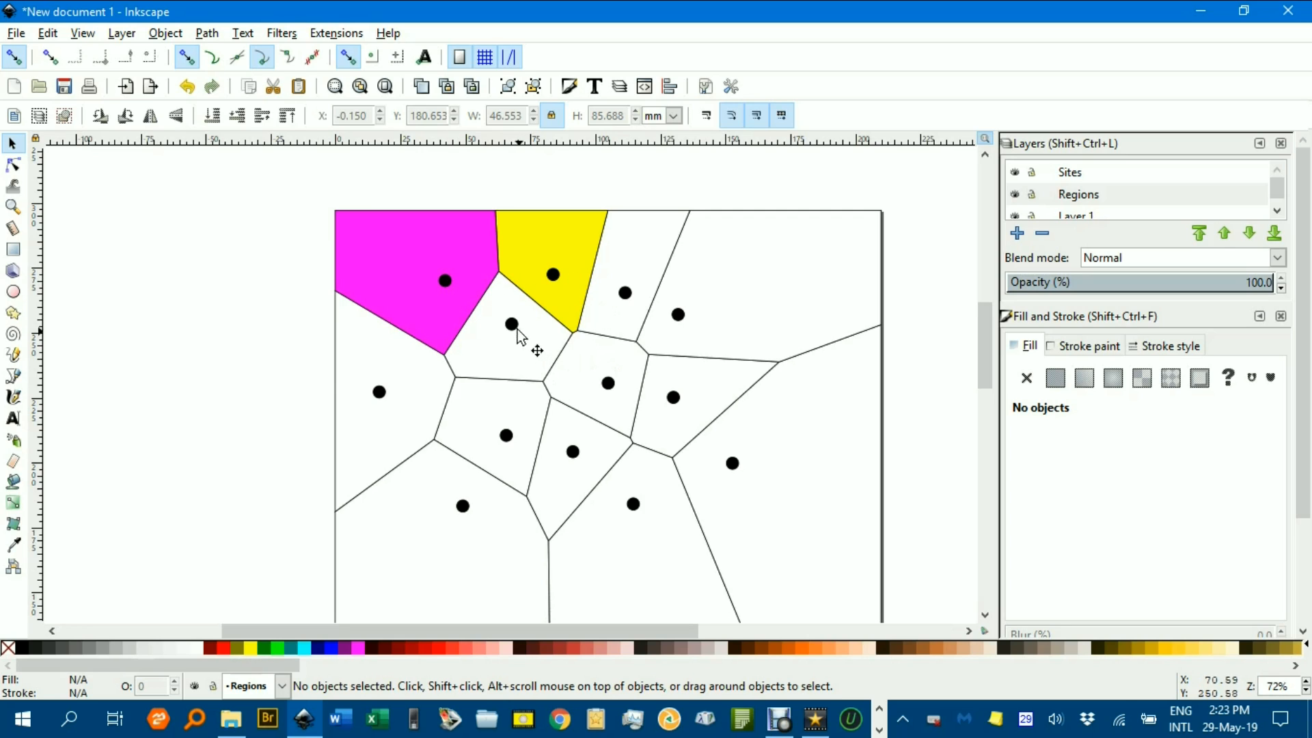
mouse_move(303, 360)
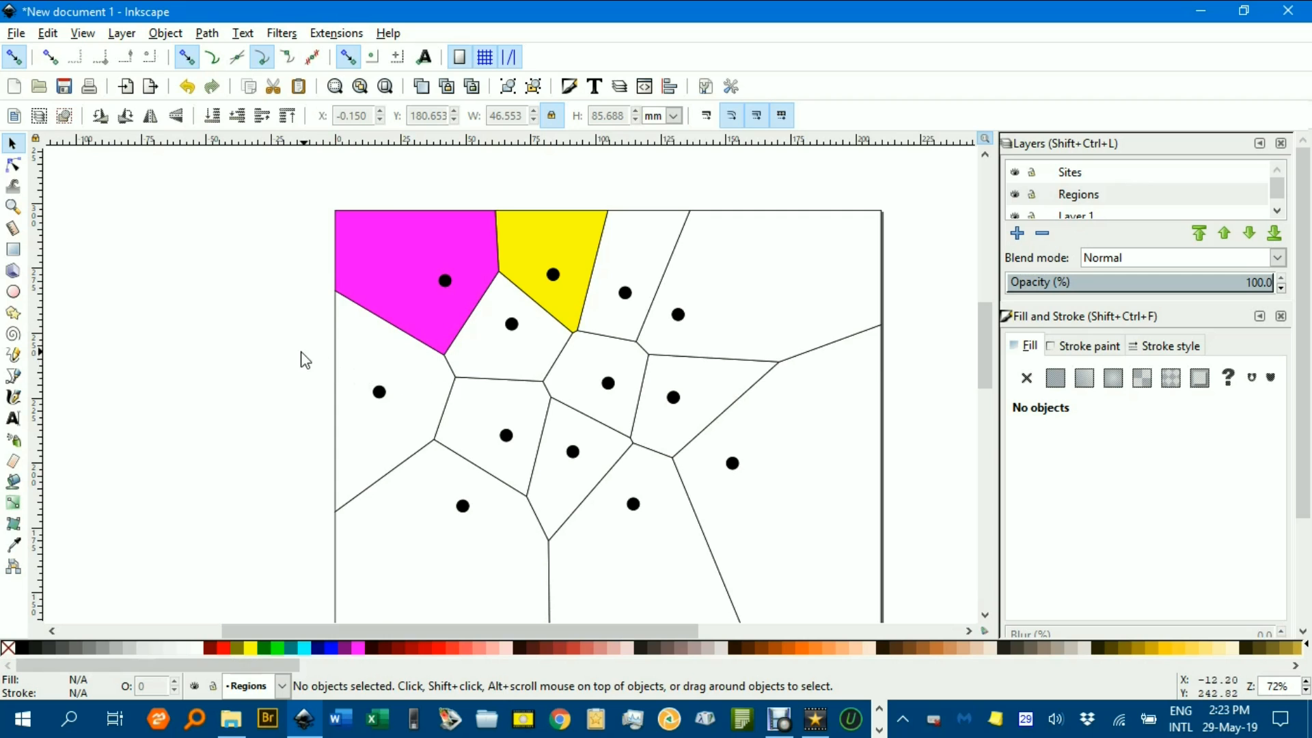
mouse_move(269, 350)
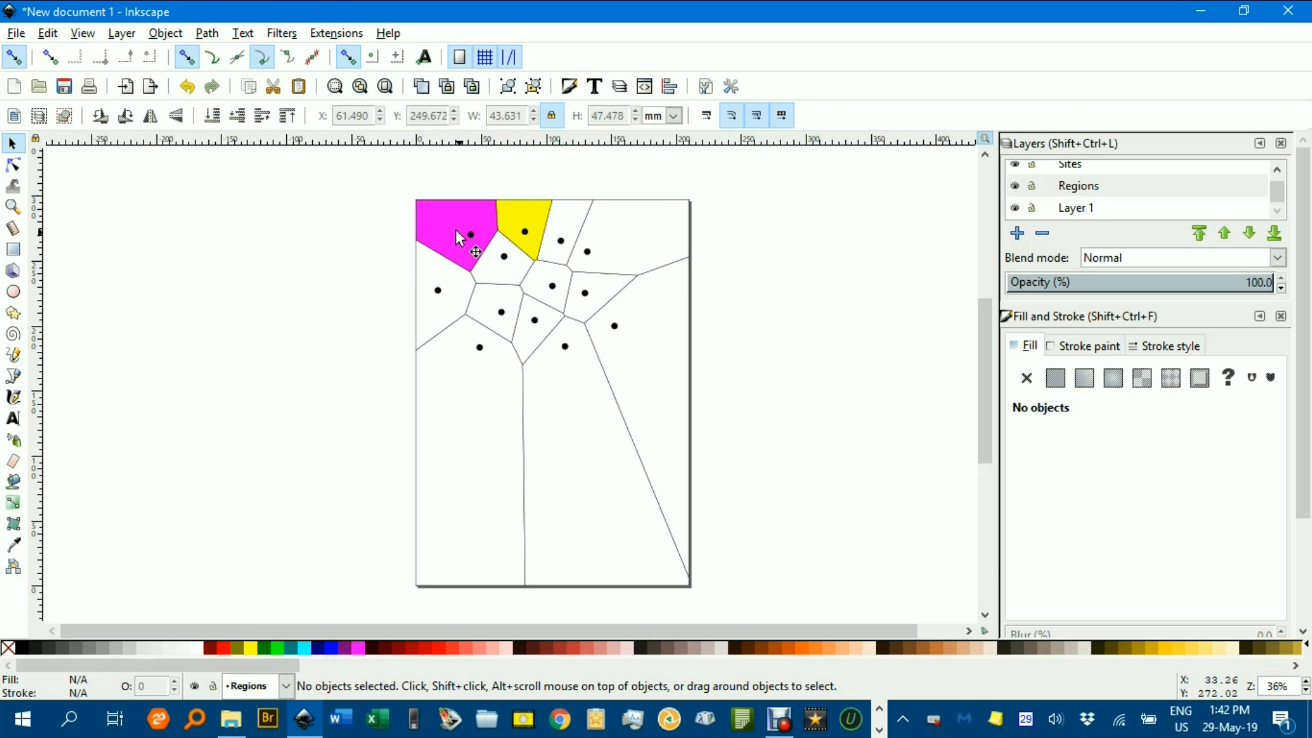
Return the magenta and yellow cells to white fills and hide the Sites layer with the black dots
left_click(457, 238)
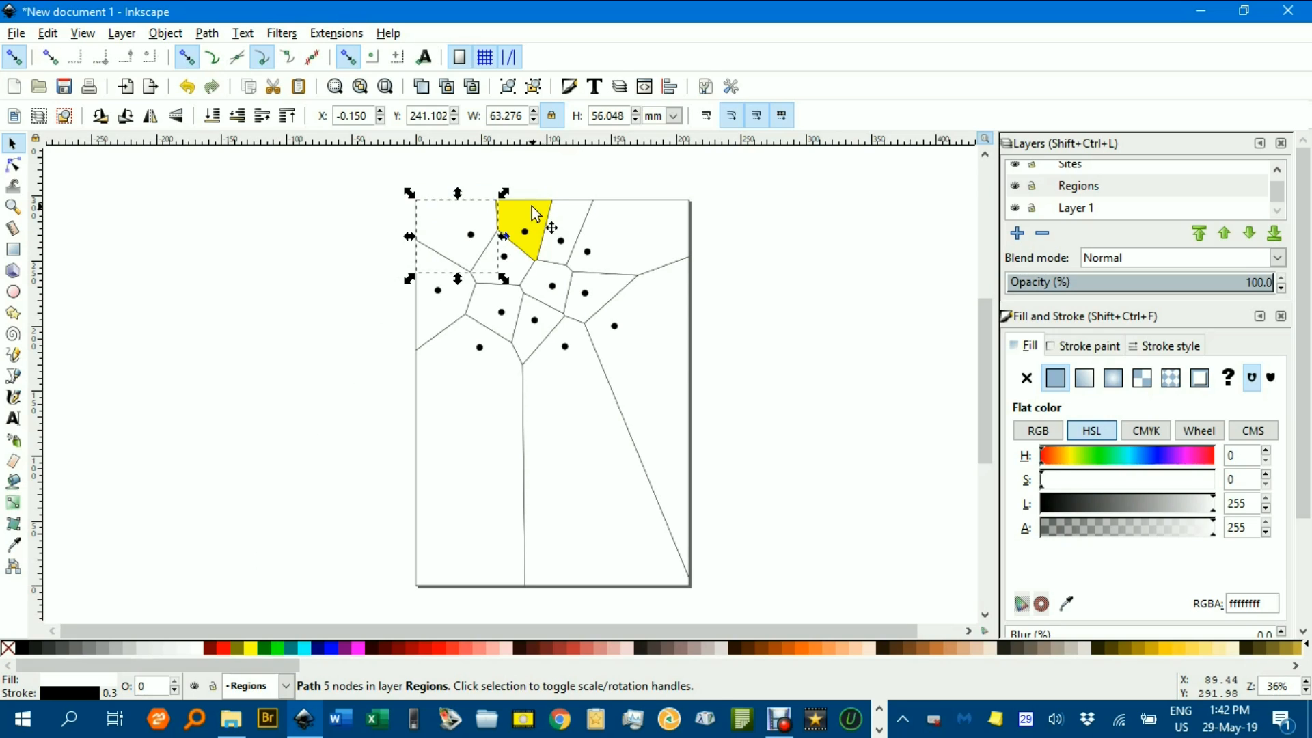
left_click(195, 648)
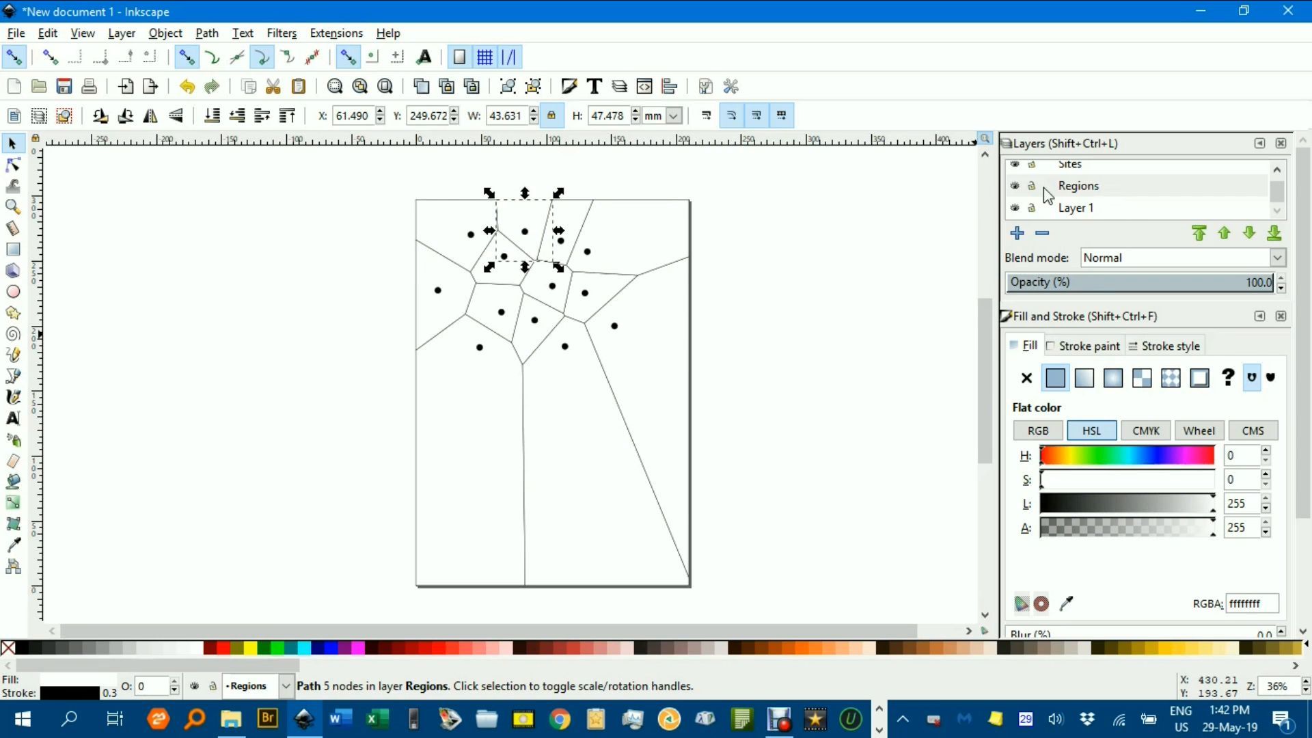
left_click(825, 315)
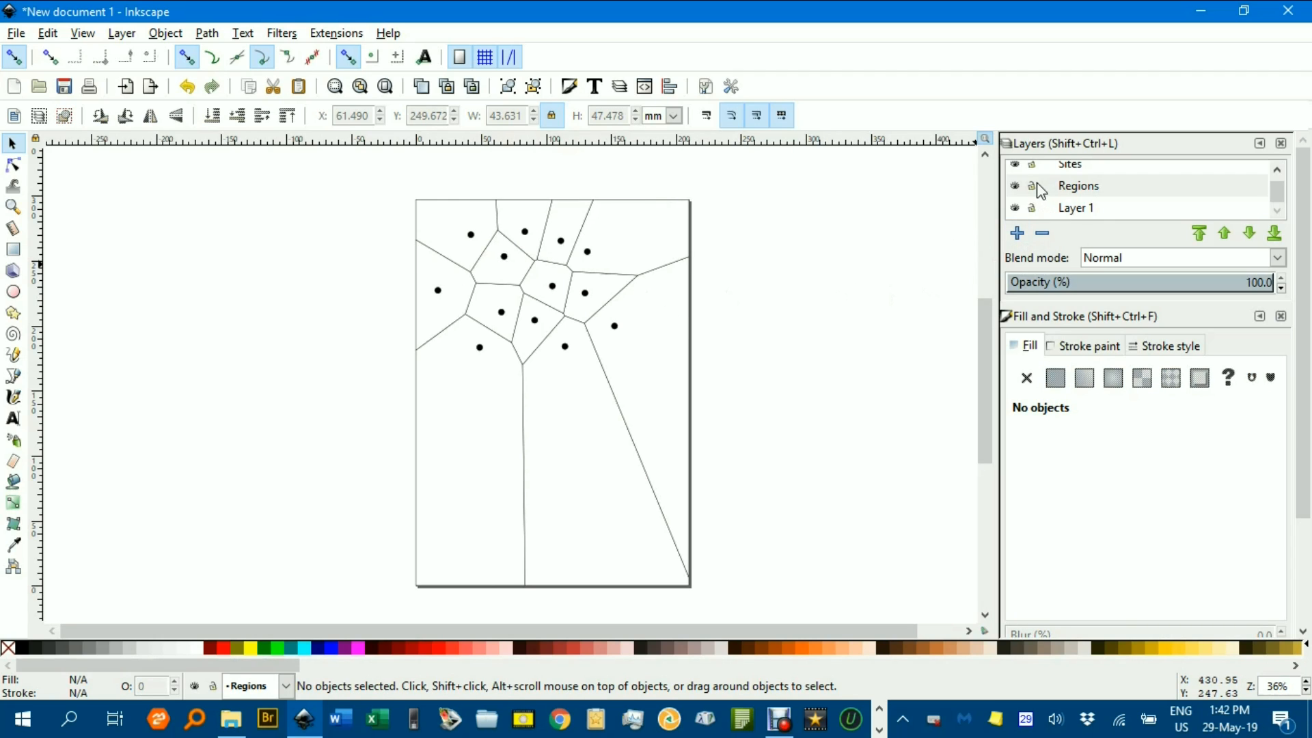
left_click(1016, 172)
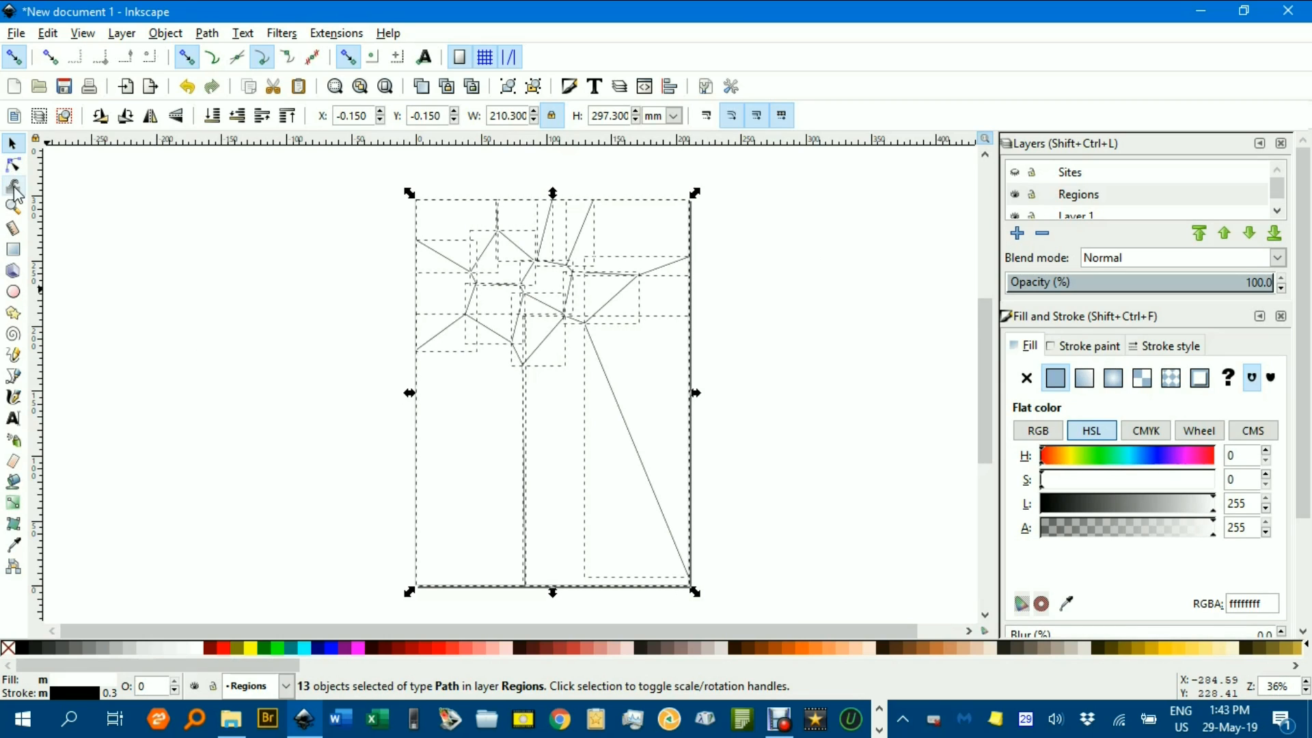
Brush varied warm and blue tints over the 13 regions with the Tweak tool in colour-paint mode at Force 15
left_click(14, 186)
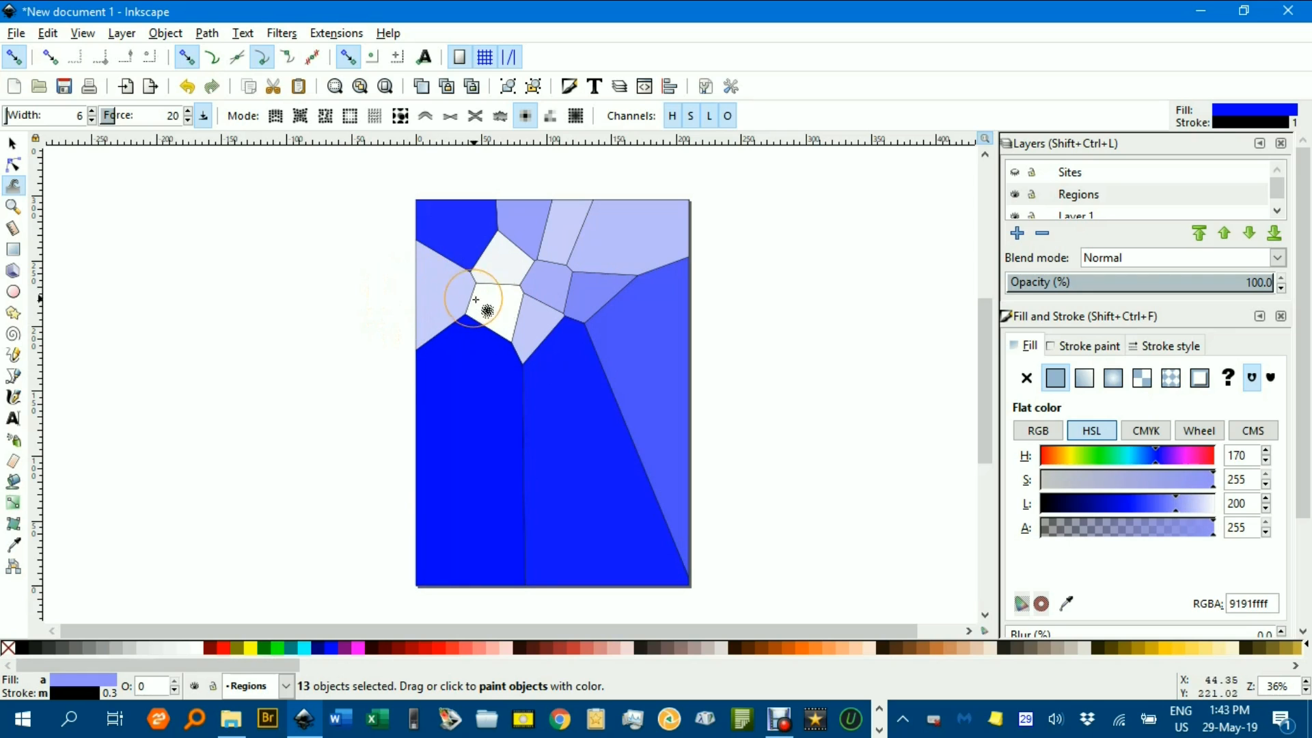
left_click_drag(477, 301, 631, 256)
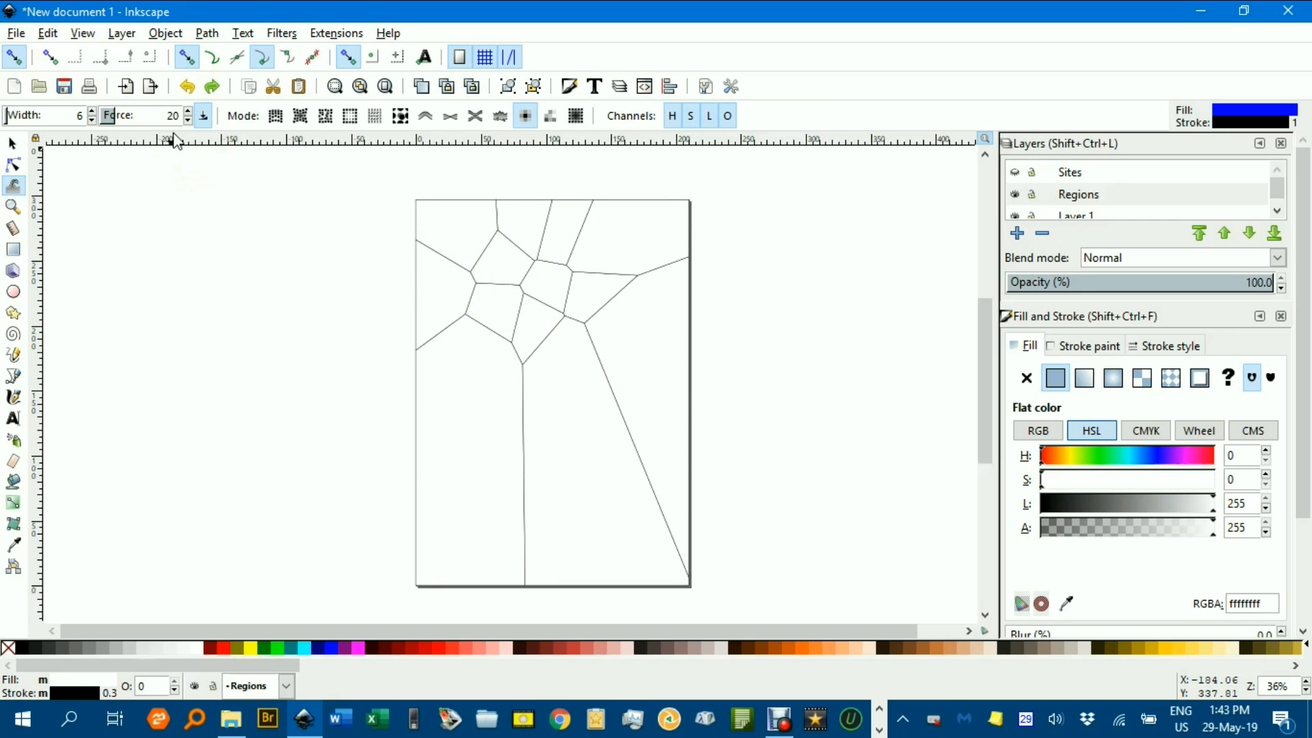
left_click(187, 120)
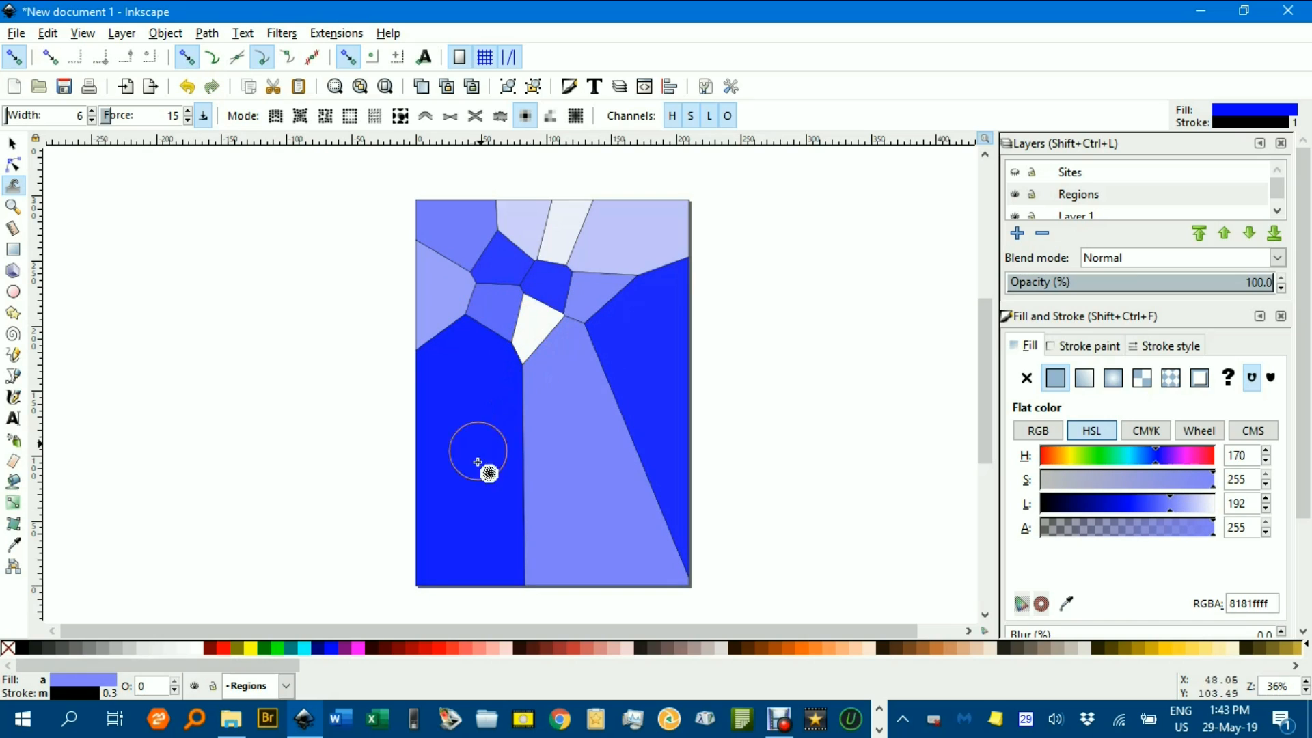
mouse_move(448, 330)
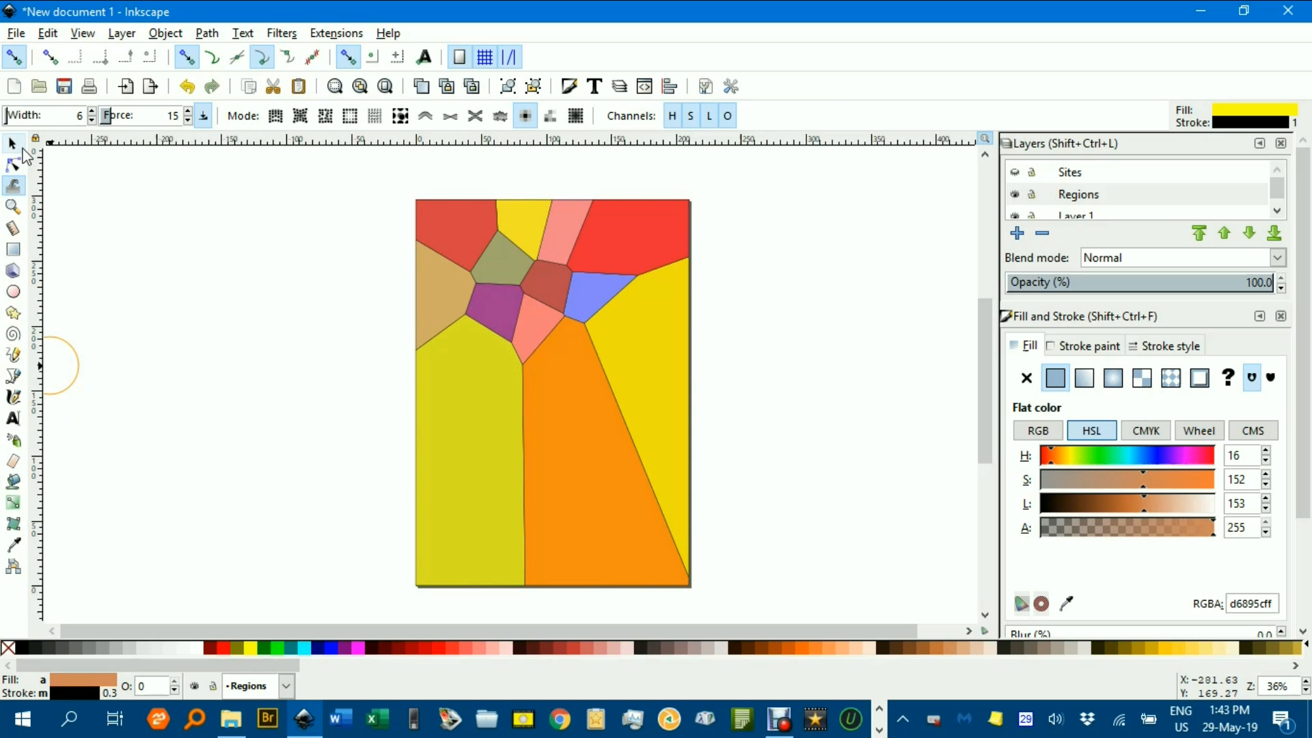
left_click(12, 143)
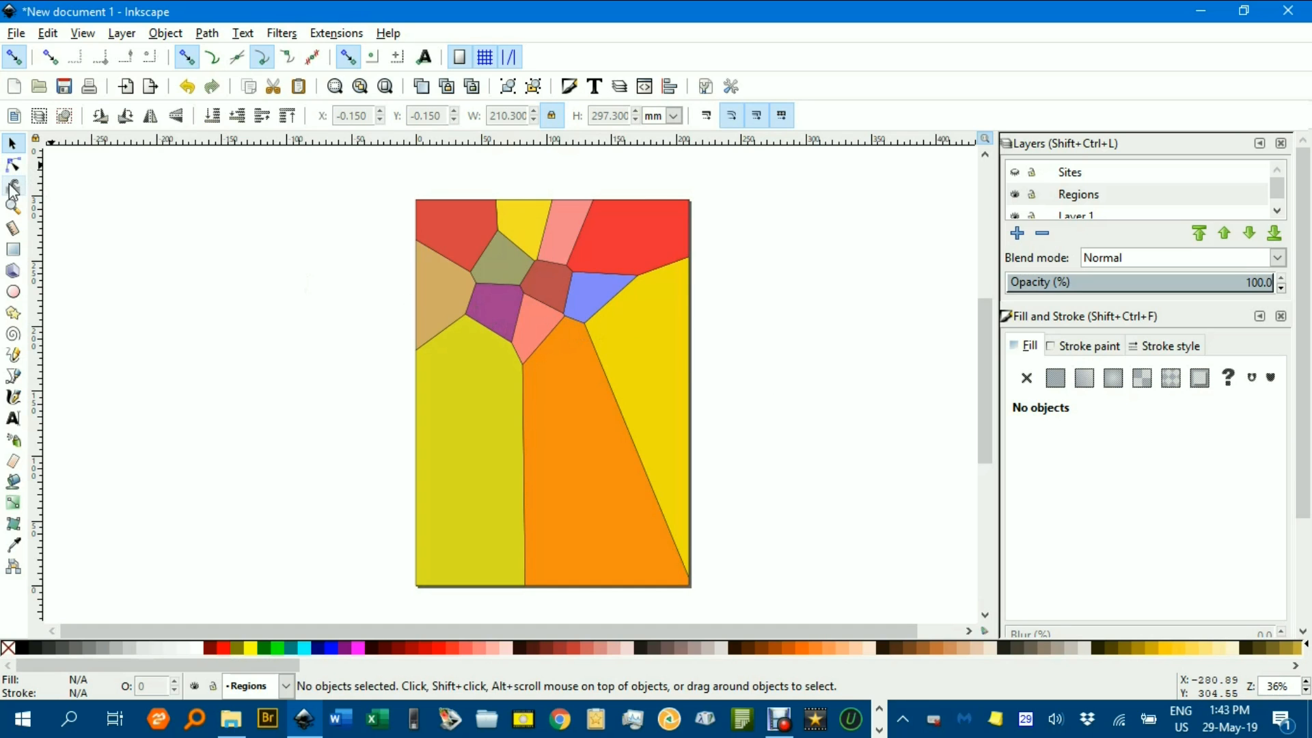
Make the Sites layer visible again and toggle the Regions layer off and on to compare dots against the fills
left_click(13, 184)
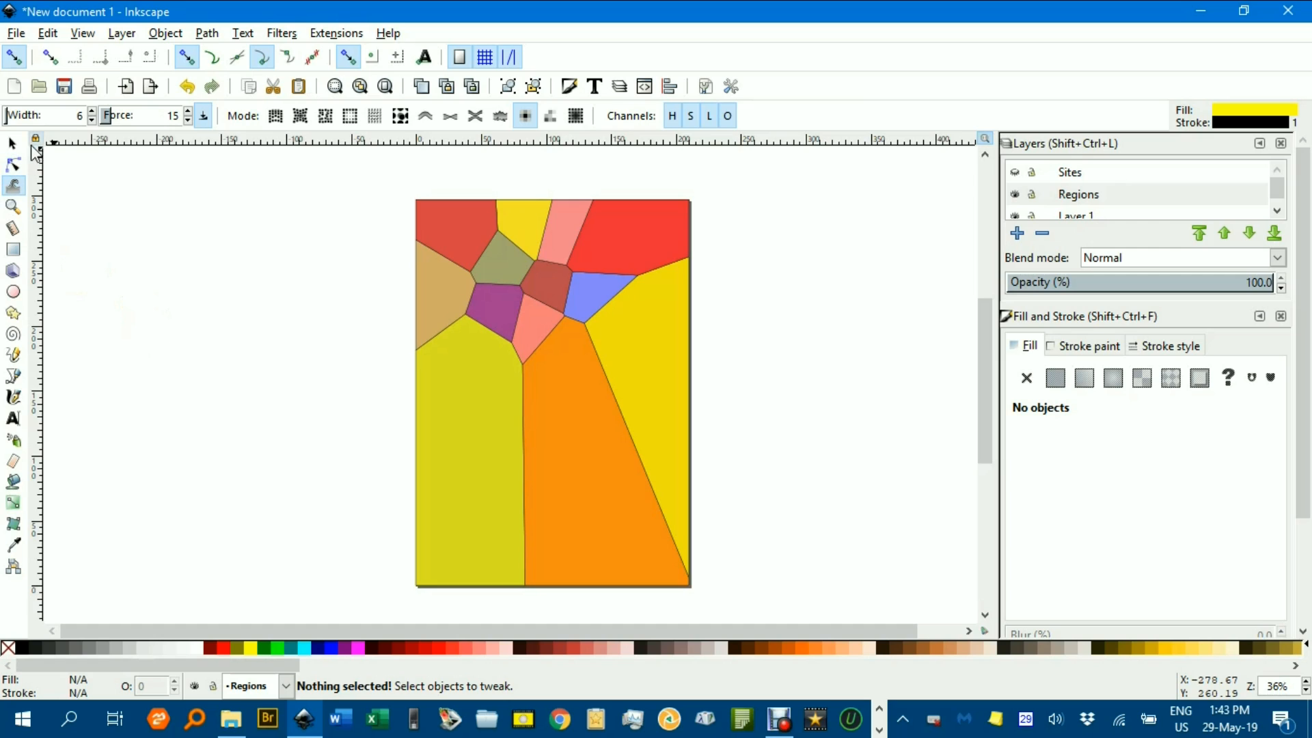
mouse_move(551, 349)
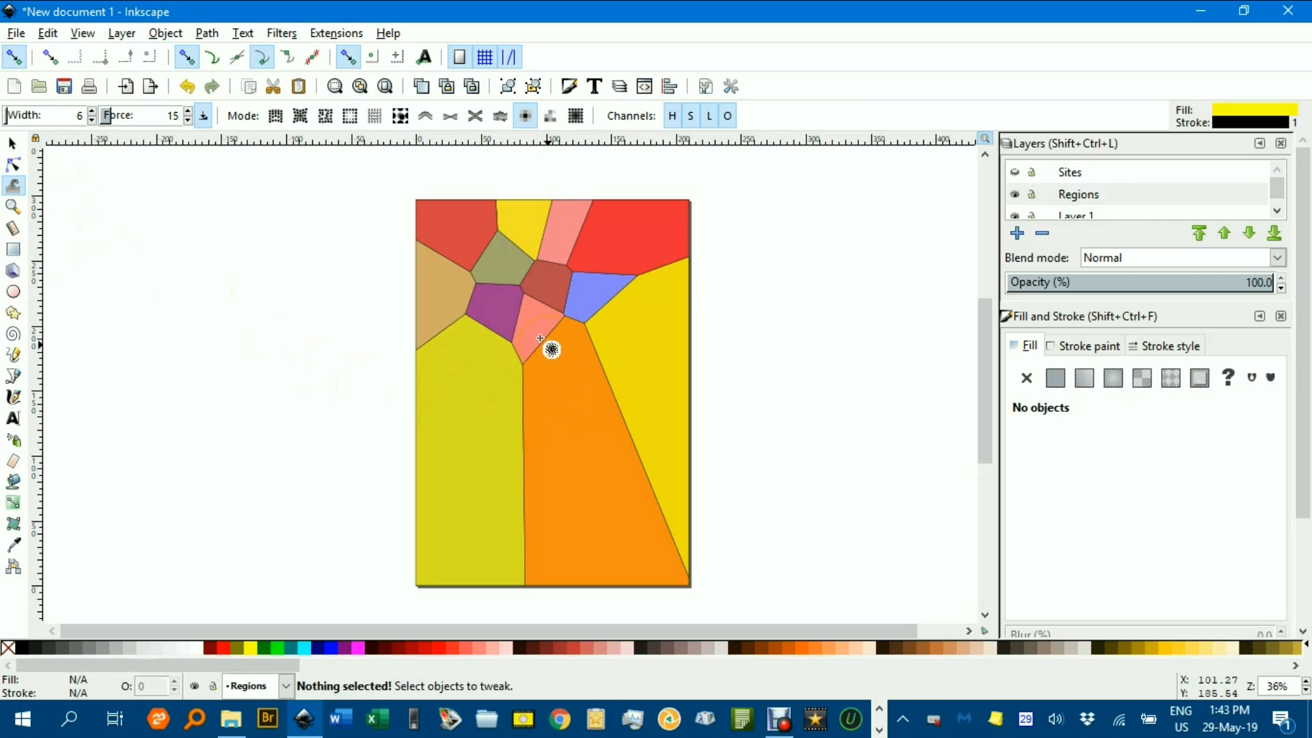
left_click(1079, 194)
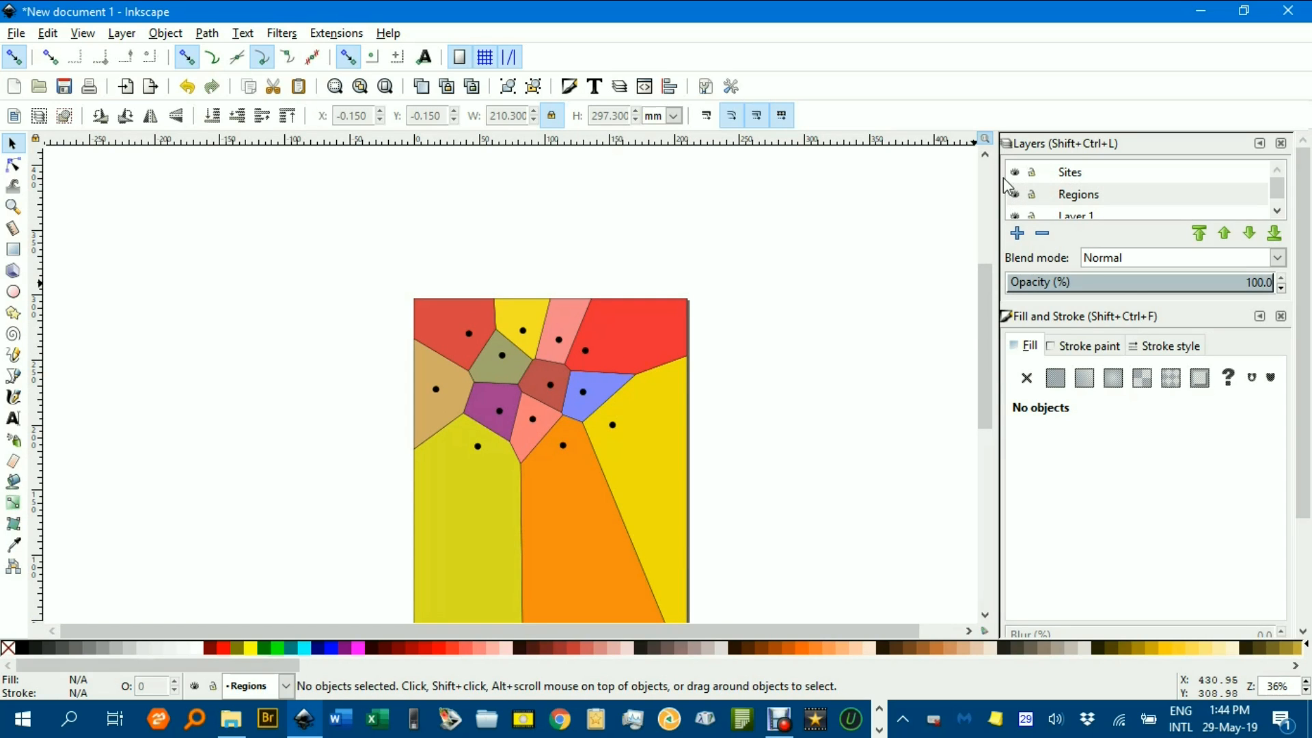
left_click(1016, 173)
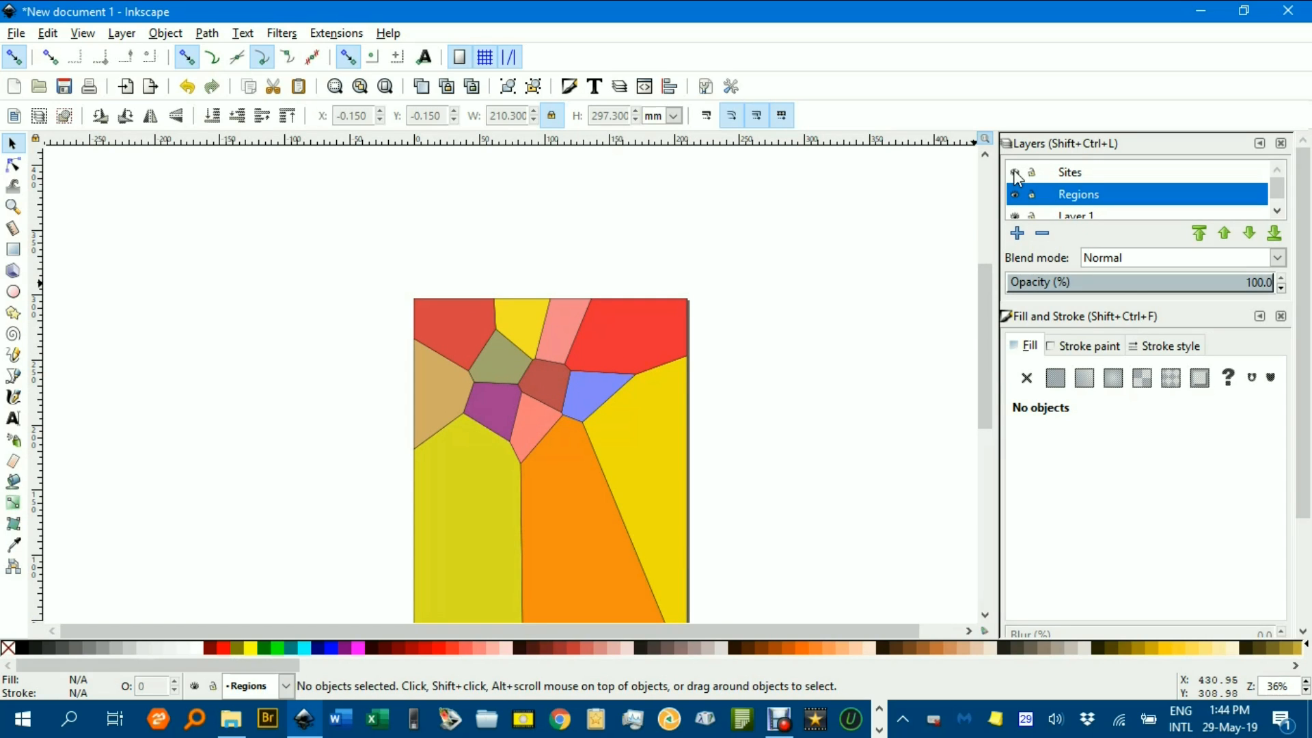
left_click(1015, 195)
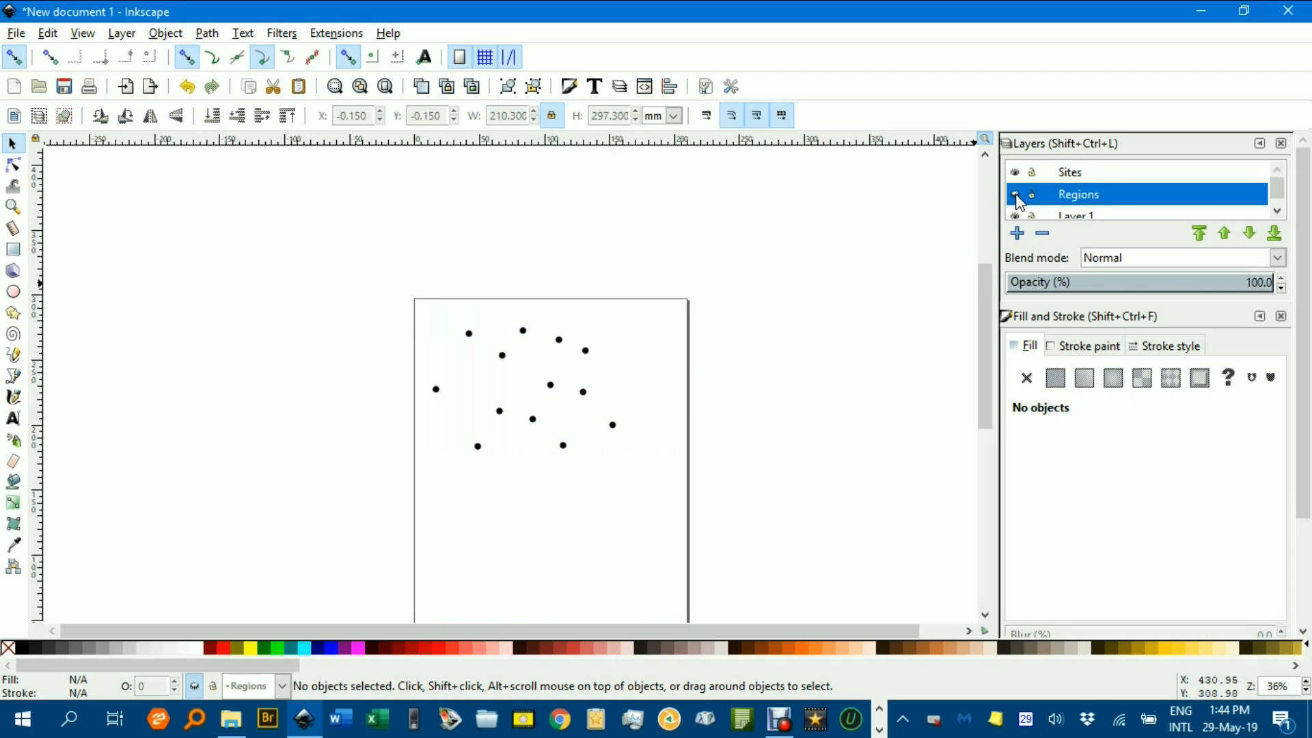
left_click(1016, 194)
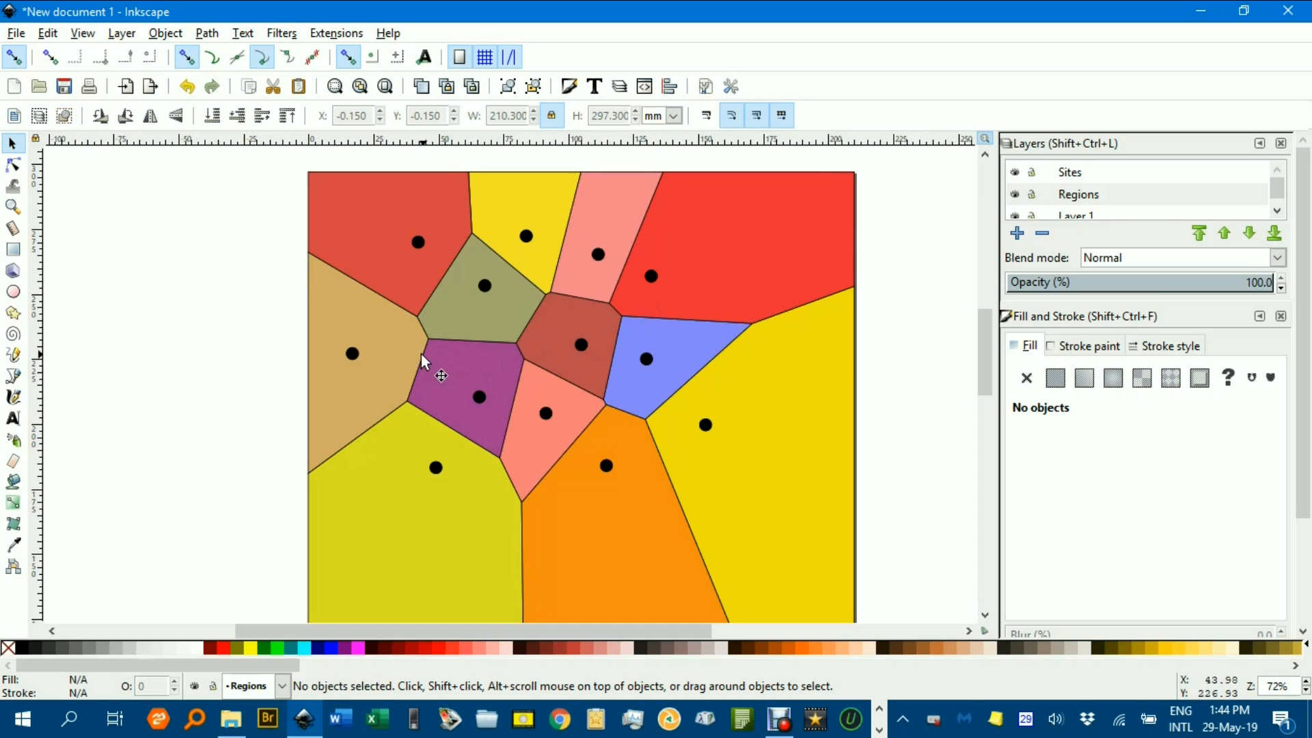
mouse_move(688, 383)
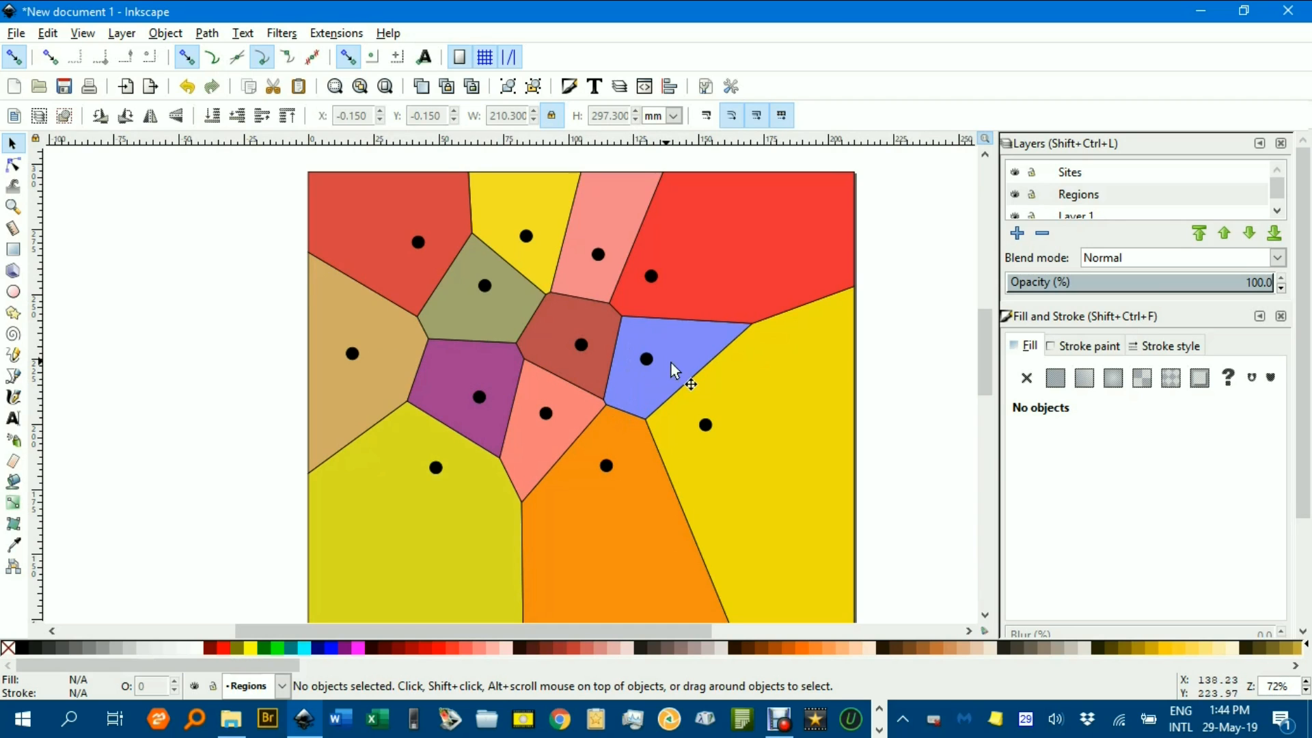
mouse_move(691, 434)
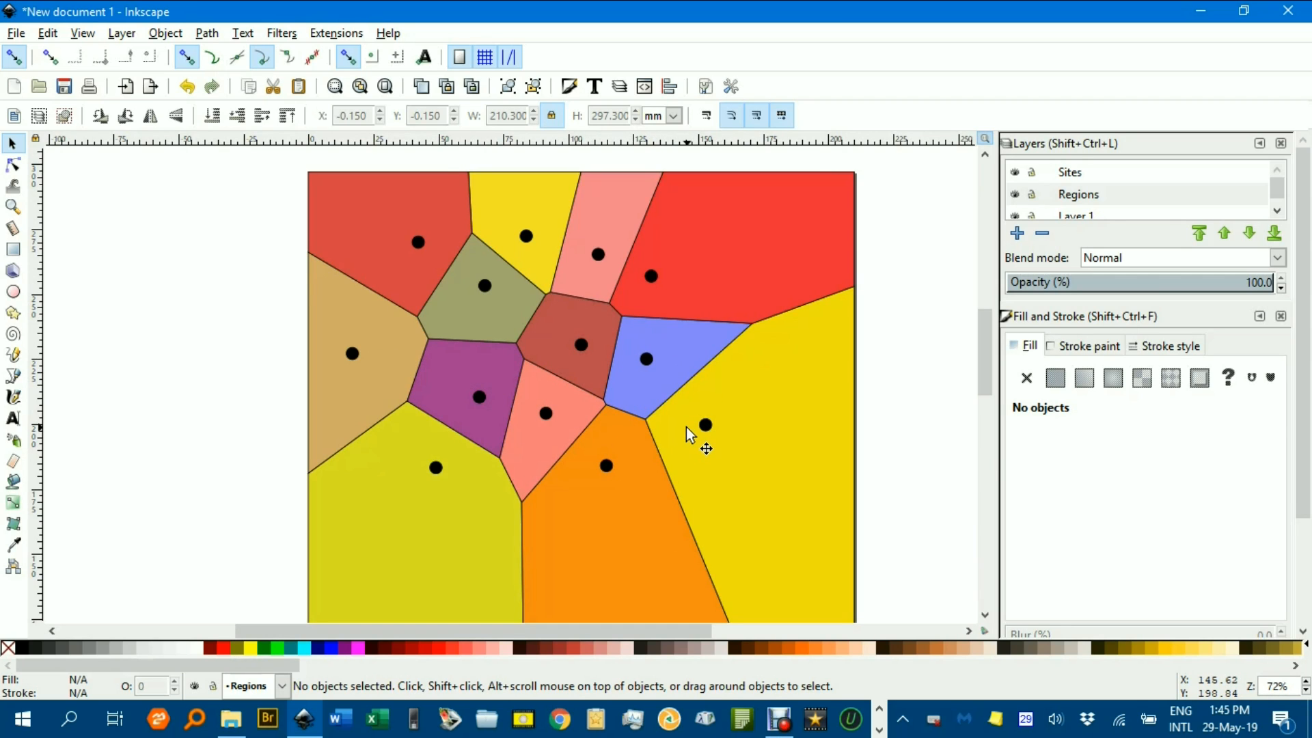